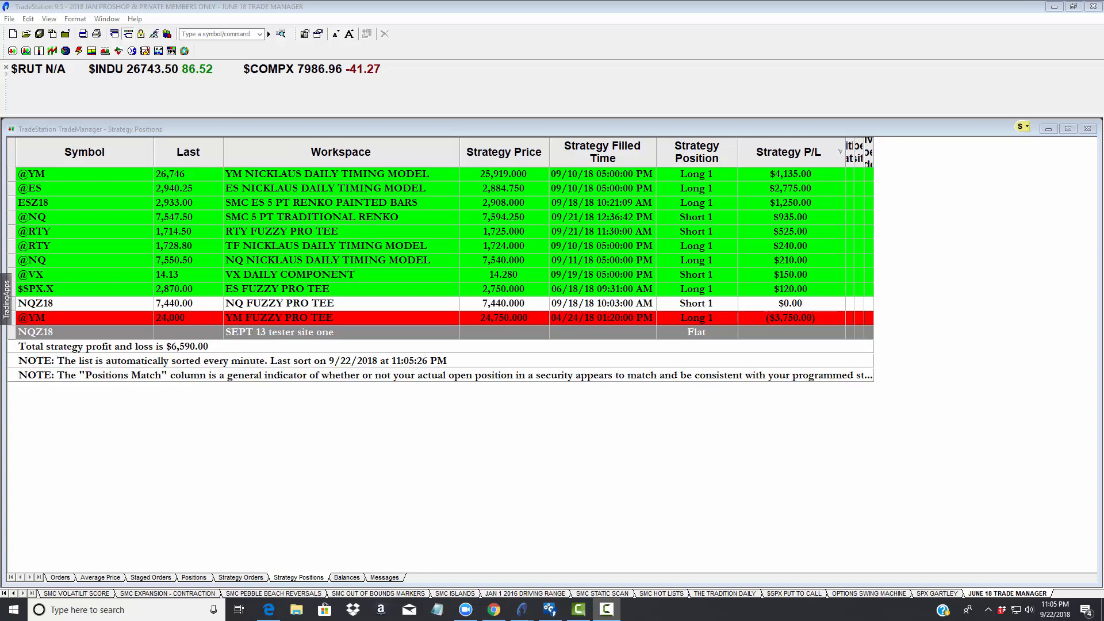
mouse_move(324, 200)
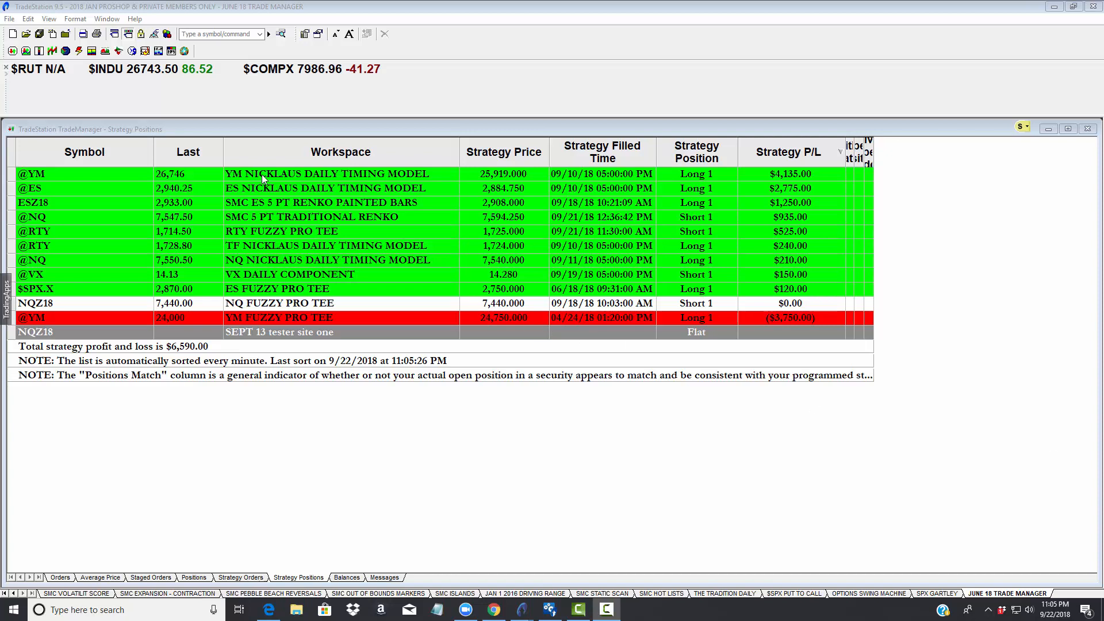
mouse_move(410, 180)
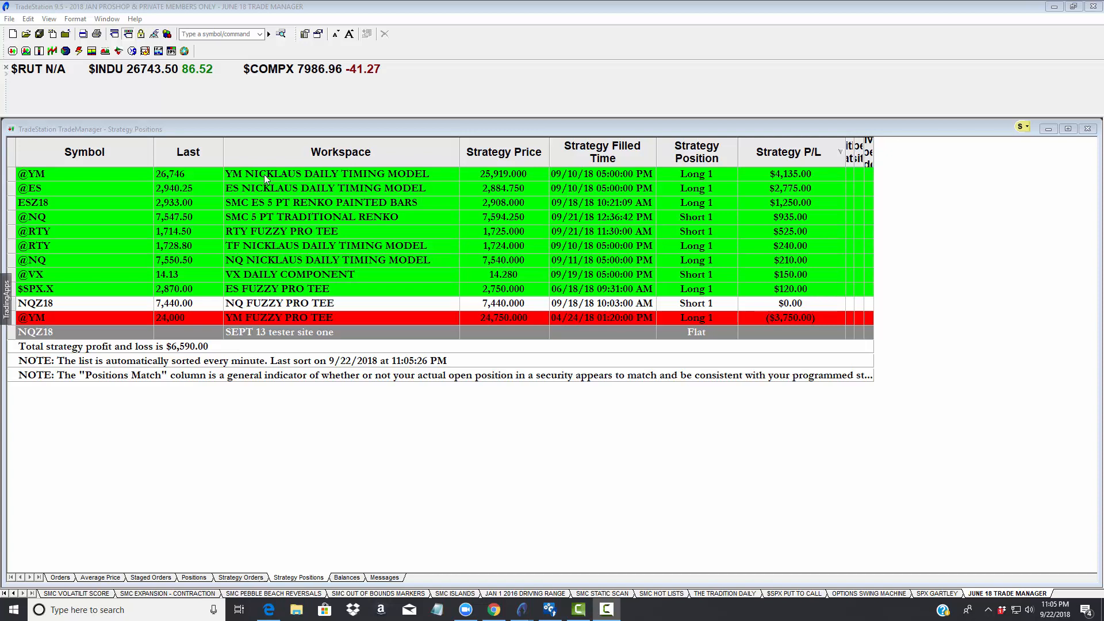
mouse_move(646, 168)
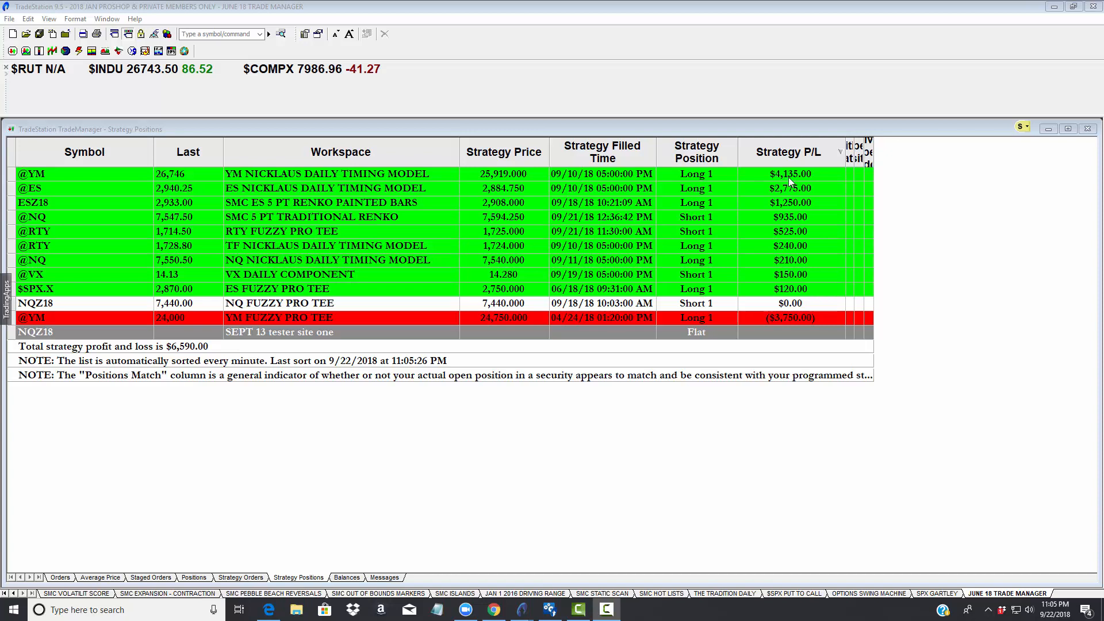
mouse_move(406, 198)
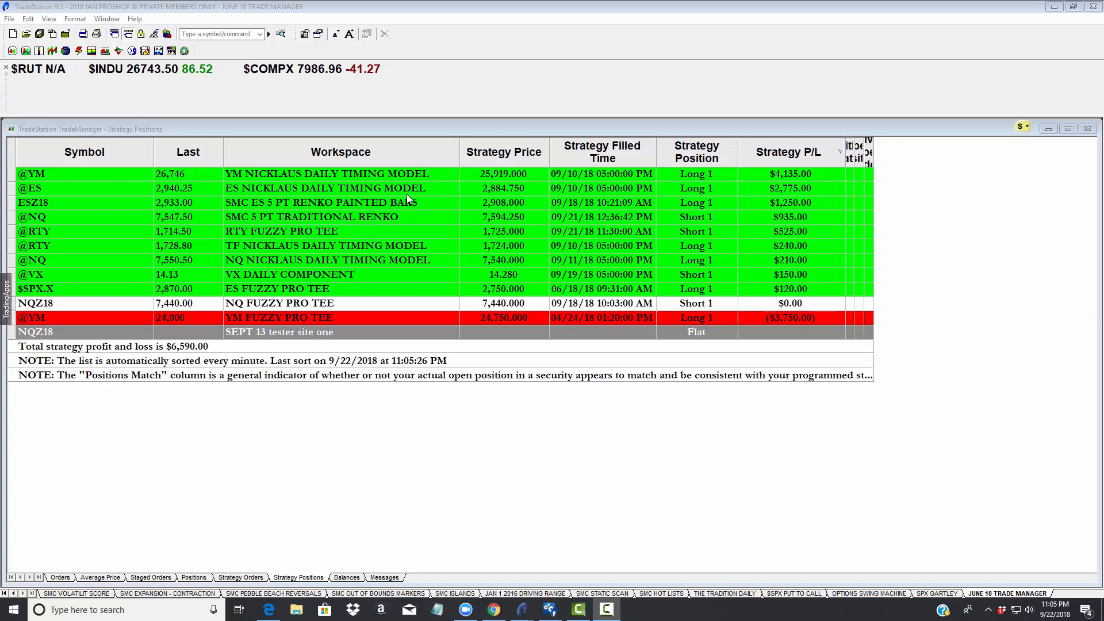
mouse_move(574, 199)
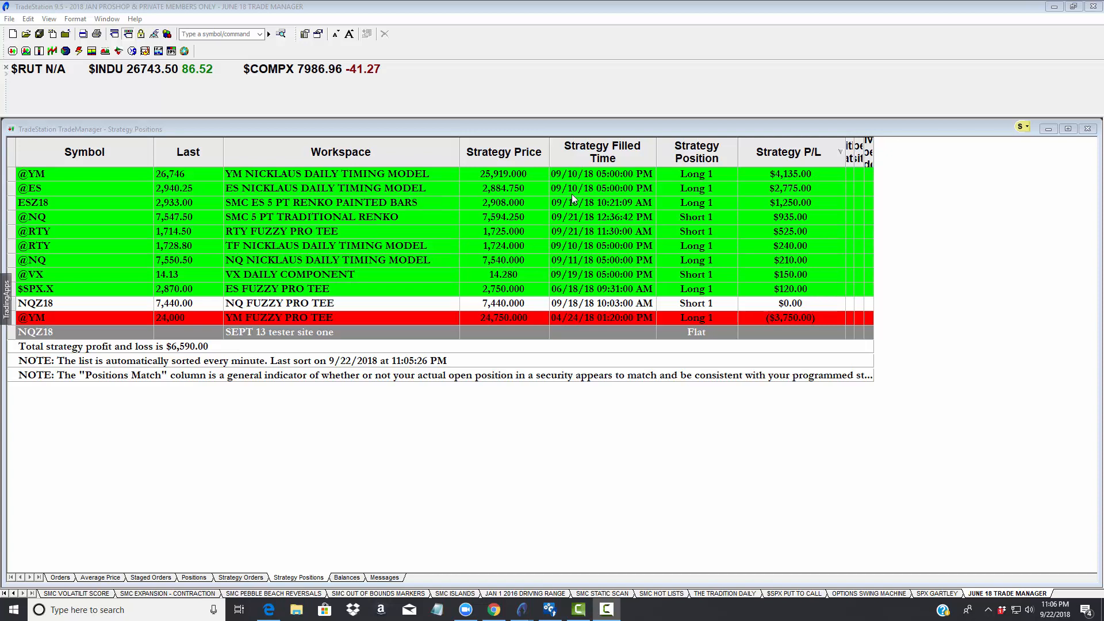
mouse_move(795, 195)
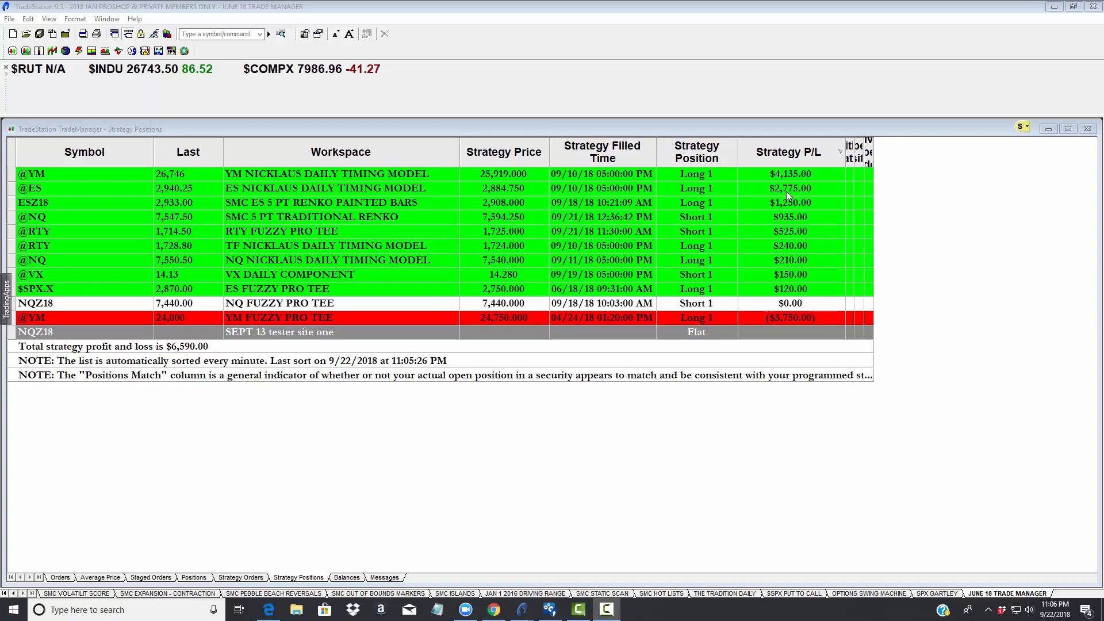
mouse_move(796, 197)
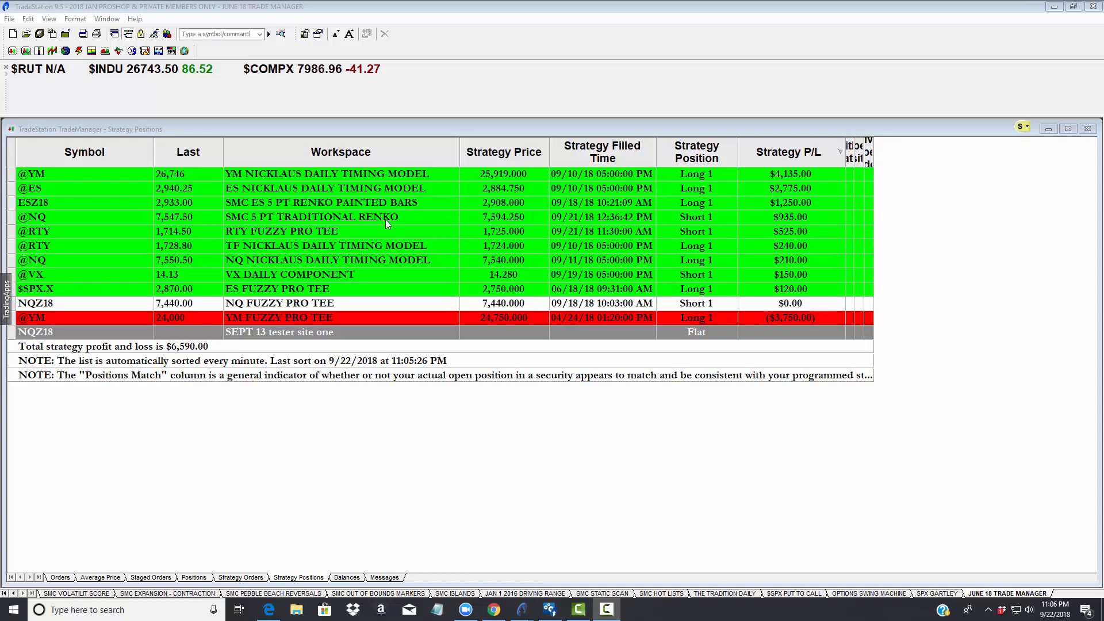
mouse_move(407, 250)
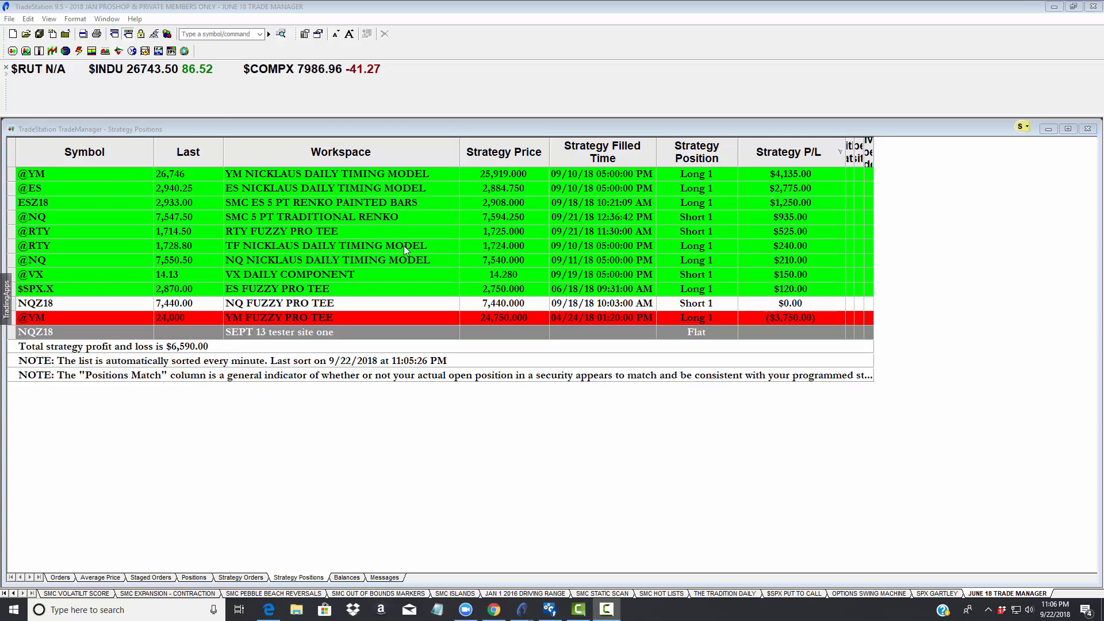
mouse_move(575, 252)
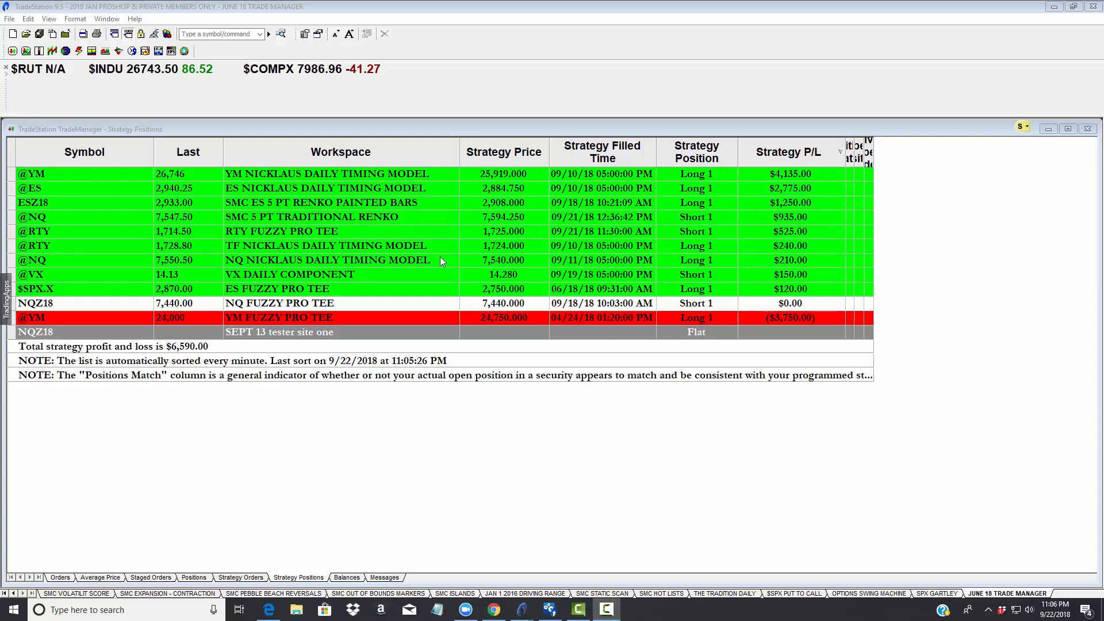
mouse_move(766, 265)
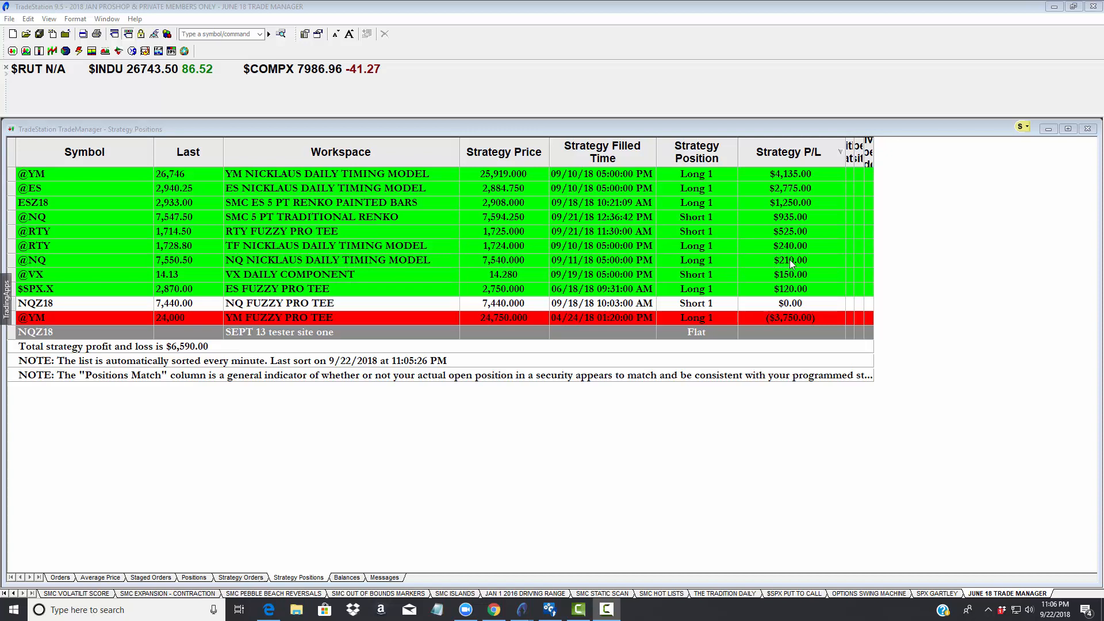
mouse_move(477, 188)
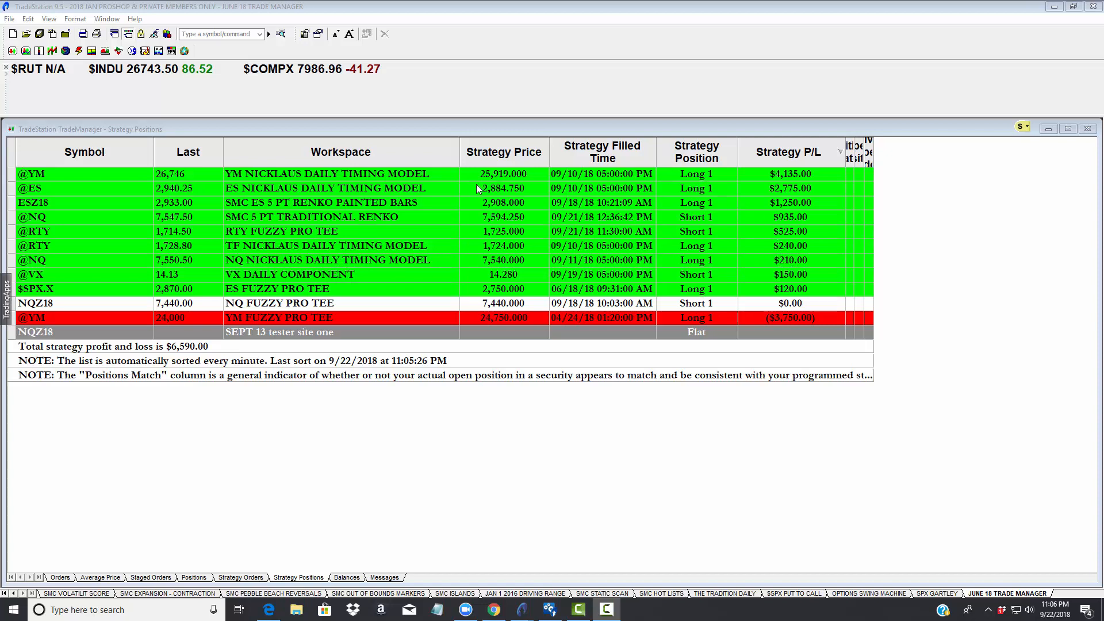
mouse_move(601, 275)
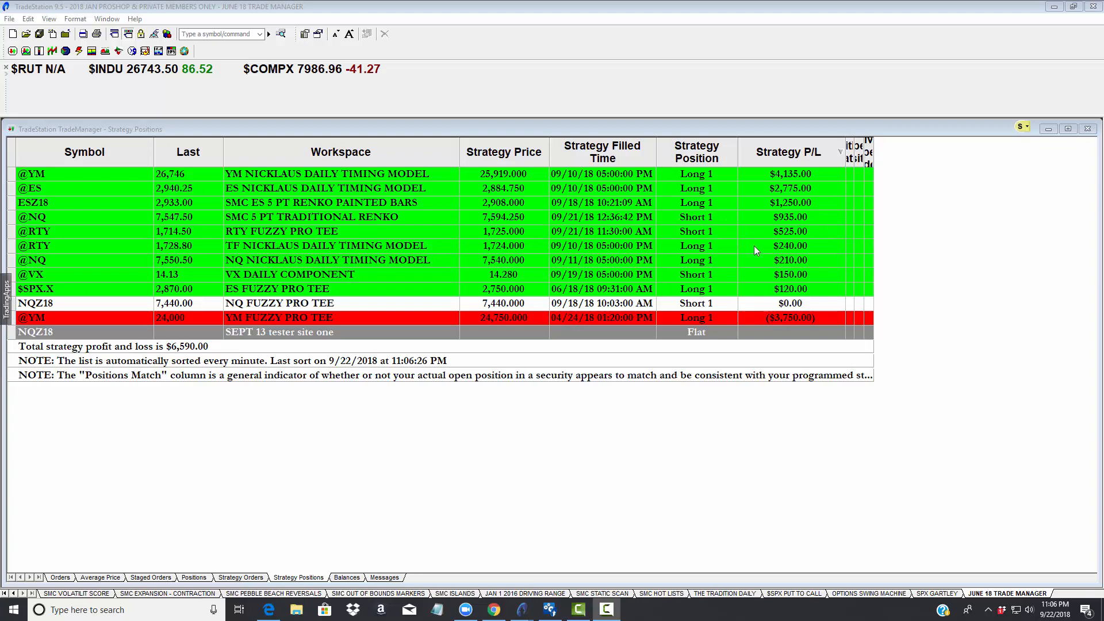
mouse_move(566, 226)
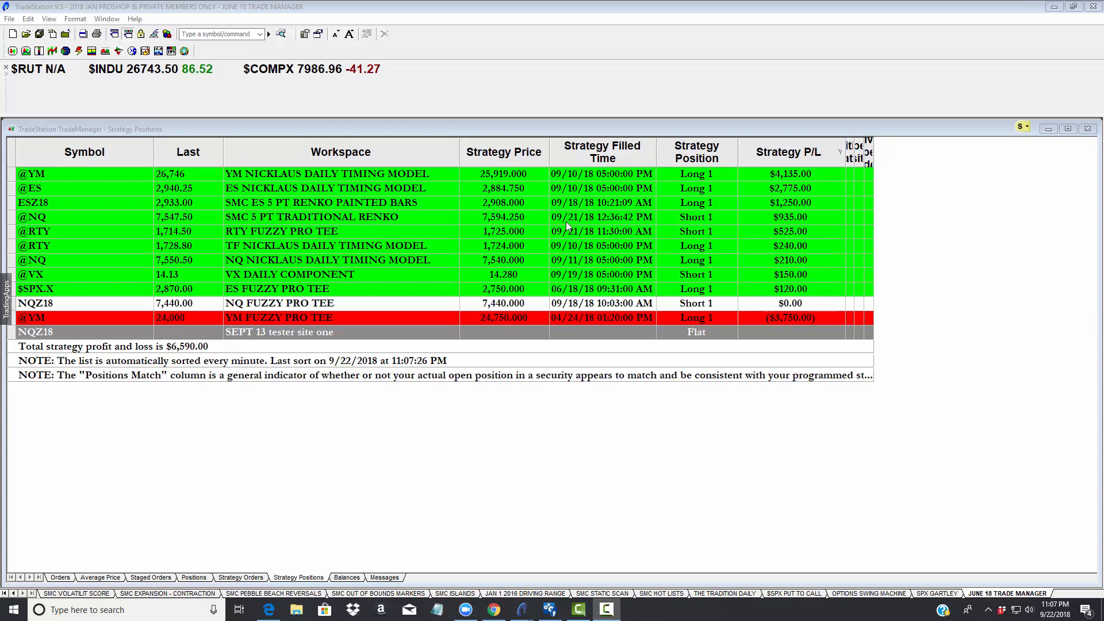
mouse_move(419, 243)
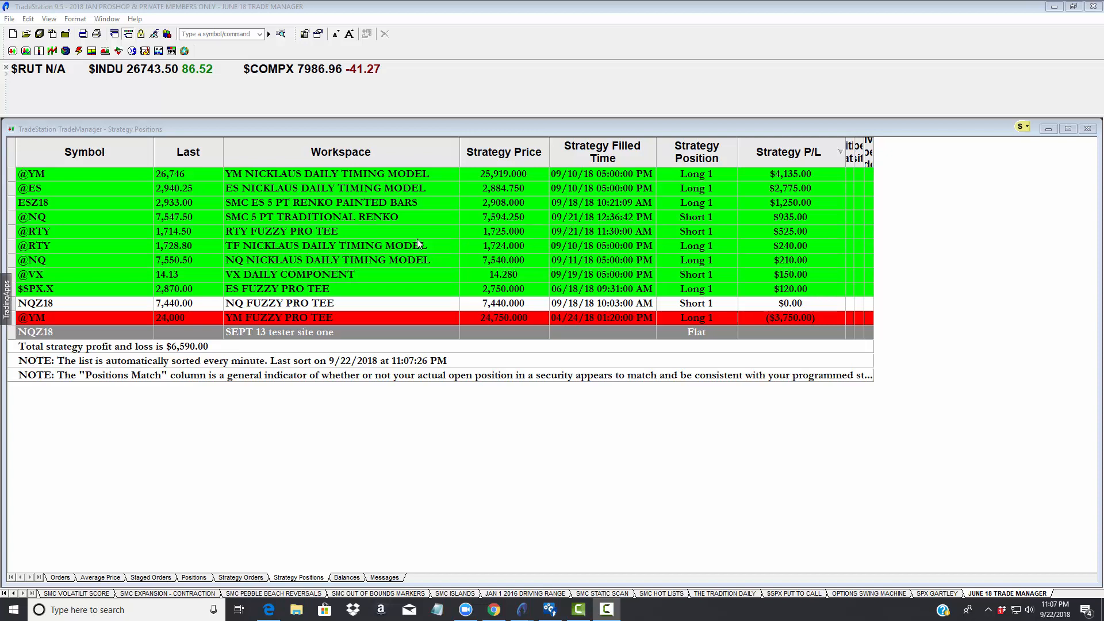
mouse_move(97, 554)
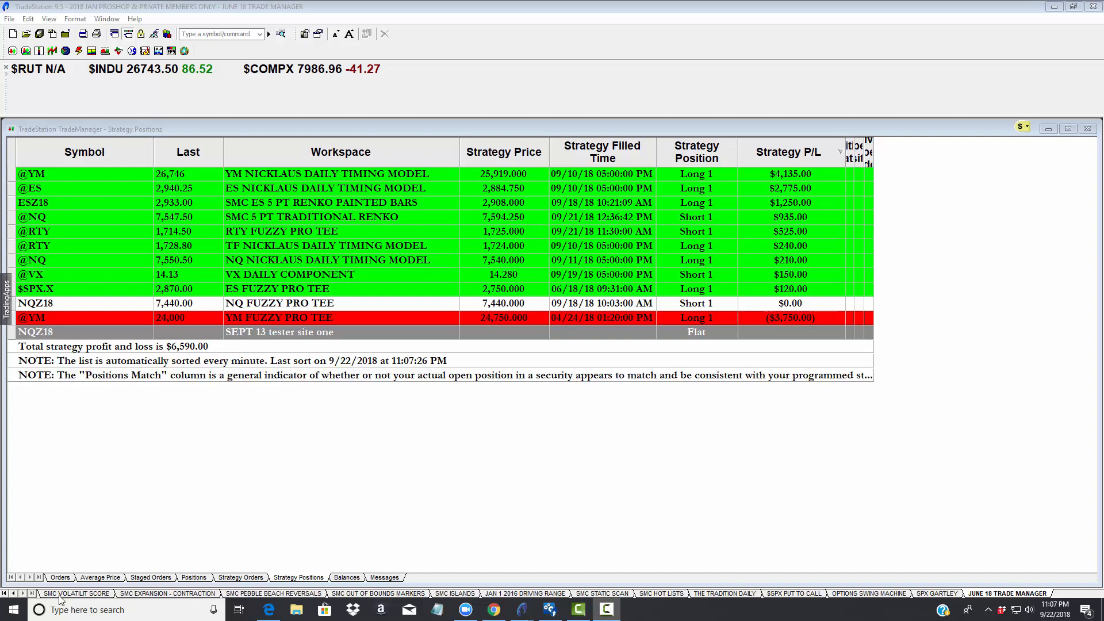
Switch via the volatility score radar to the VX Risk Off vs Risk On workspace
left_click(74, 593)
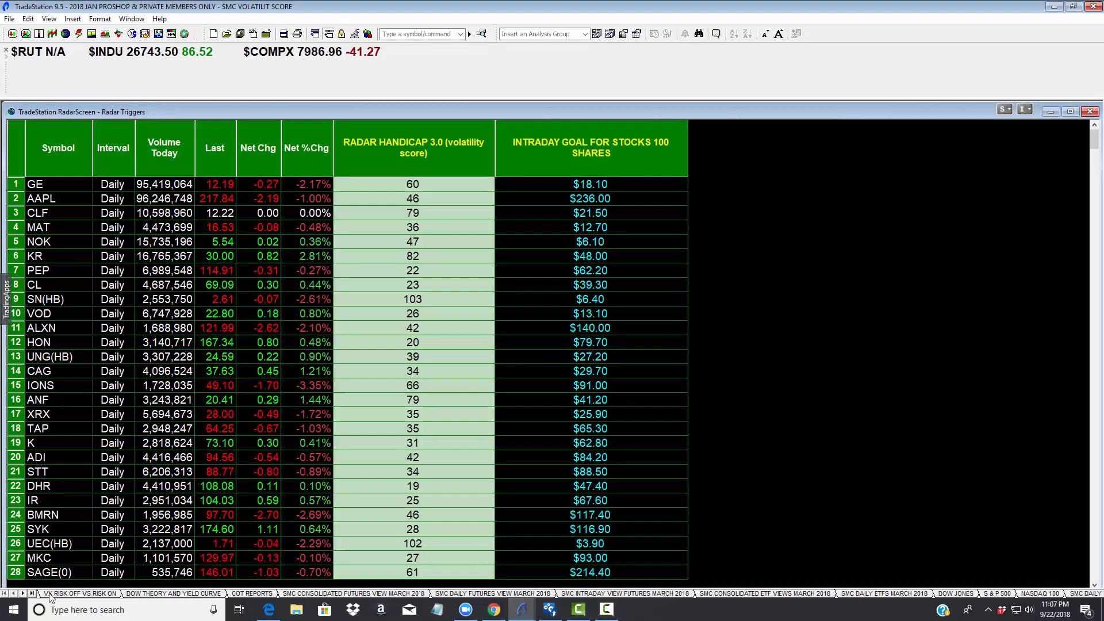
left_click(79, 593)
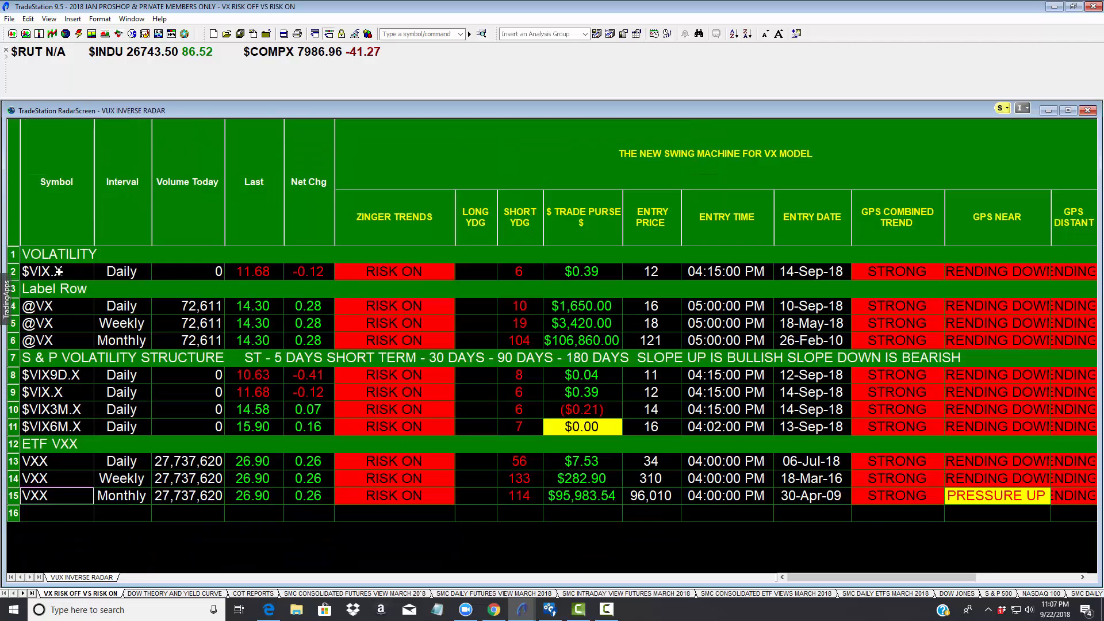
mouse_move(493, 274)
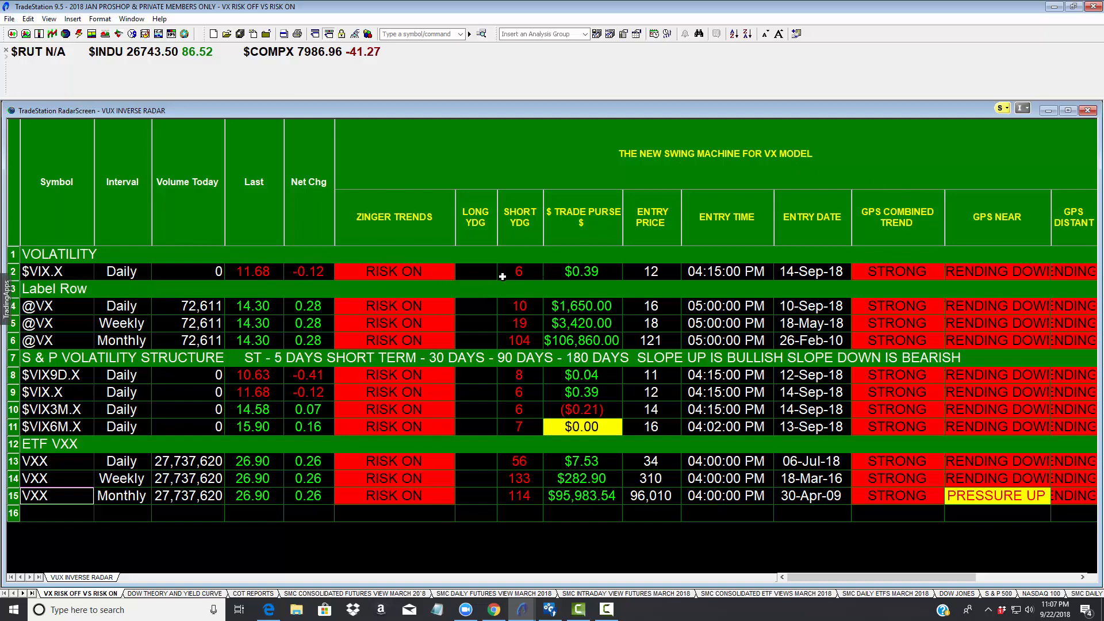
mouse_move(498, 185)
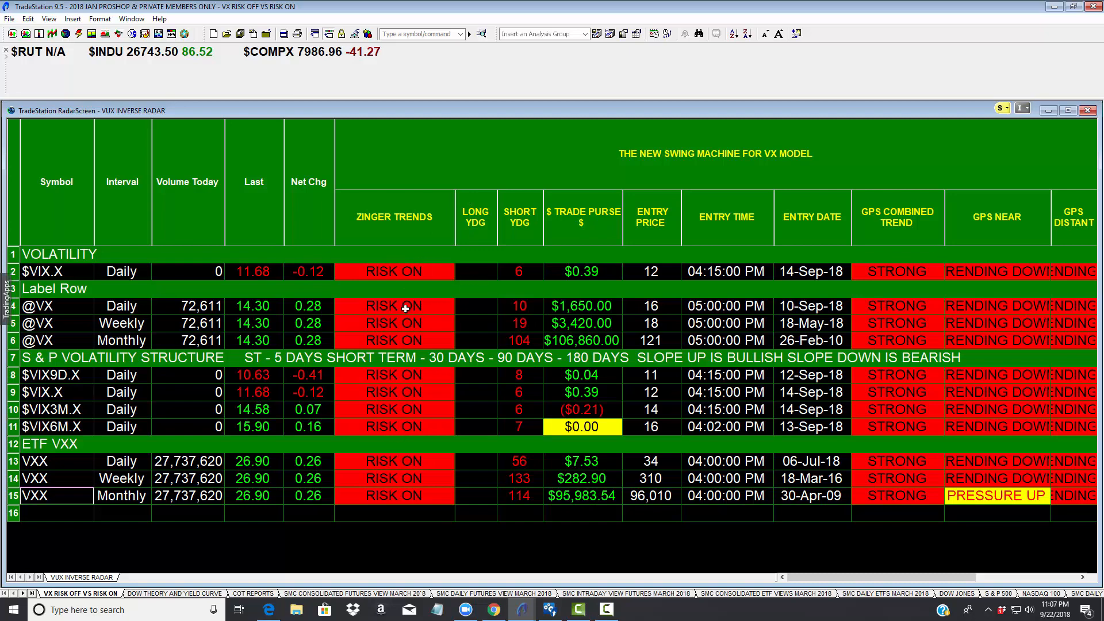
mouse_move(315, 546)
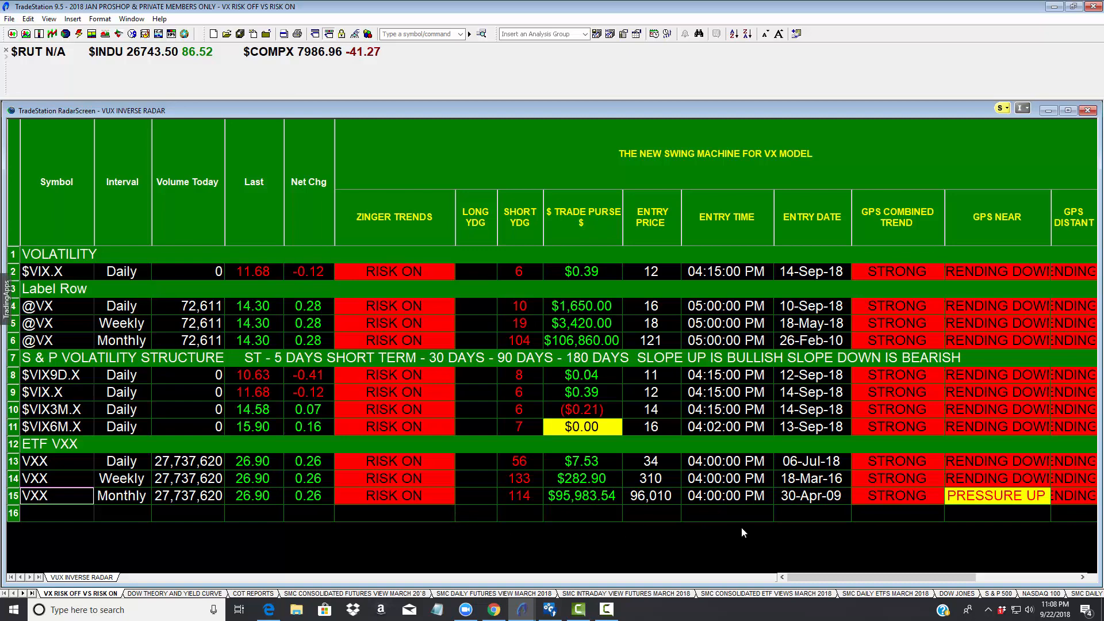
mouse_move(713, 527)
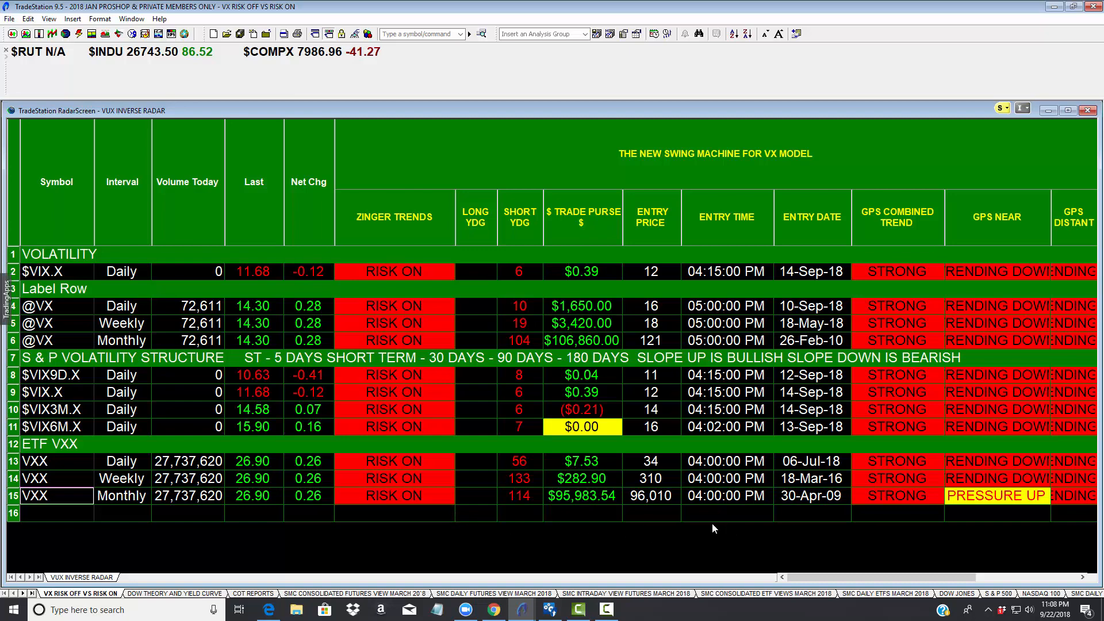
mouse_move(809, 529)
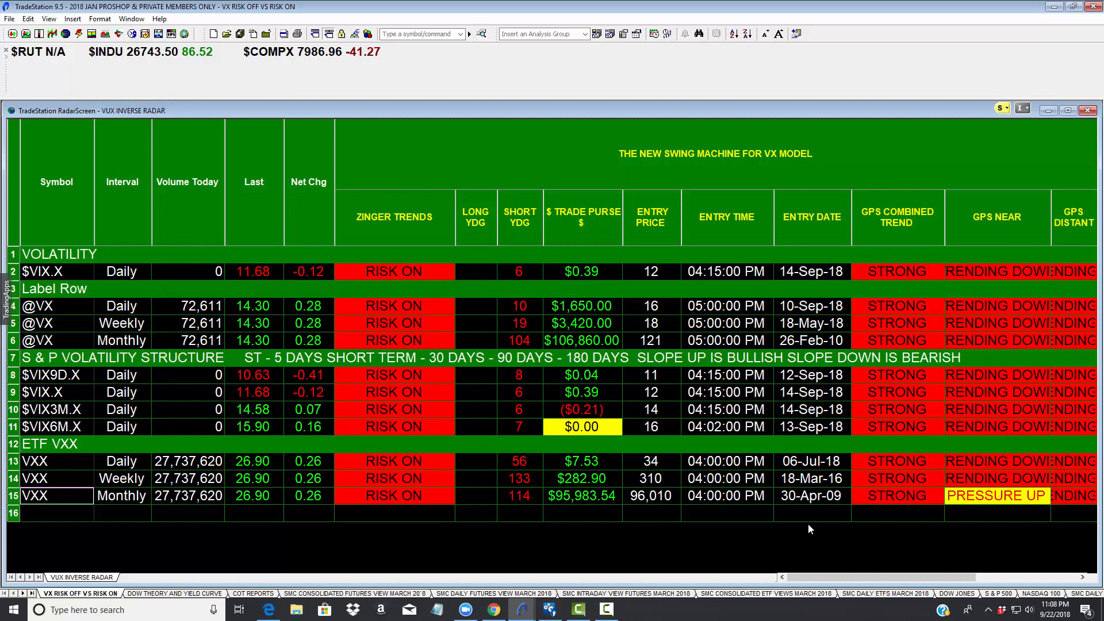
mouse_move(738, 531)
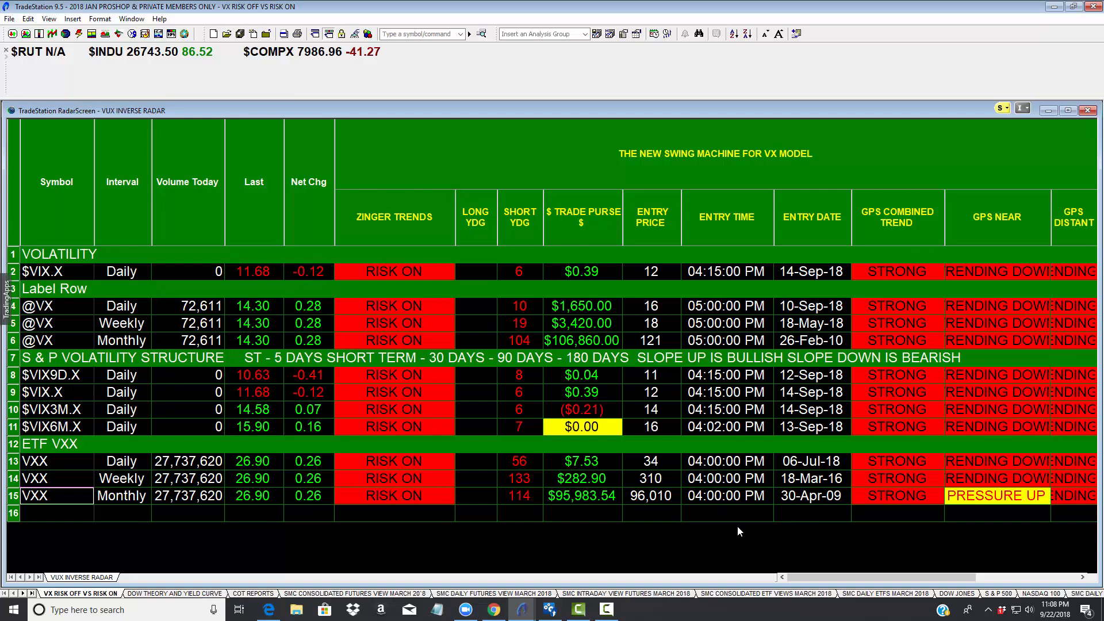
mouse_move(234, 575)
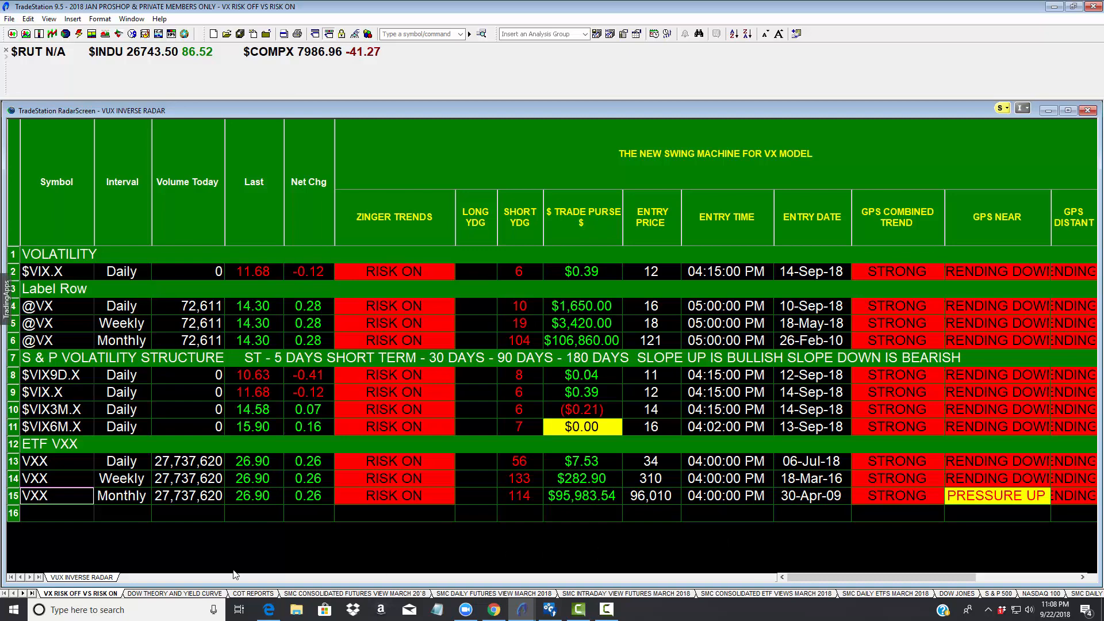
left_click(174, 593)
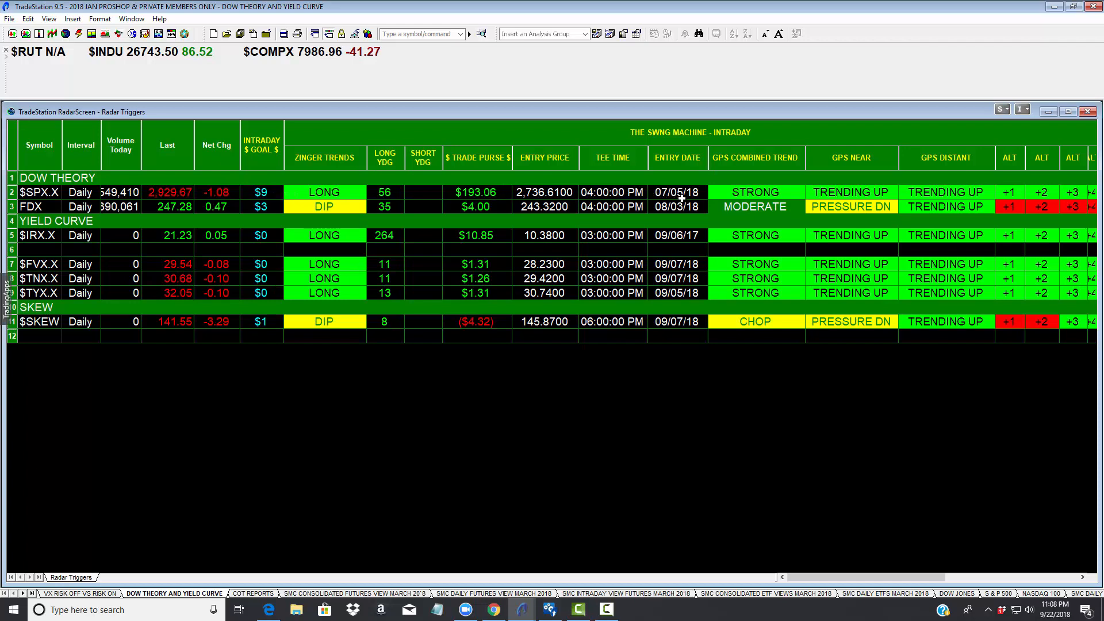
mouse_move(181, 216)
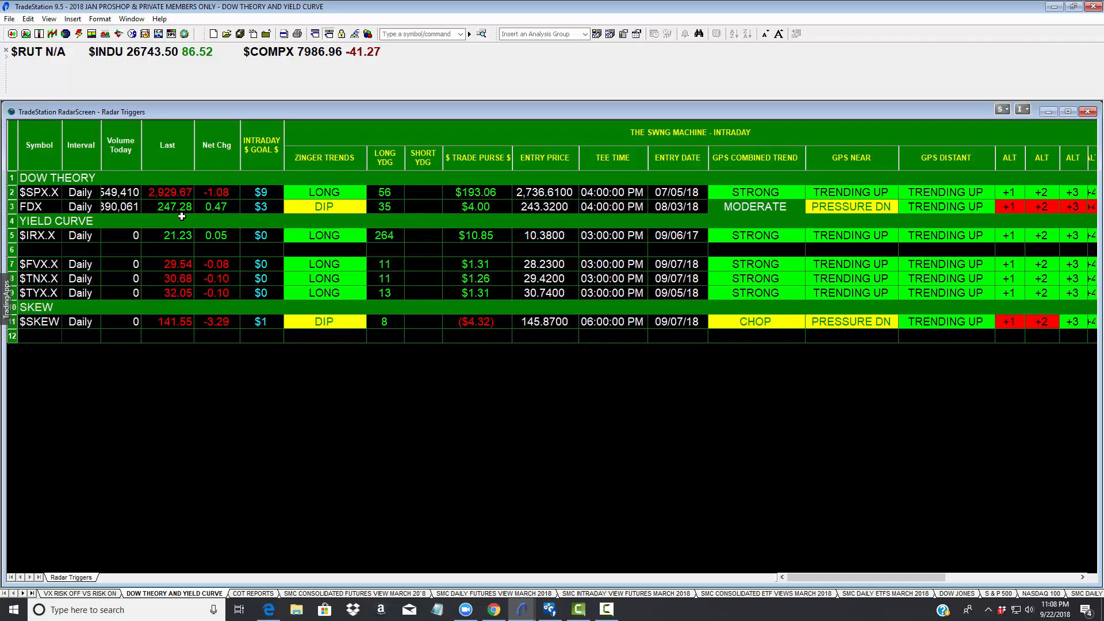
mouse_move(53, 207)
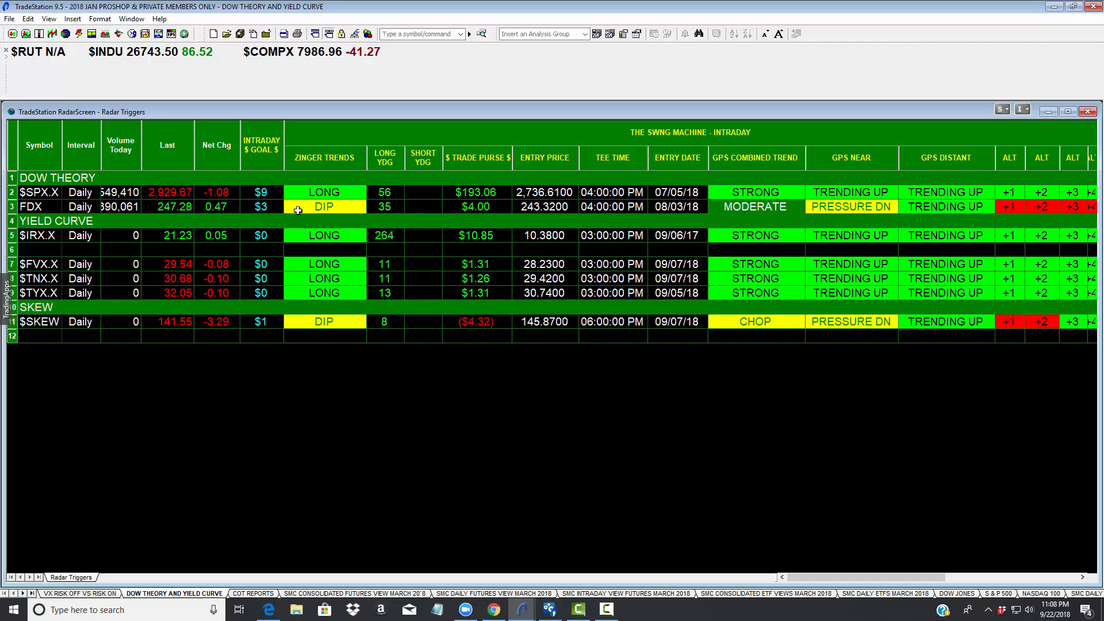
mouse_move(330, 208)
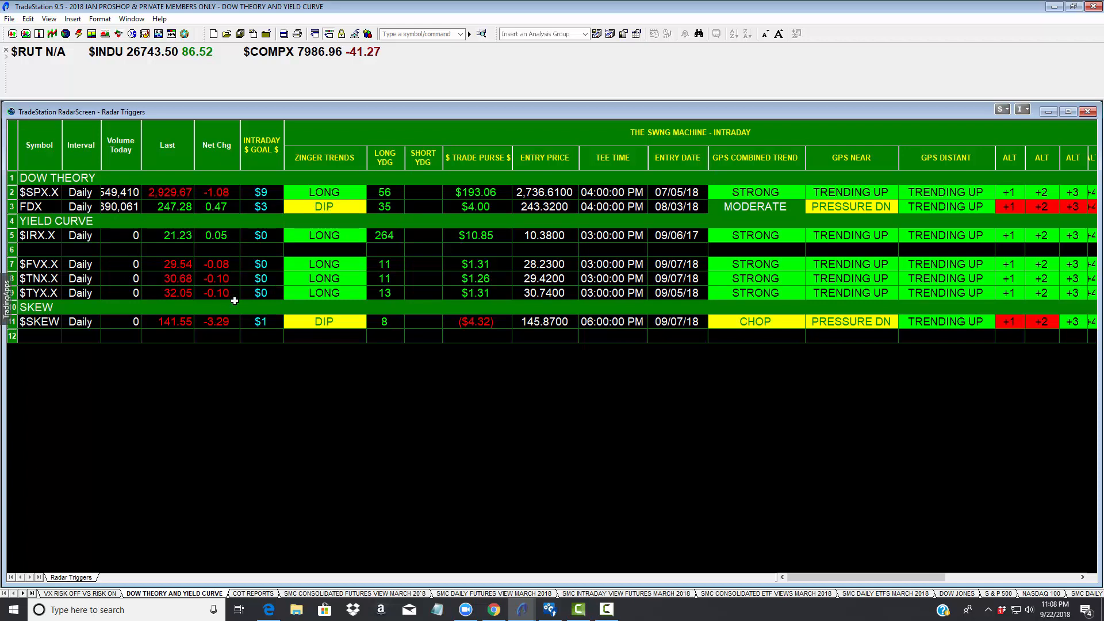
mouse_move(334, 234)
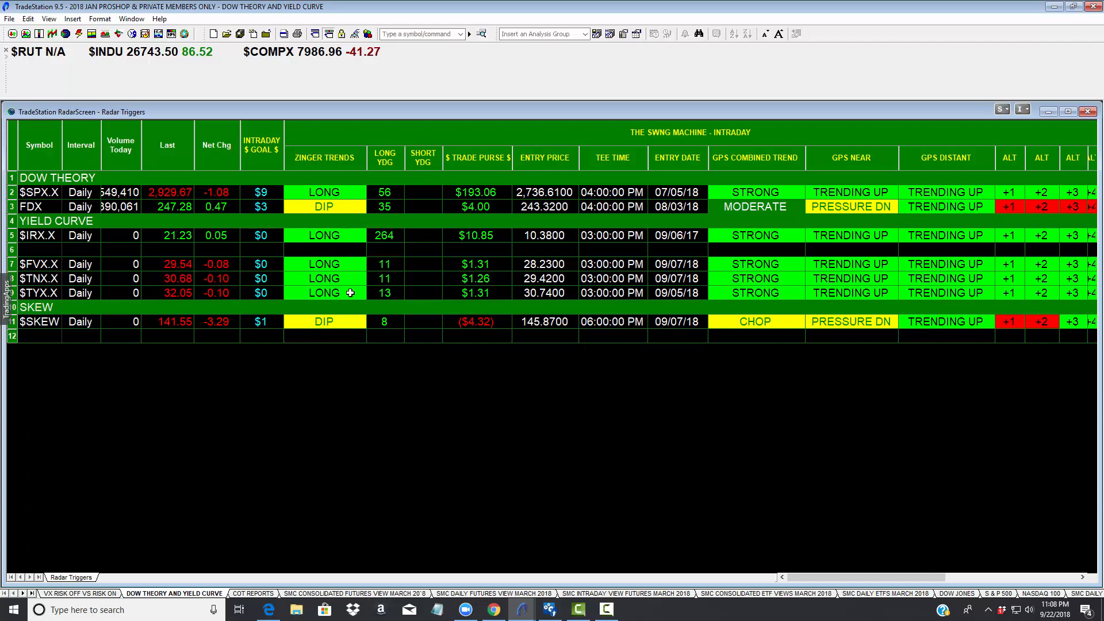
mouse_move(95, 328)
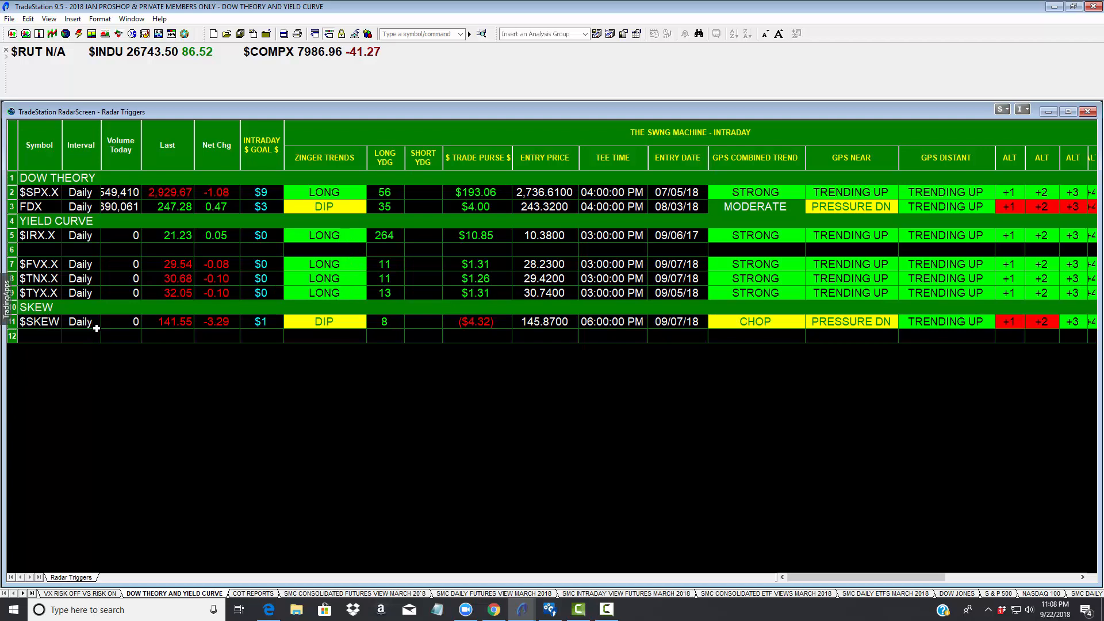
Switch to the COT Reports workspace and scroll its RadarScreen back to row 1
left_click(253, 593)
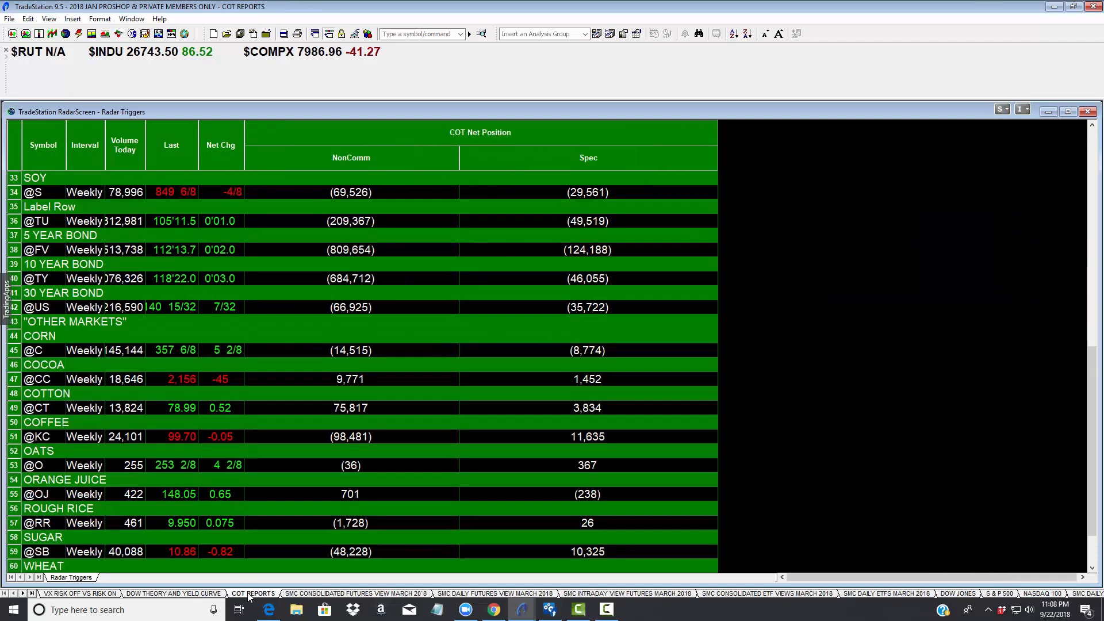
mouse_move(997, 521)
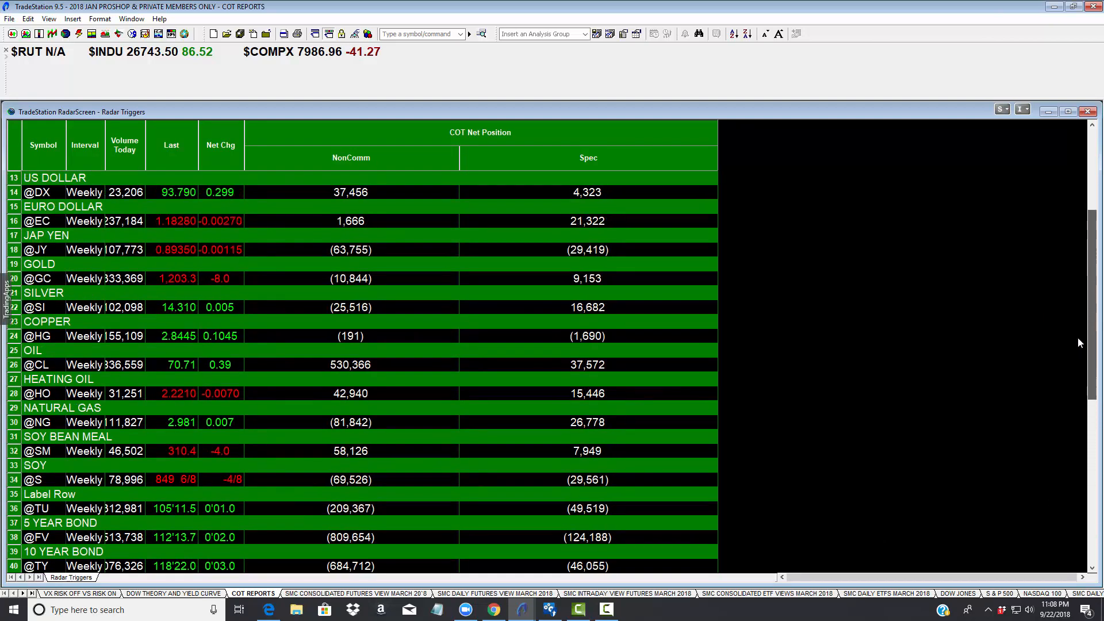
scroll("up", 3)
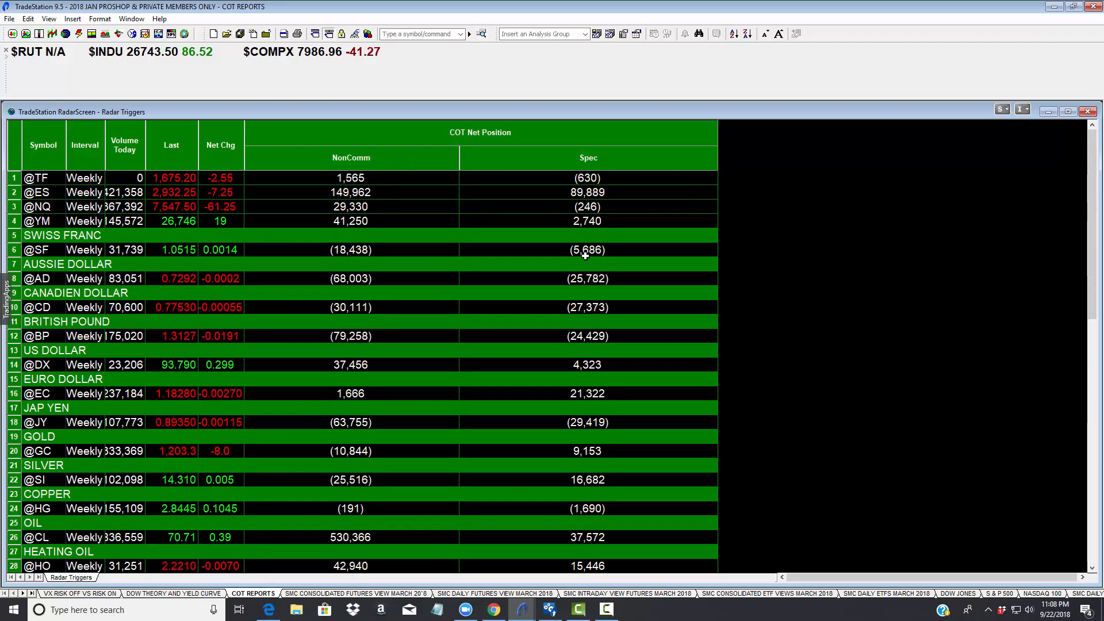
Switch to the SMC Consolidated Futures View workspace
left_click(355, 593)
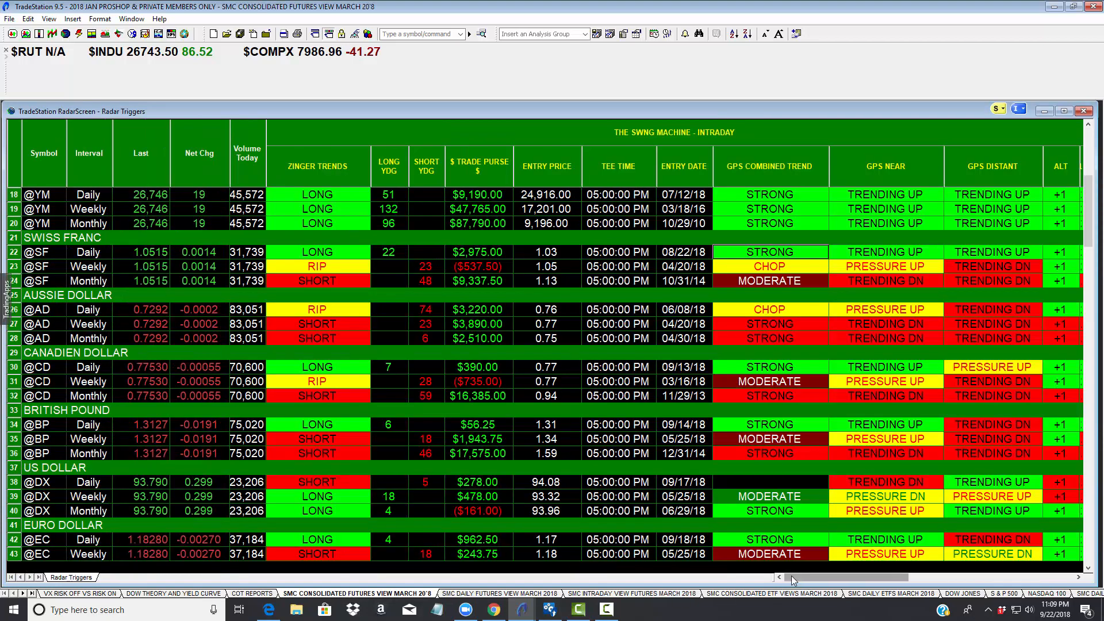
mouse_move(1049, 294)
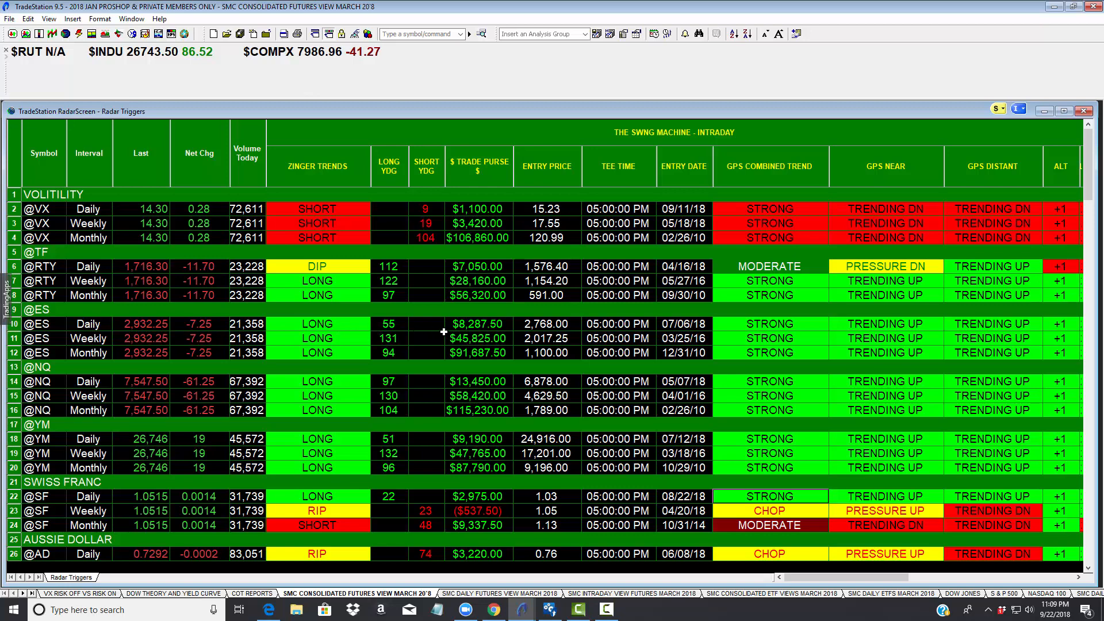
mouse_move(693, 331)
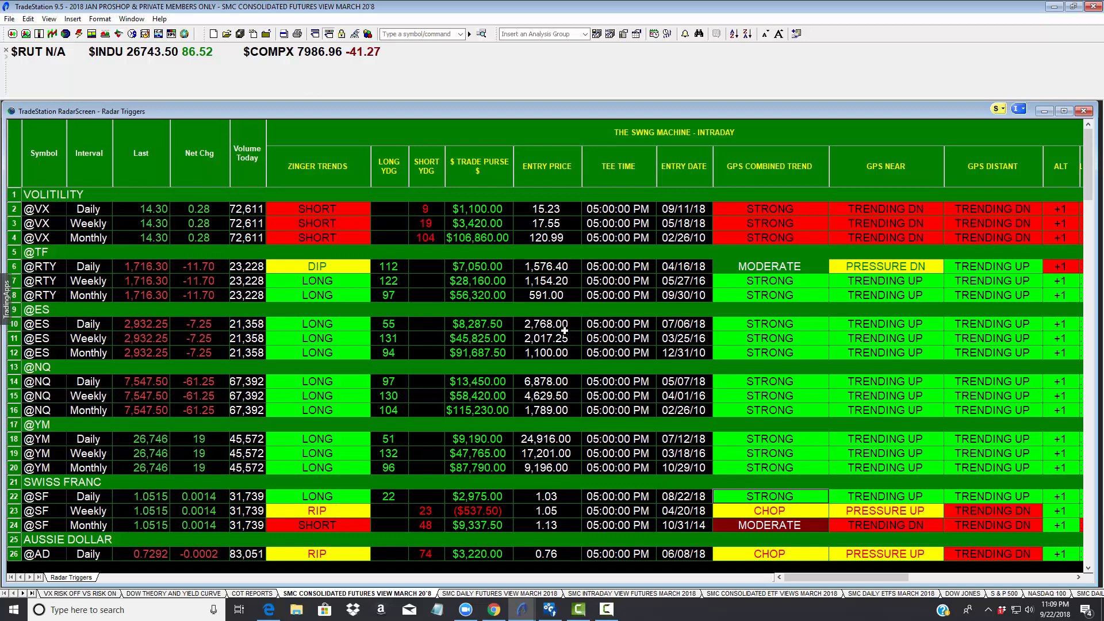
mouse_move(382, 328)
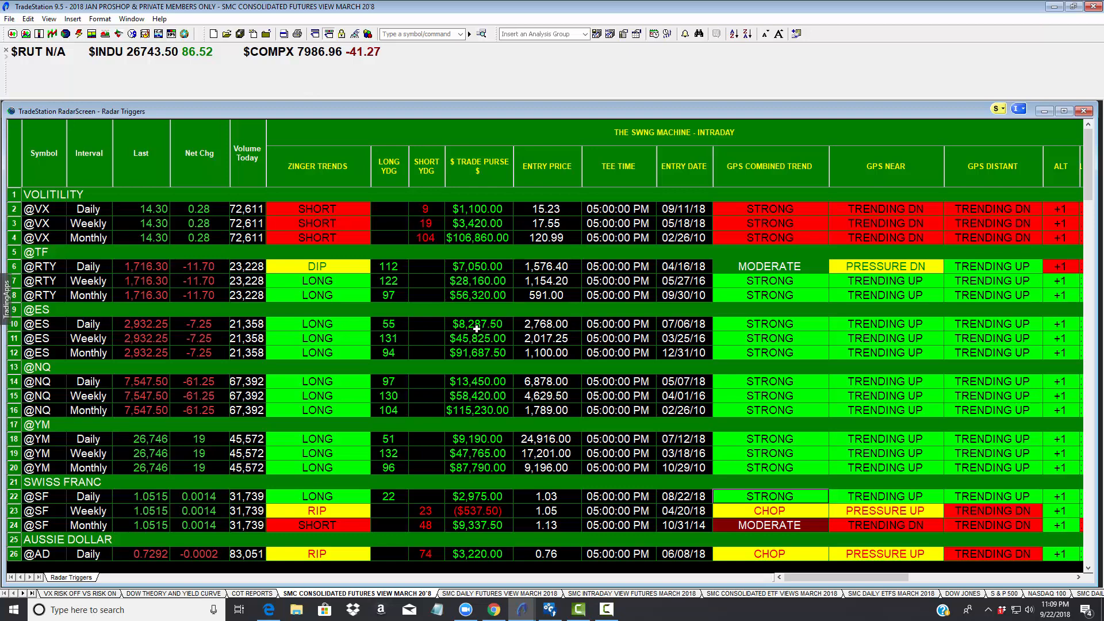
mouse_move(407, 350)
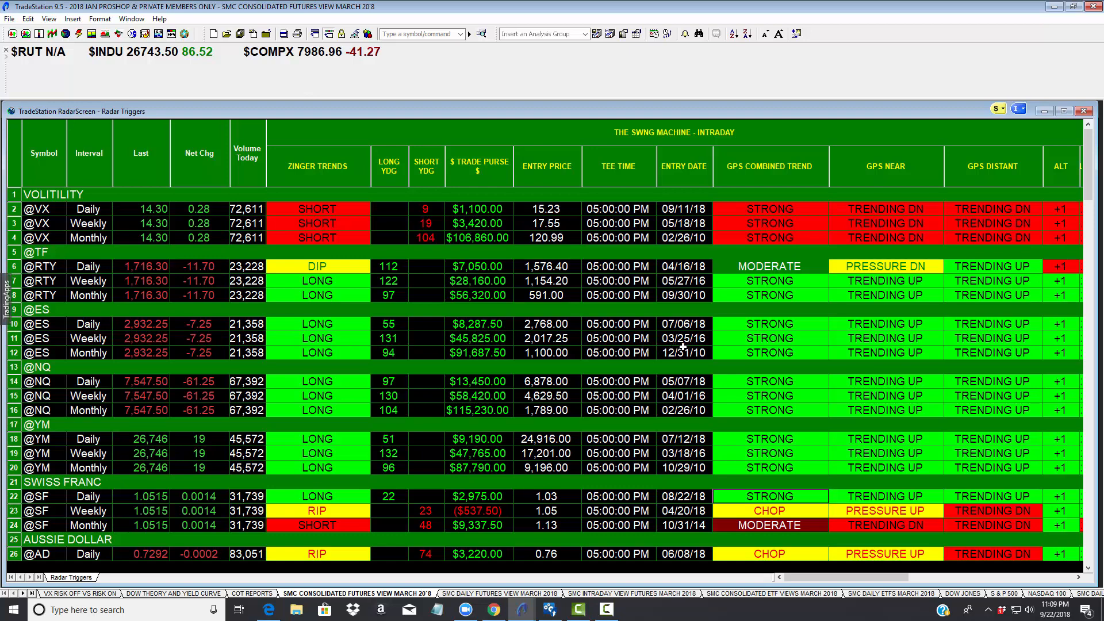
mouse_move(482, 346)
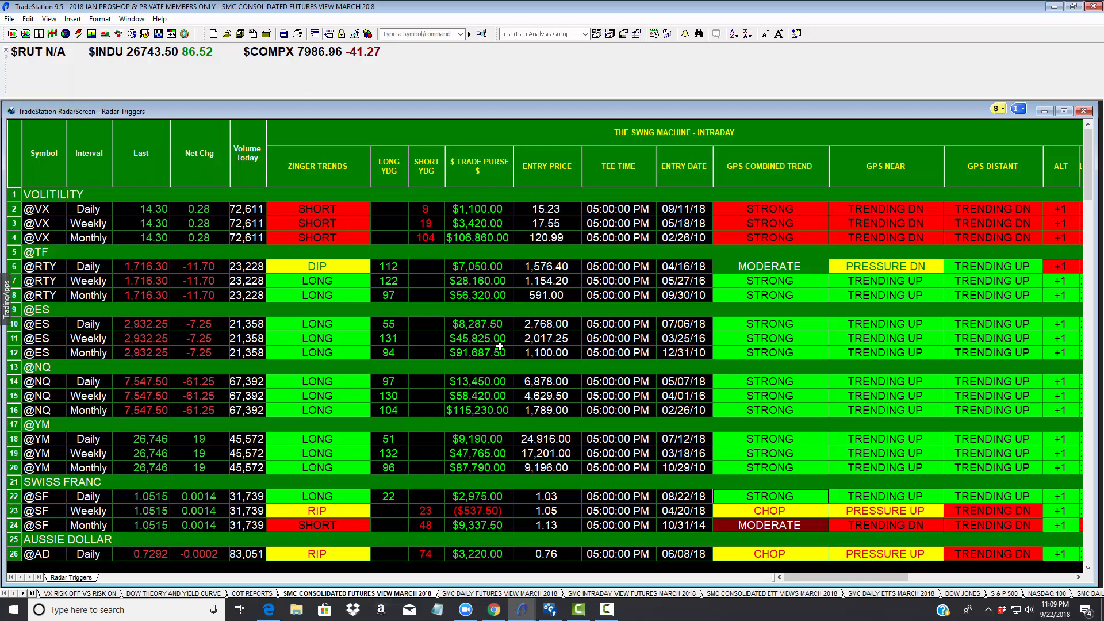
mouse_move(384, 365)
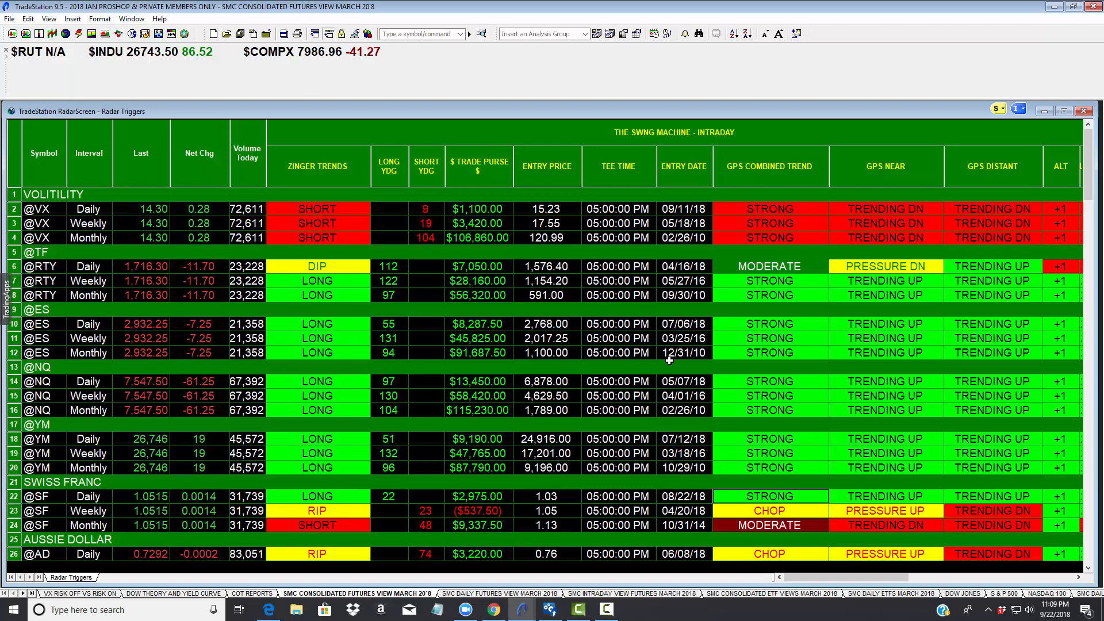
mouse_move(701, 358)
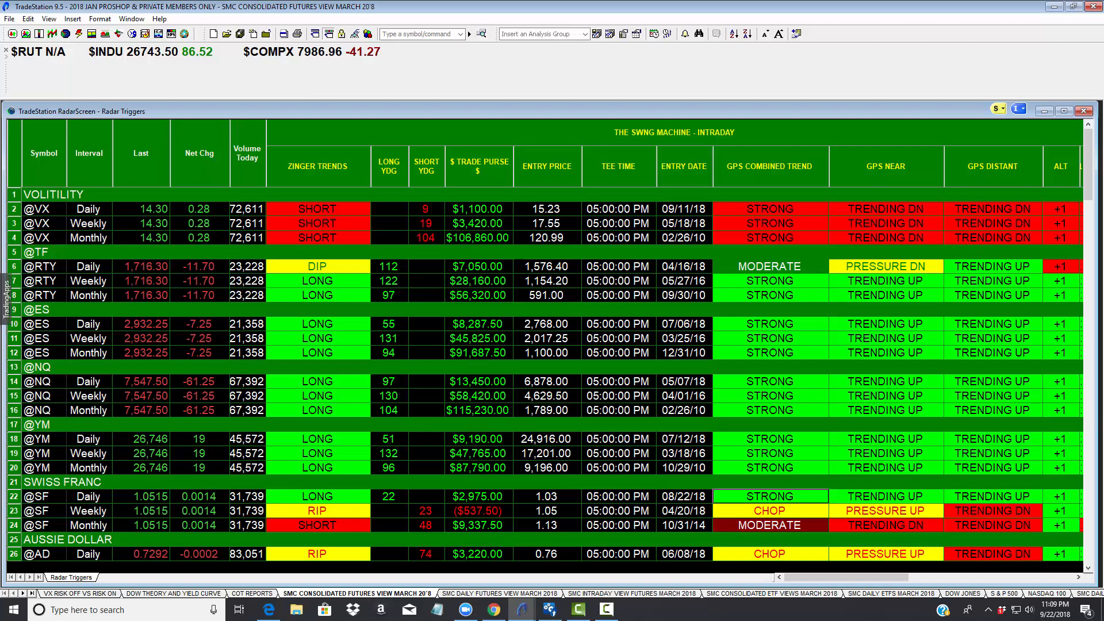
Scroll the consolidated futures RadarScreen to the bottom rows and across to the right-hand columns
scroll("down", 3)
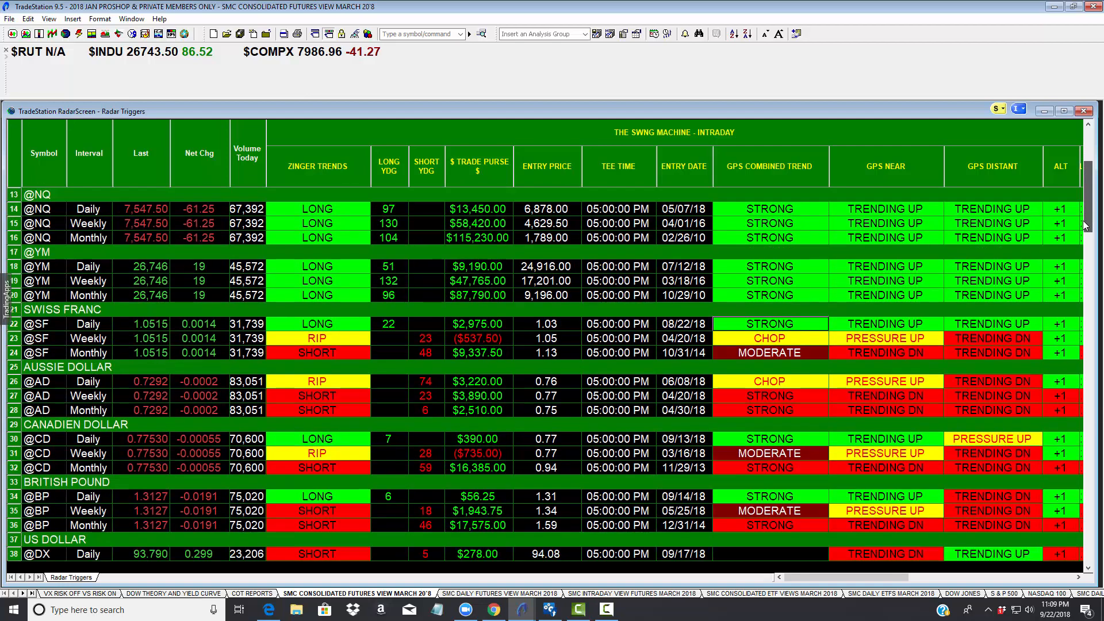
scroll("down", 3)
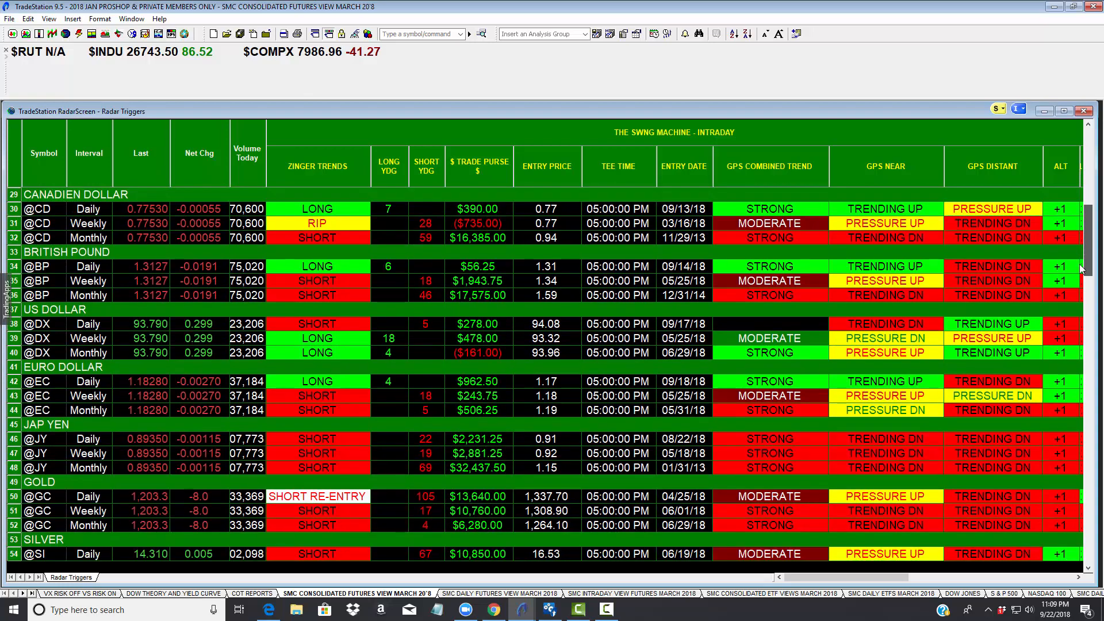
scroll("down", 3)
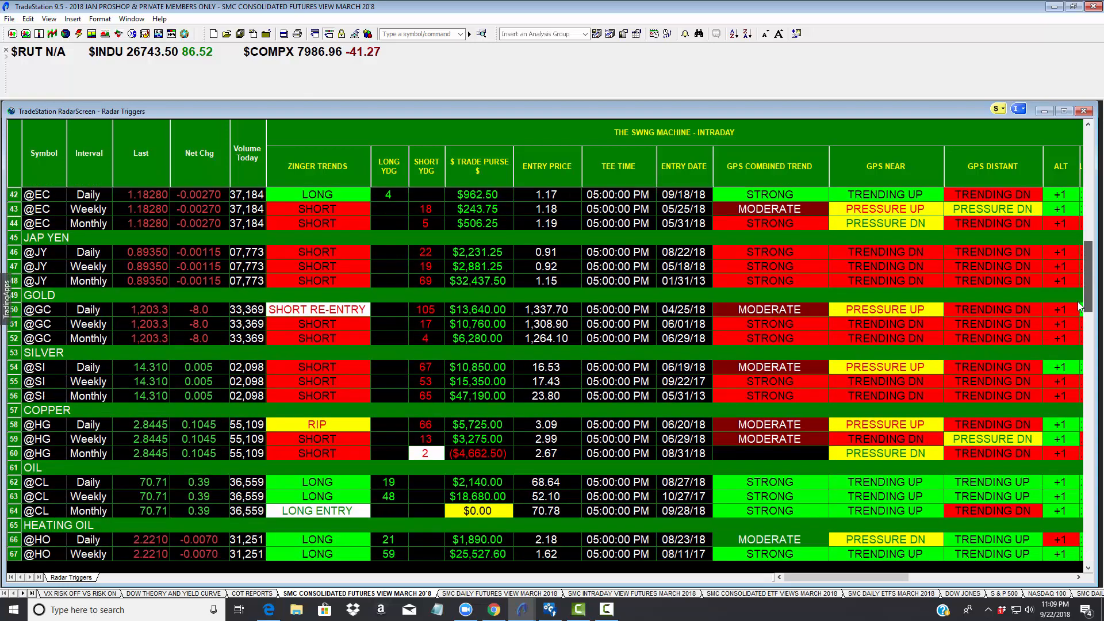
scroll("down", 3)
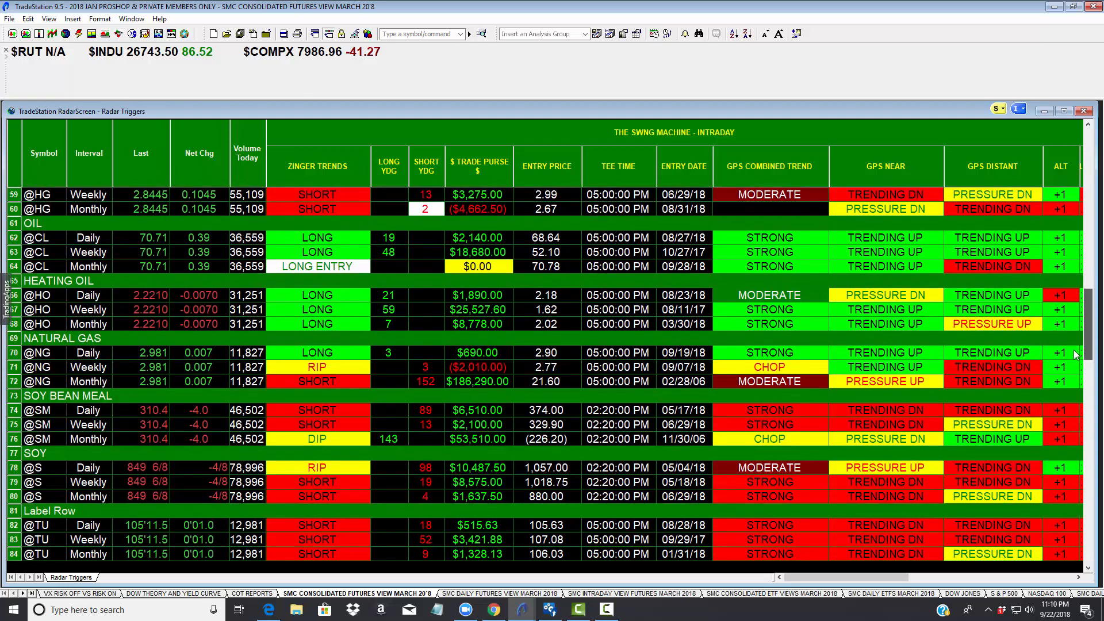
scroll("down", 3)
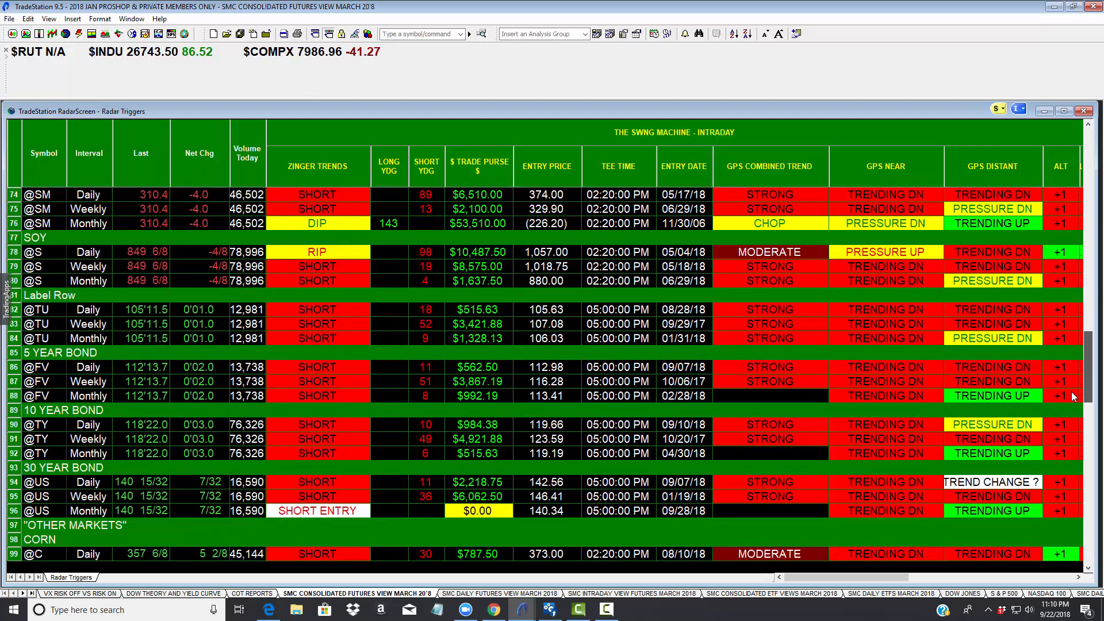
scroll("down", 3)
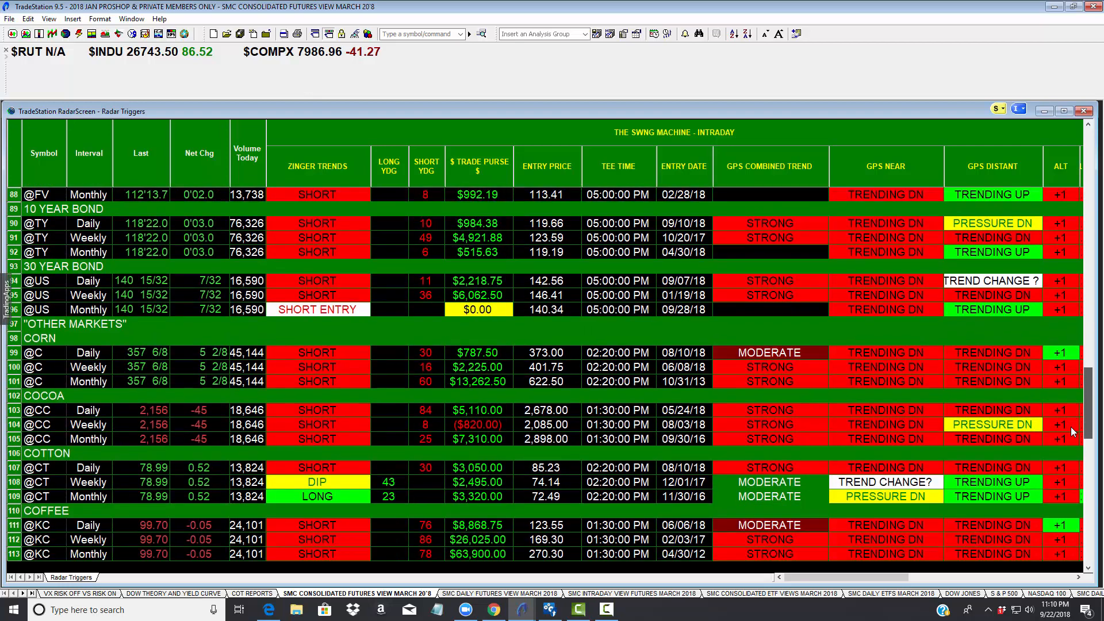
scroll("down", 3)
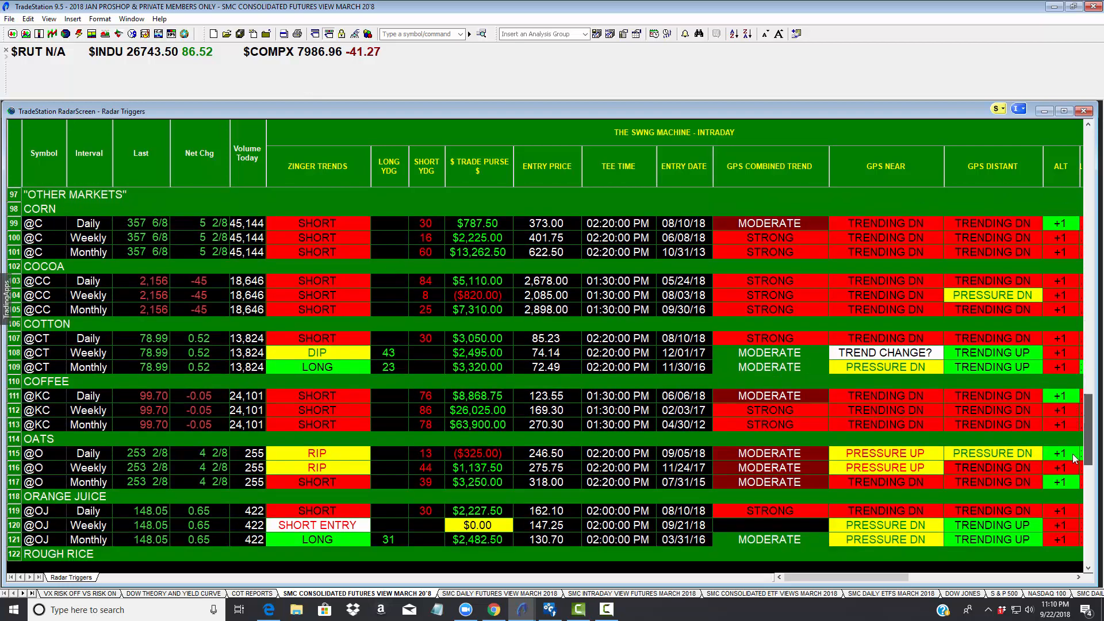
scroll("down", 3)
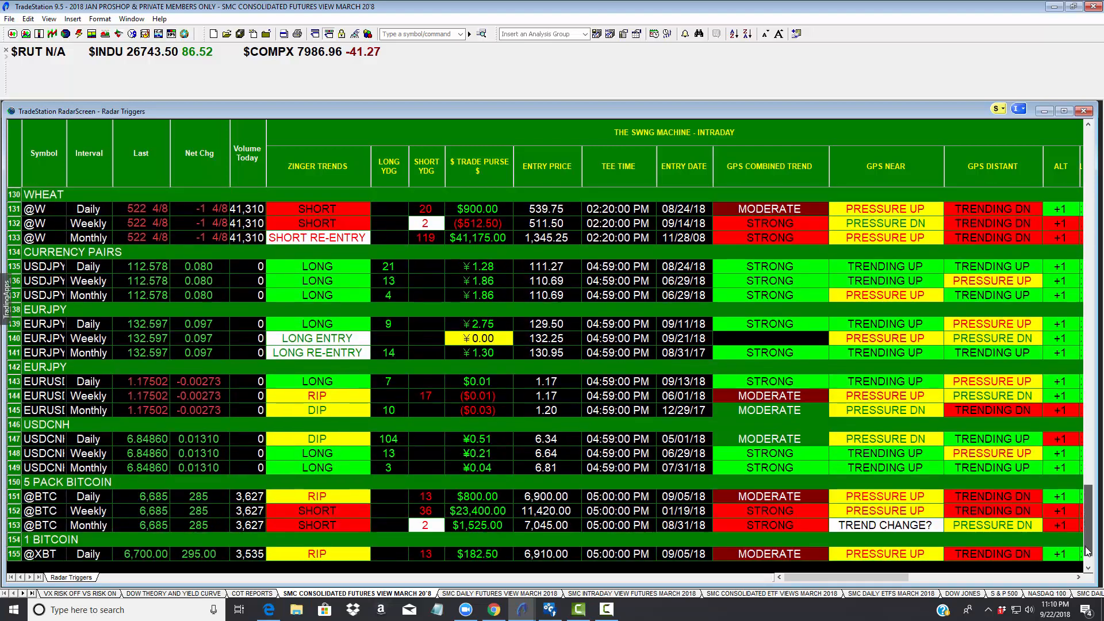
scroll("right", 3)
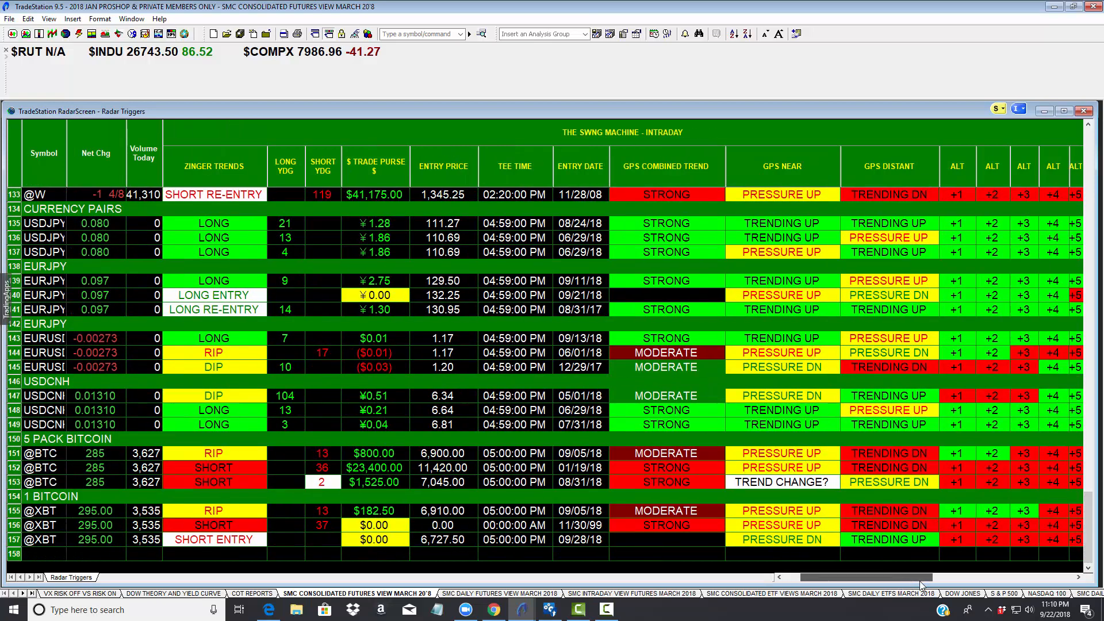
scroll("right", 3)
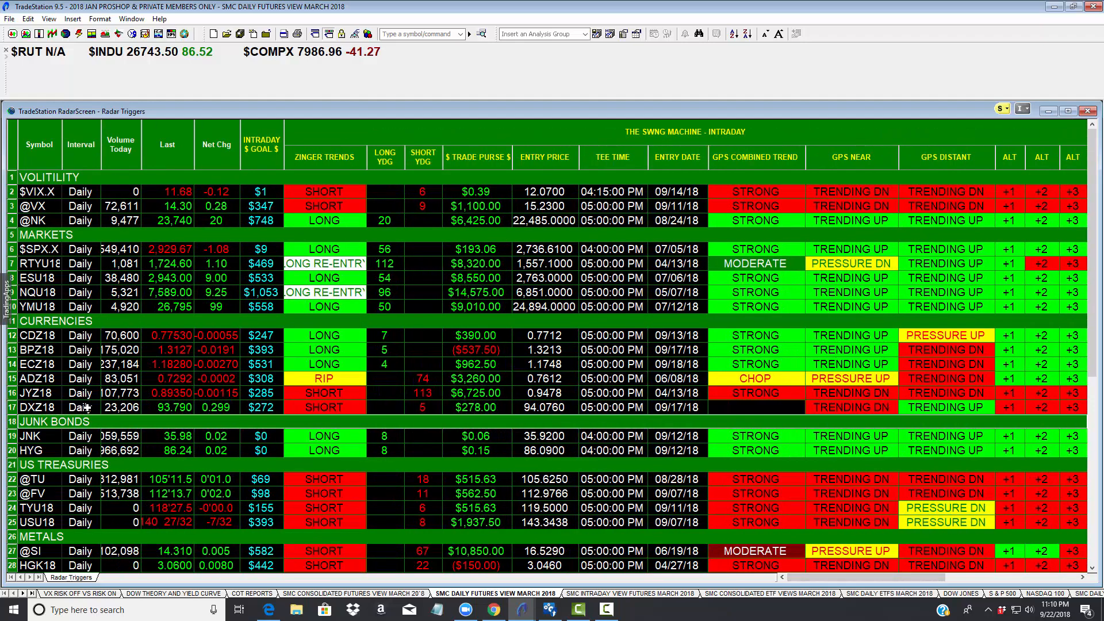
left_click(630, 593)
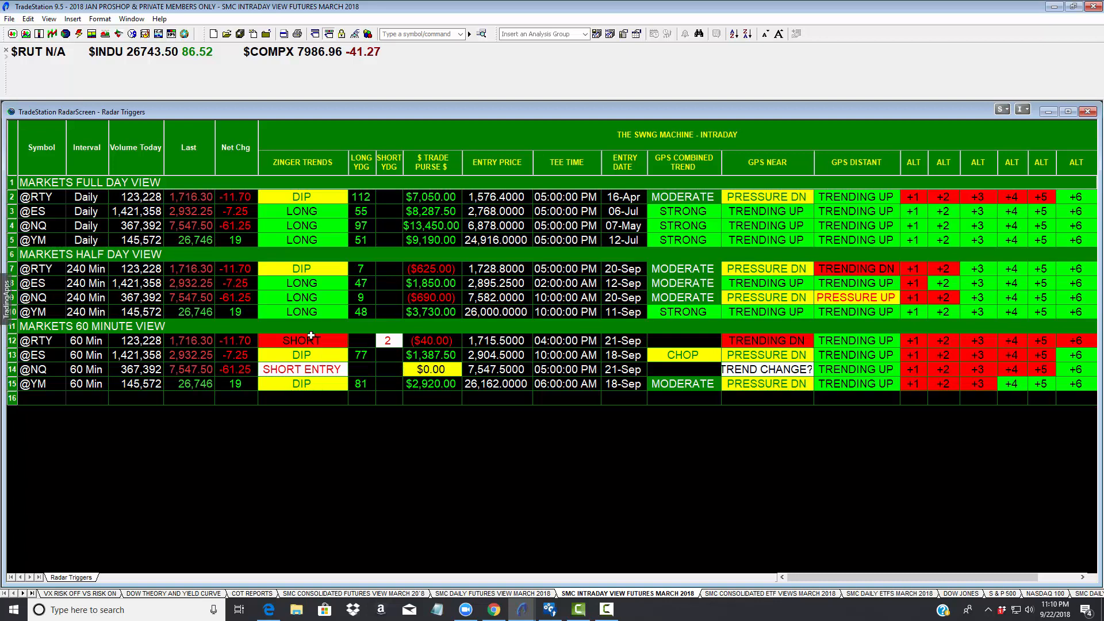
mouse_move(314, 394)
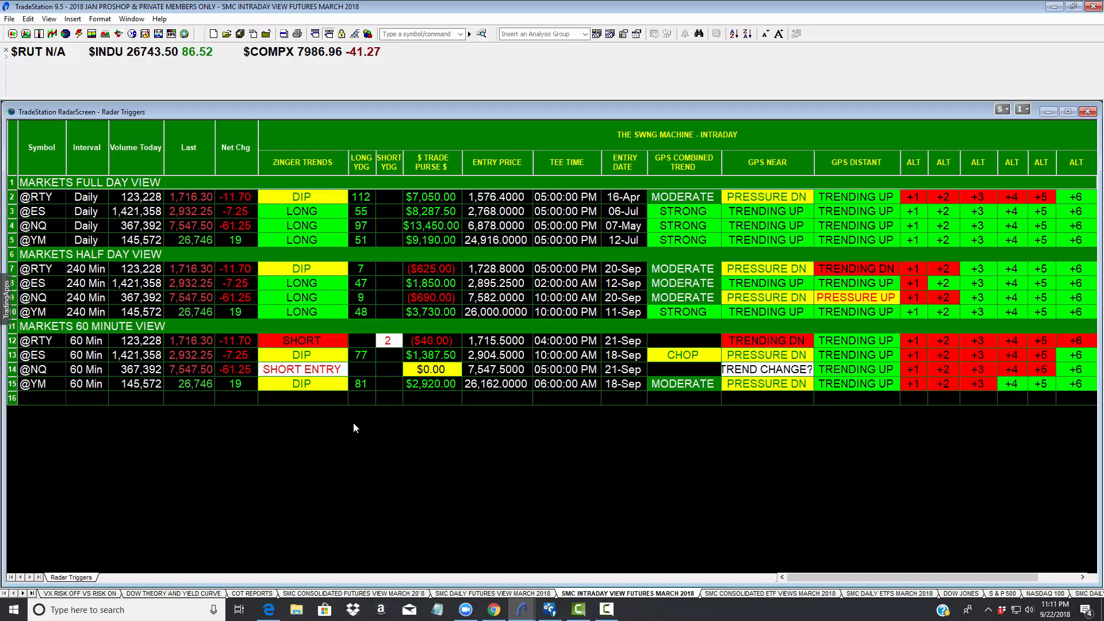
mouse_move(360, 403)
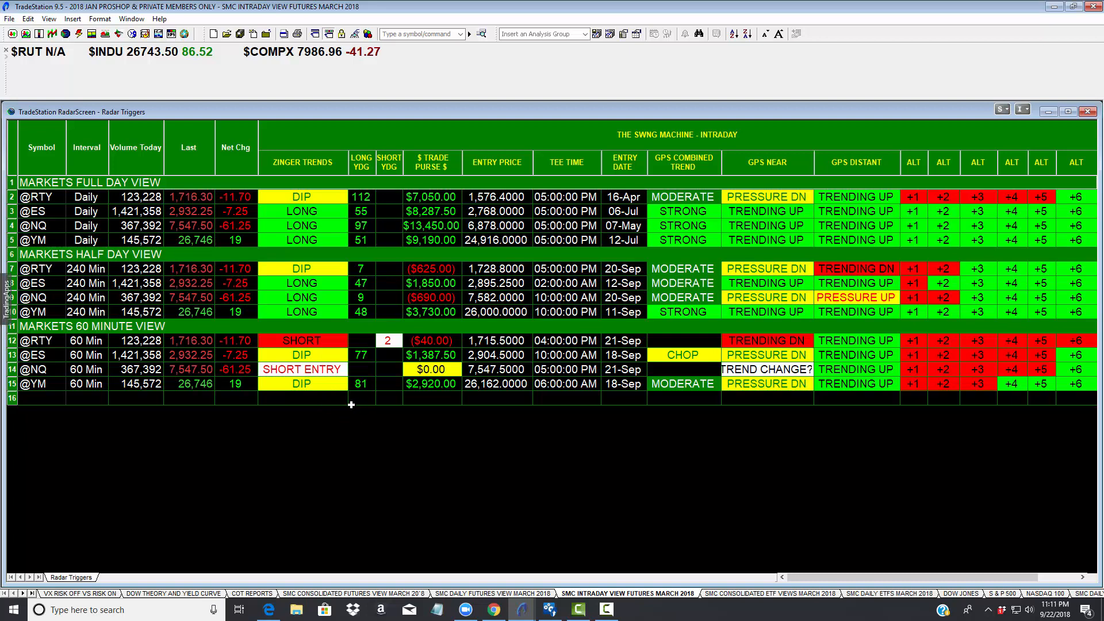
mouse_move(76, 212)
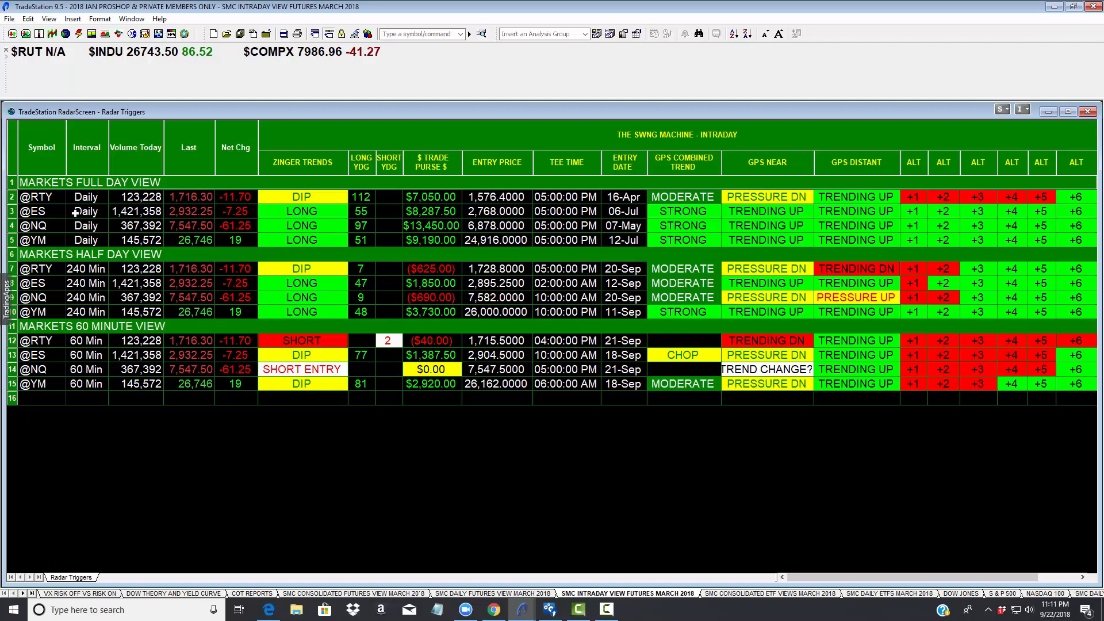
mouse_move(332, 375)
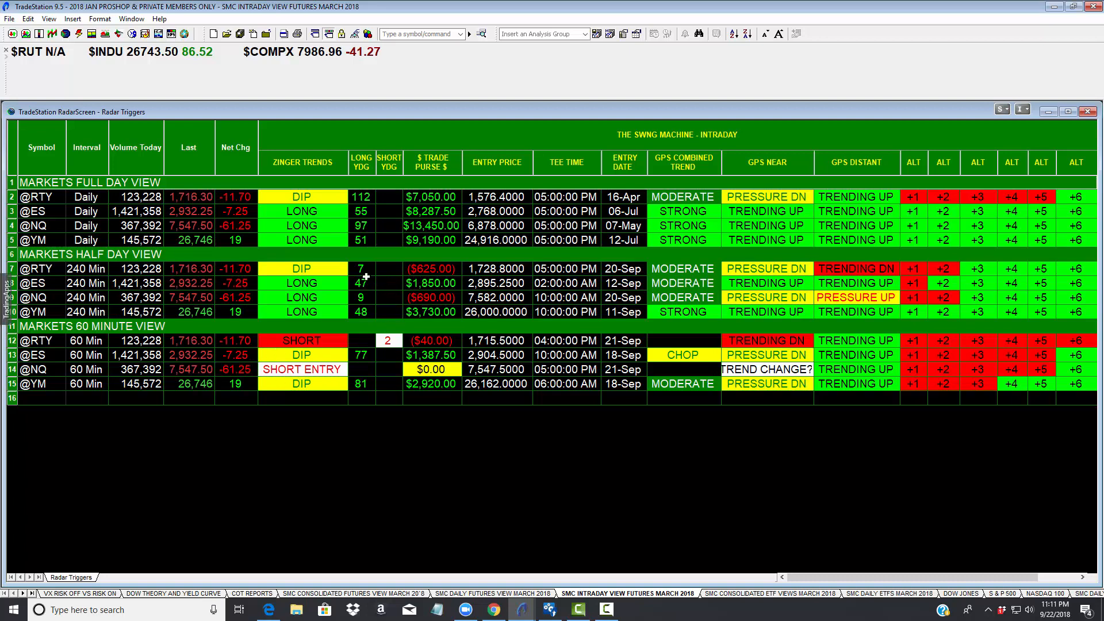
mouse_move(422, 211)
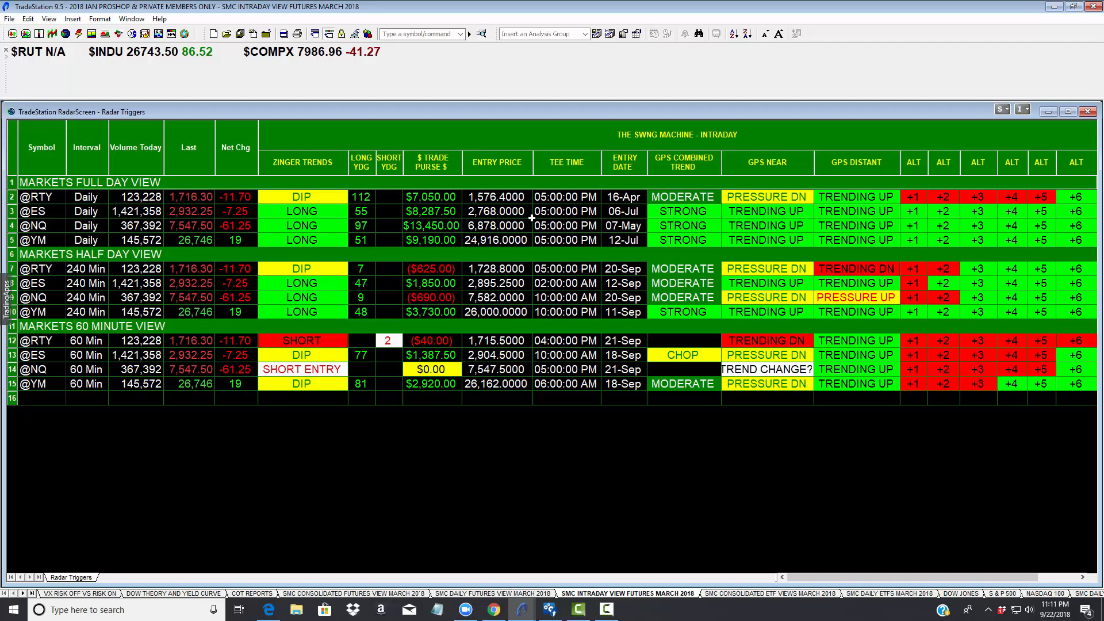
mouse_move(650, 422)
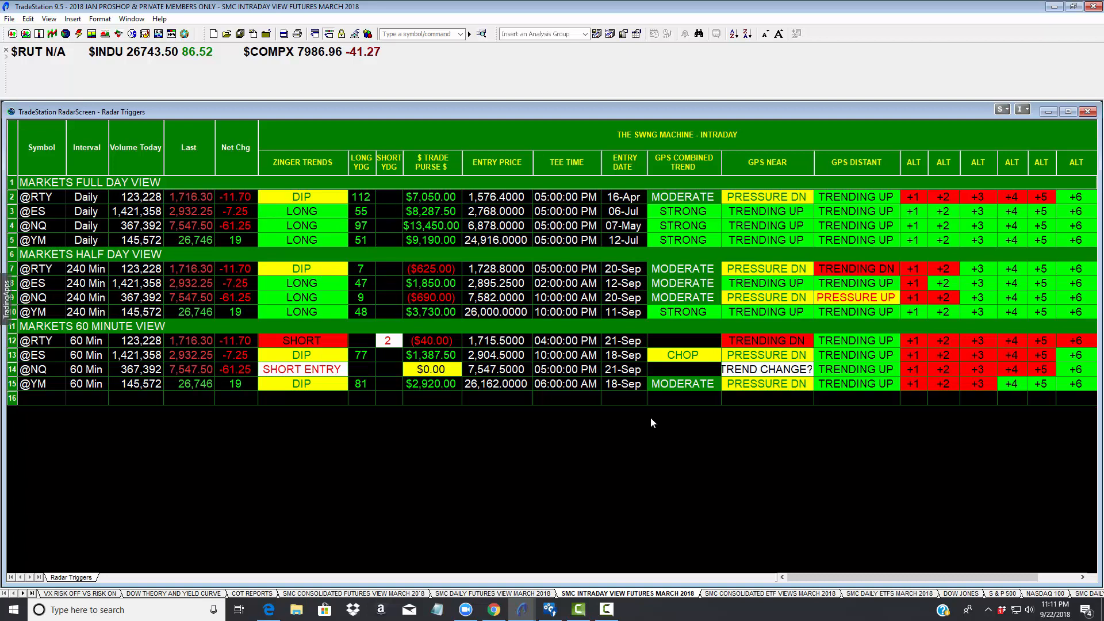
mouse_move(822, 601)
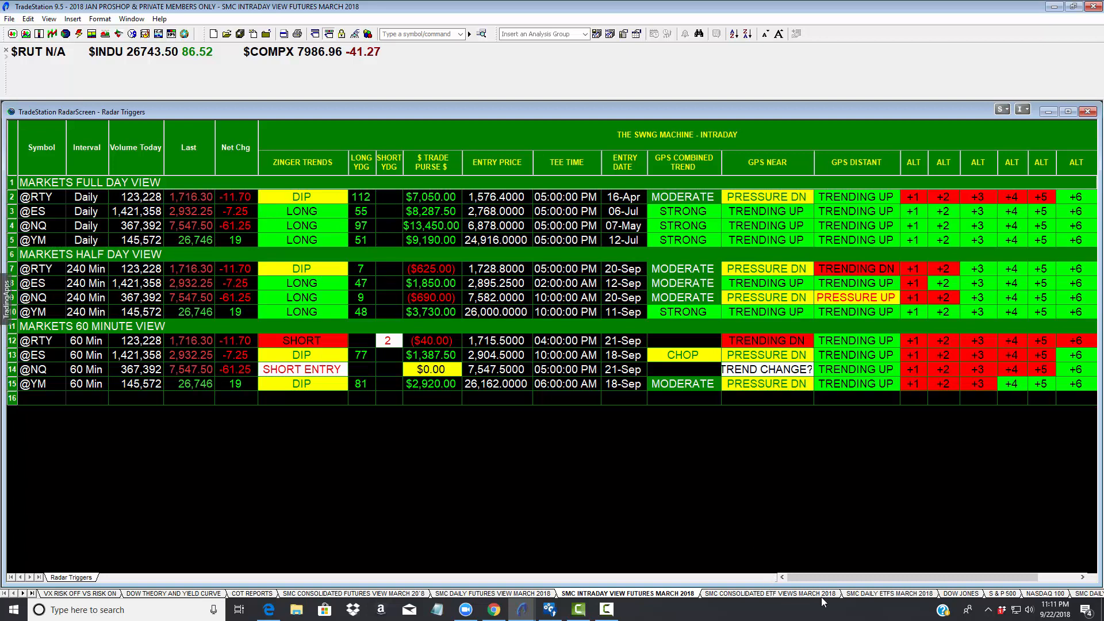
Switch to the SMC Consolidated ETF Views March 2018 workspace and scroll down through financials and technology
left_click(766, 593)
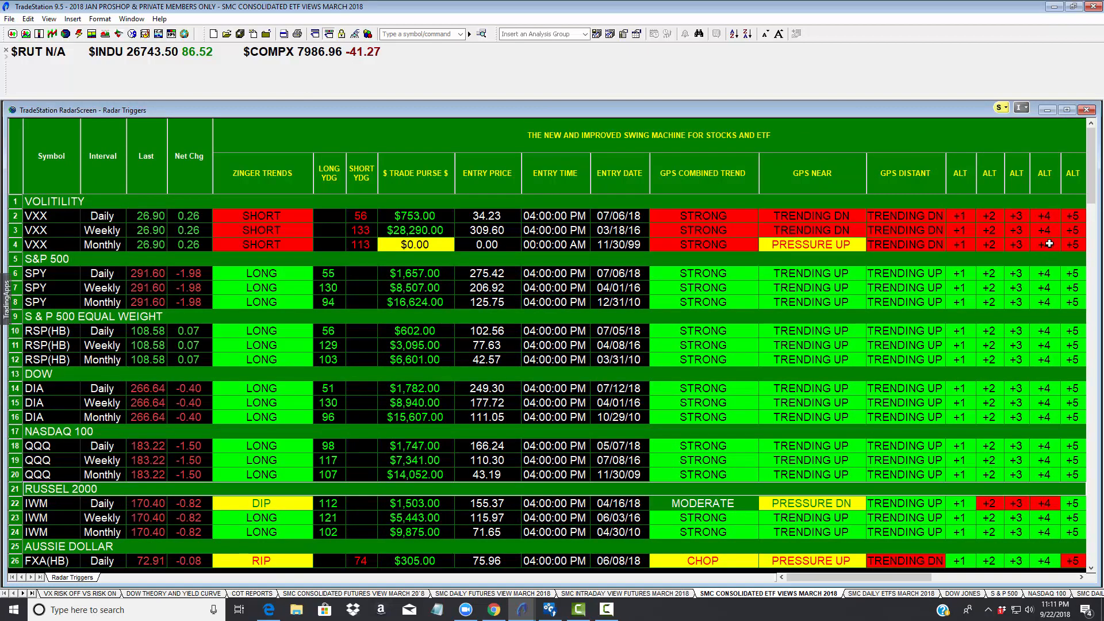
scroll("down", 3)
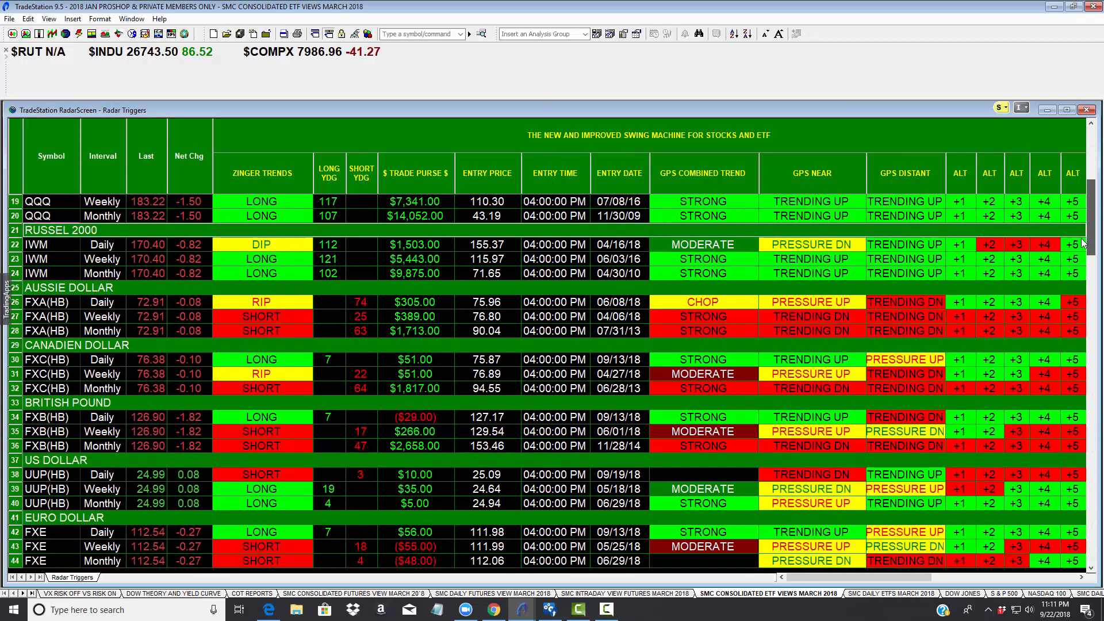
scroll("down", 3)
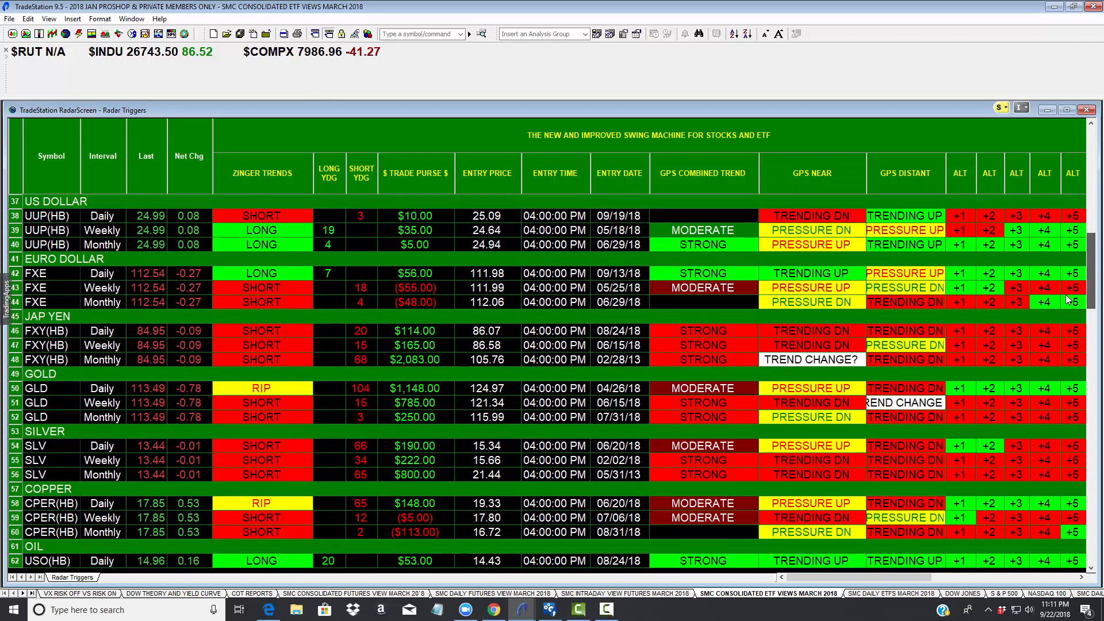
scroll("down", 3)
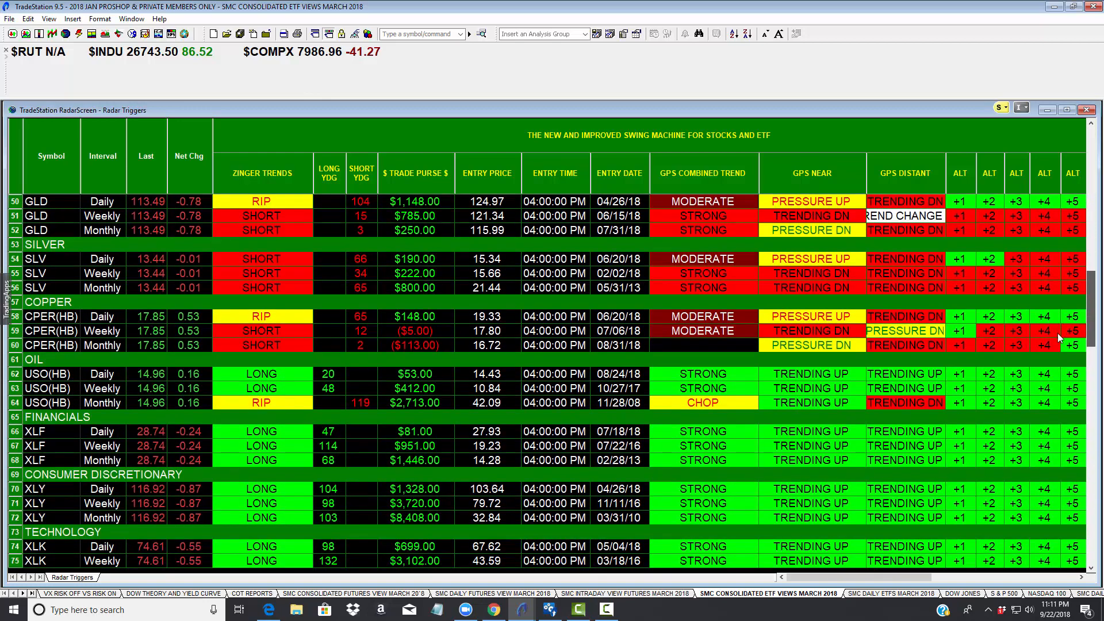
scroll("down", 3)
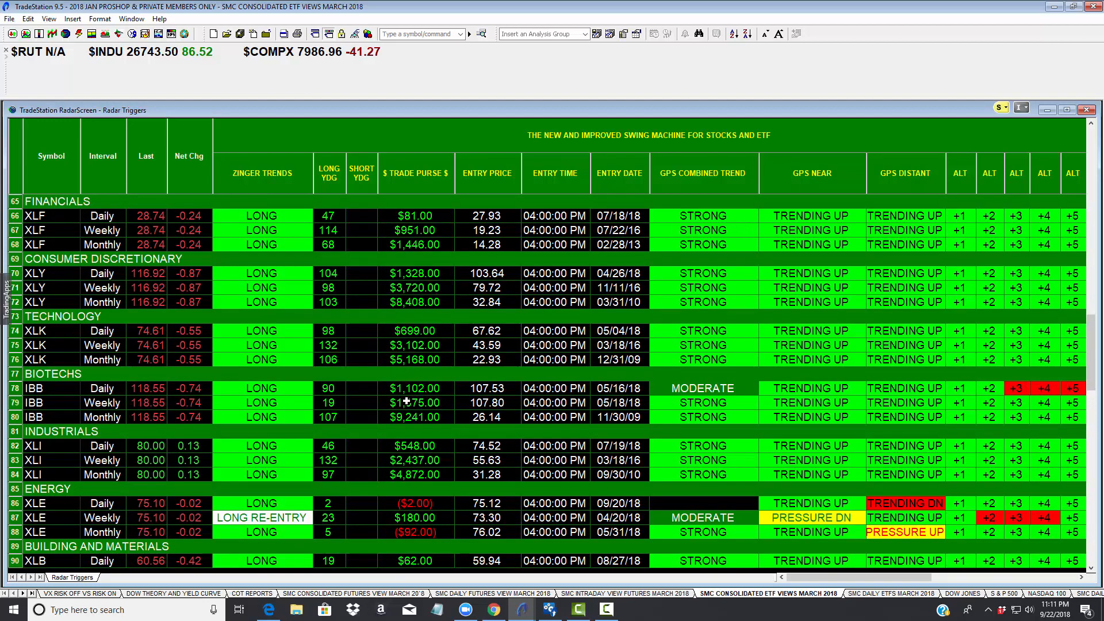
Review the SMC Daily ETFs March 2018 workspace, then switch to the S&P 500 workspace
left_click(886, 593)
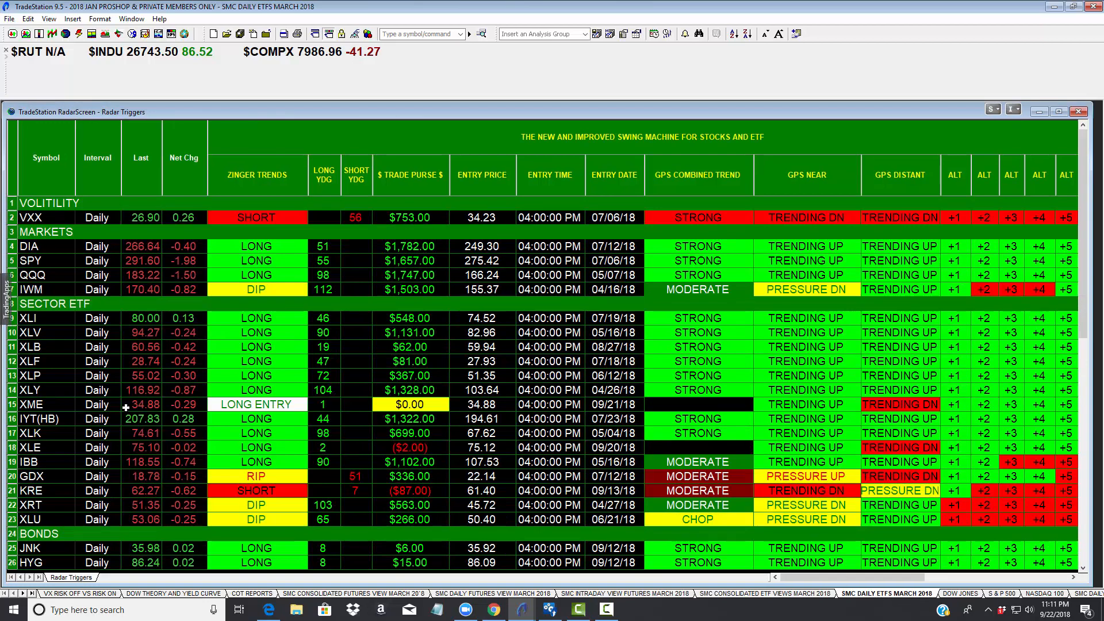
mouse_move(736, 567)
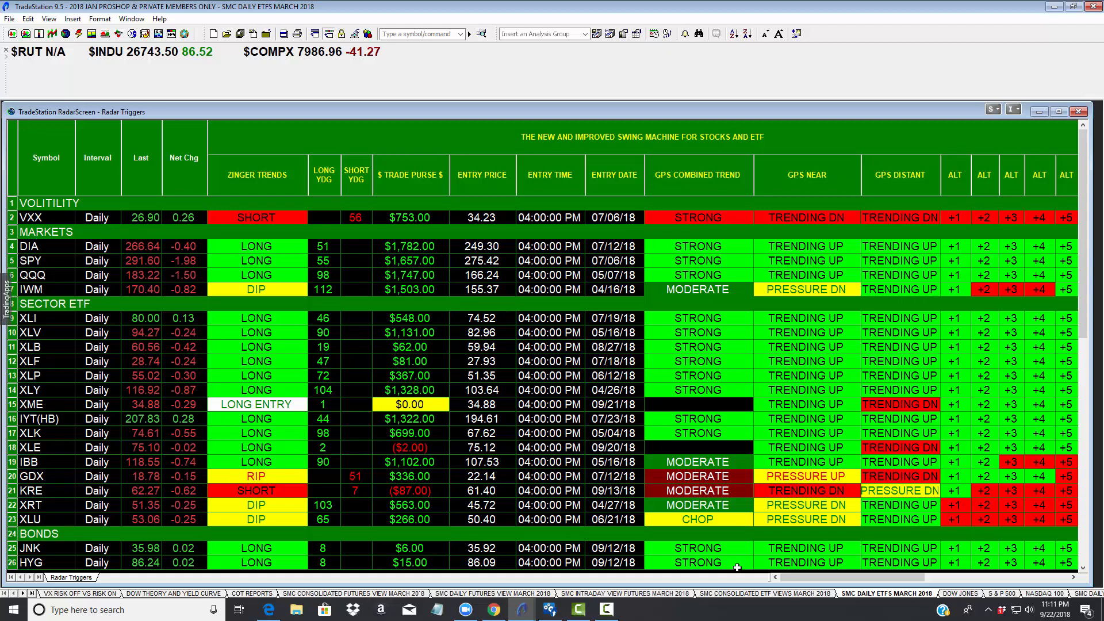
scroll("right", 3)
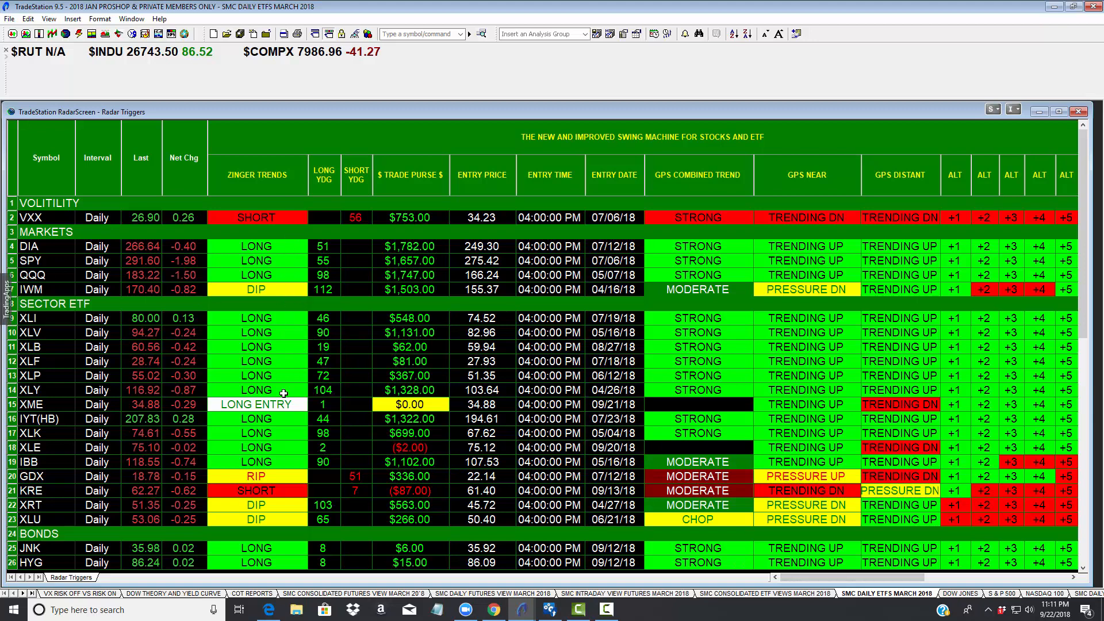
mouse_move(285, 320)
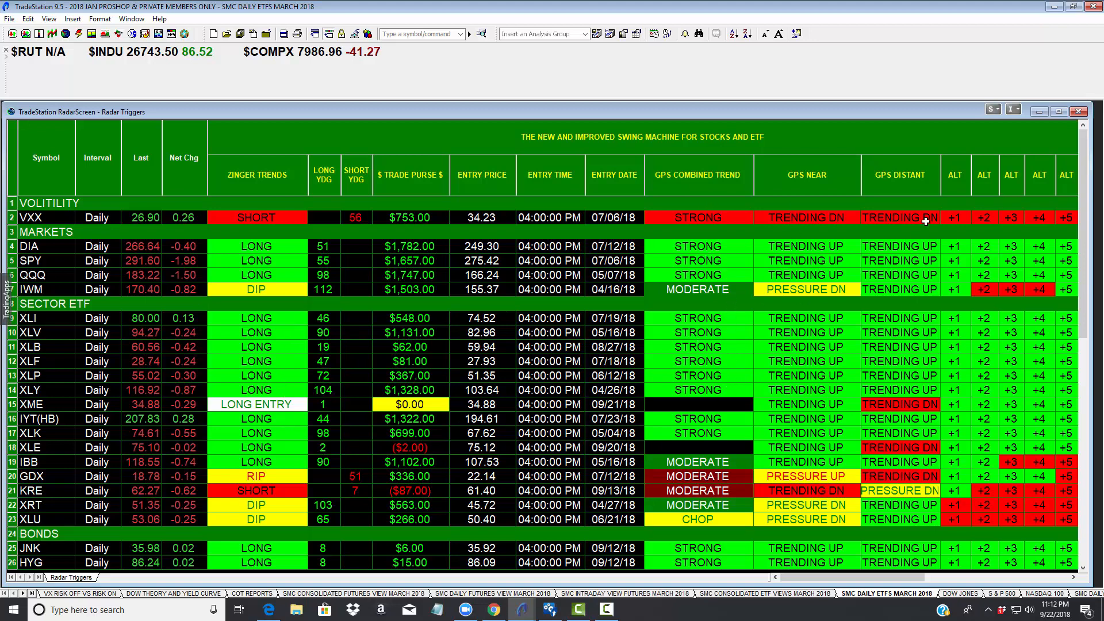
mouse_move(1030, 381)
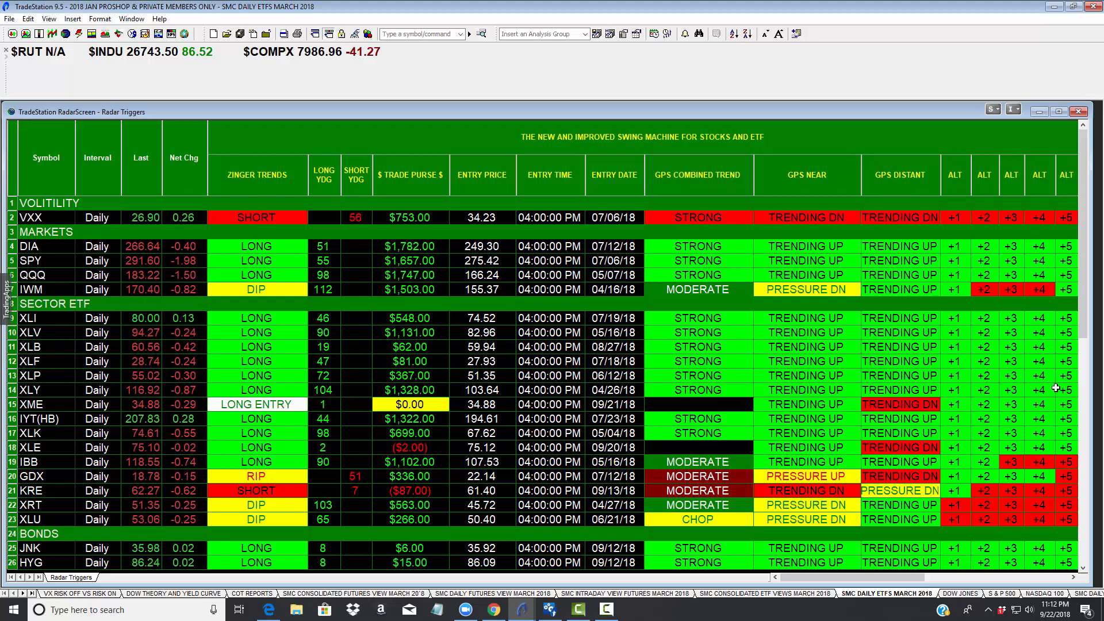
mouse_move(993, 597)
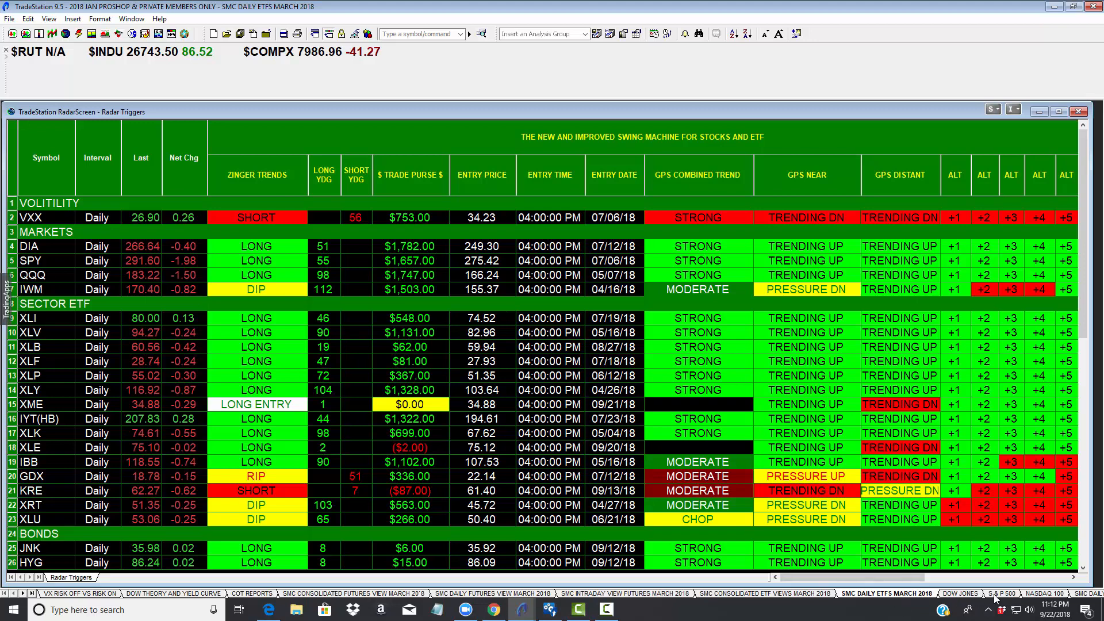
left_click(999, 593)
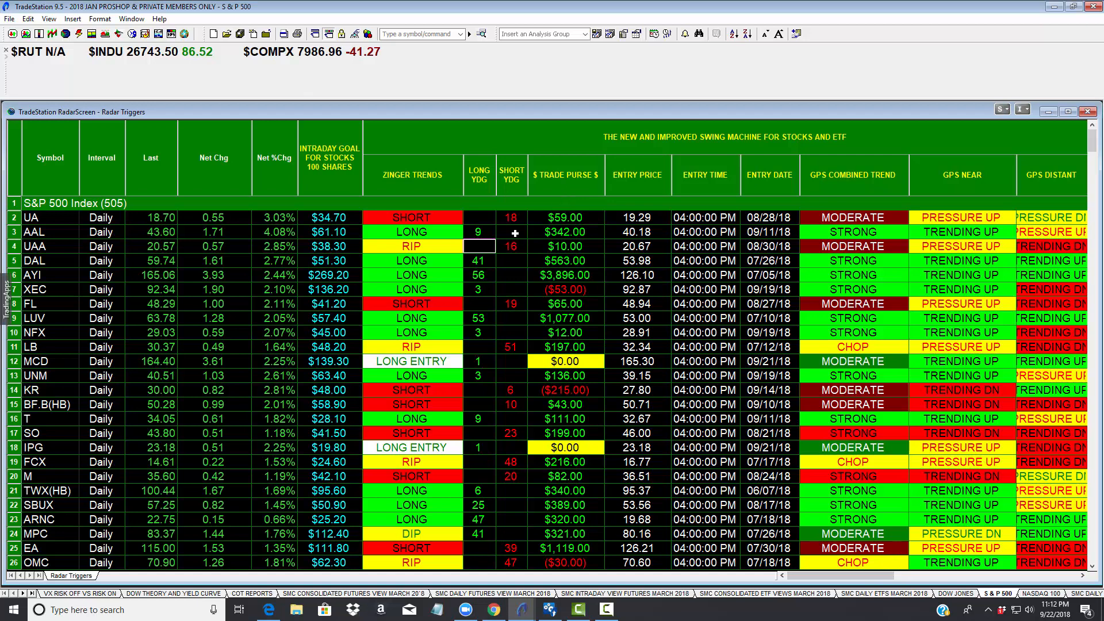
Sort the S&P 500 radar by trade purse and scroll down to the last swing machine rows
left_click(565, 175)
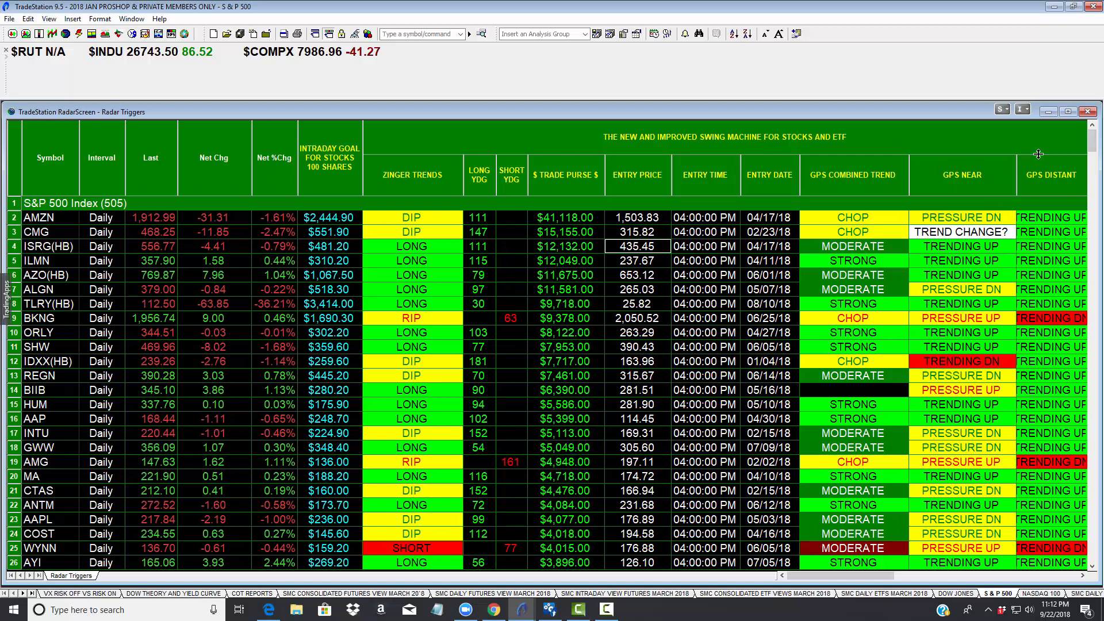
mouse_move(1090, 137)
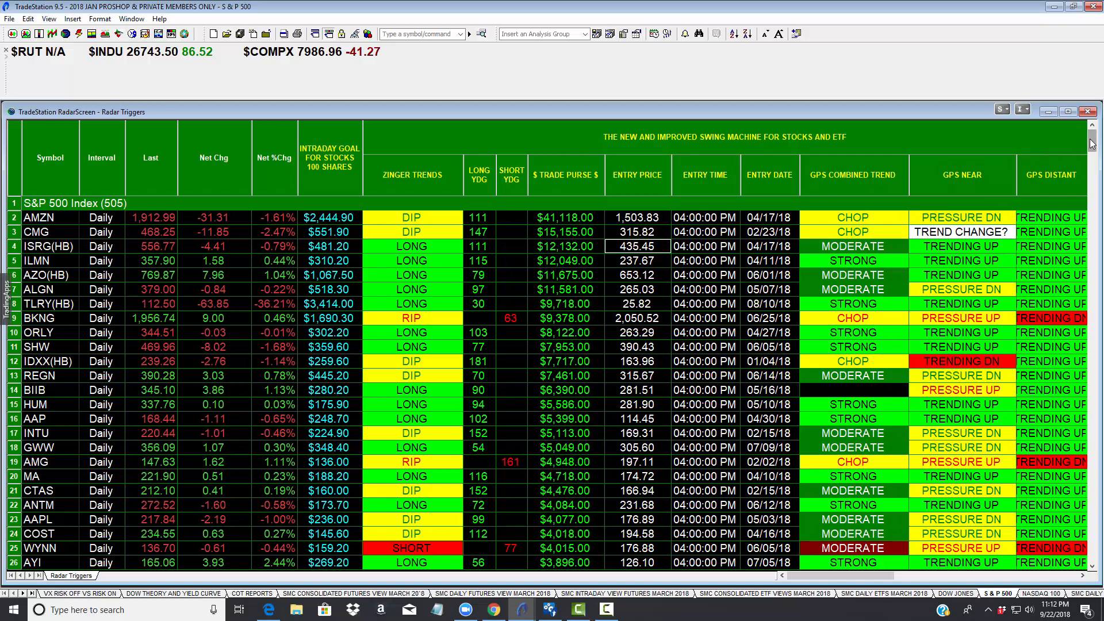
scroll("down", 3)
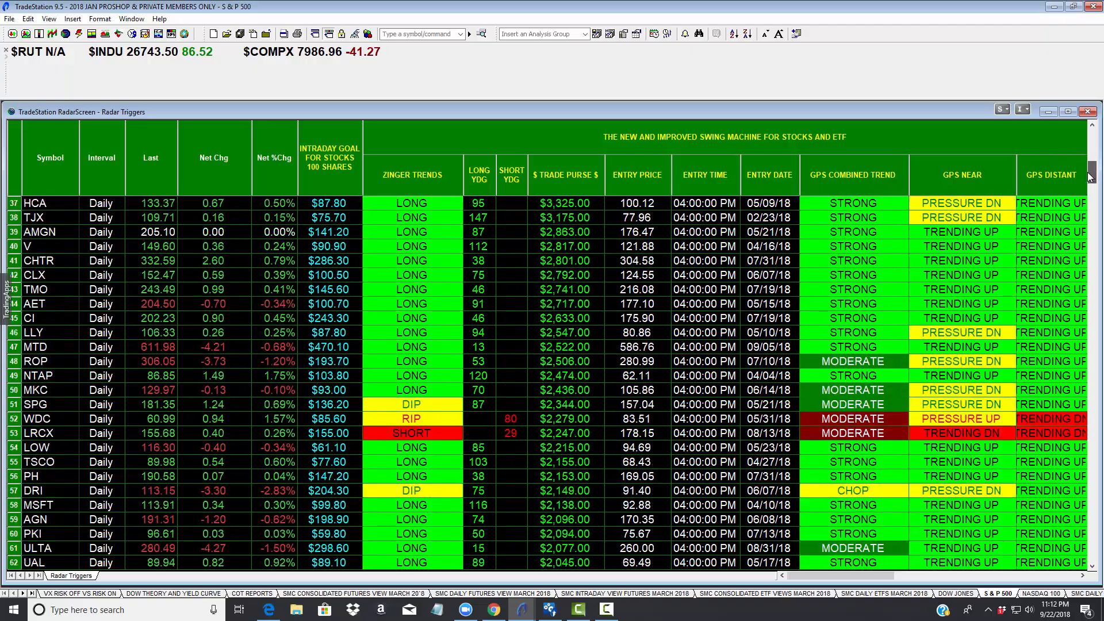
scroll("down", 3)
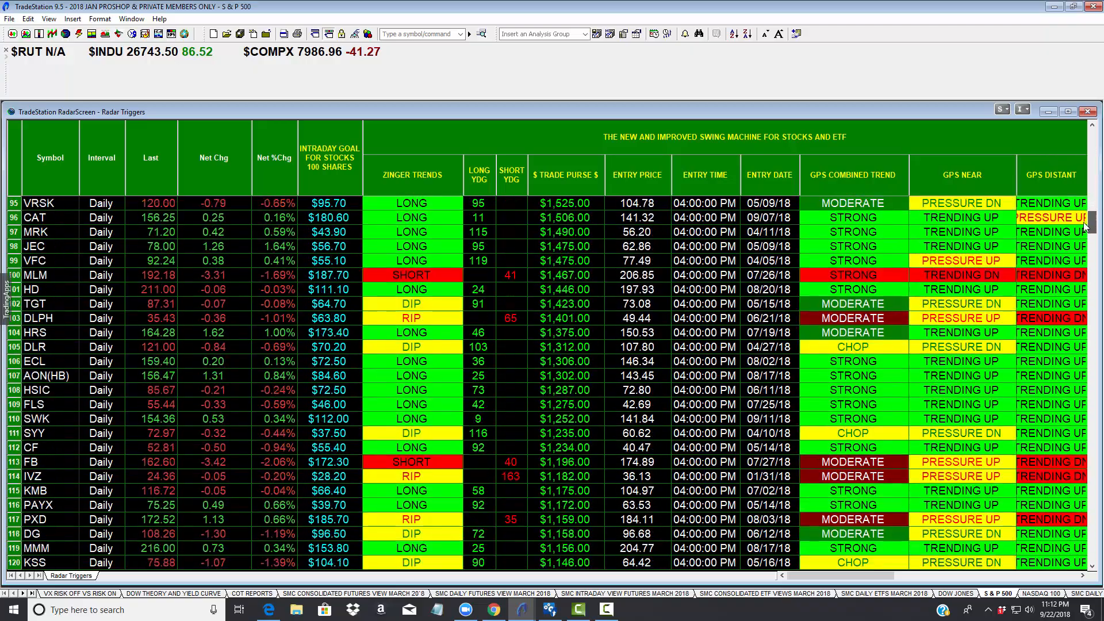
scroll("down", 3)
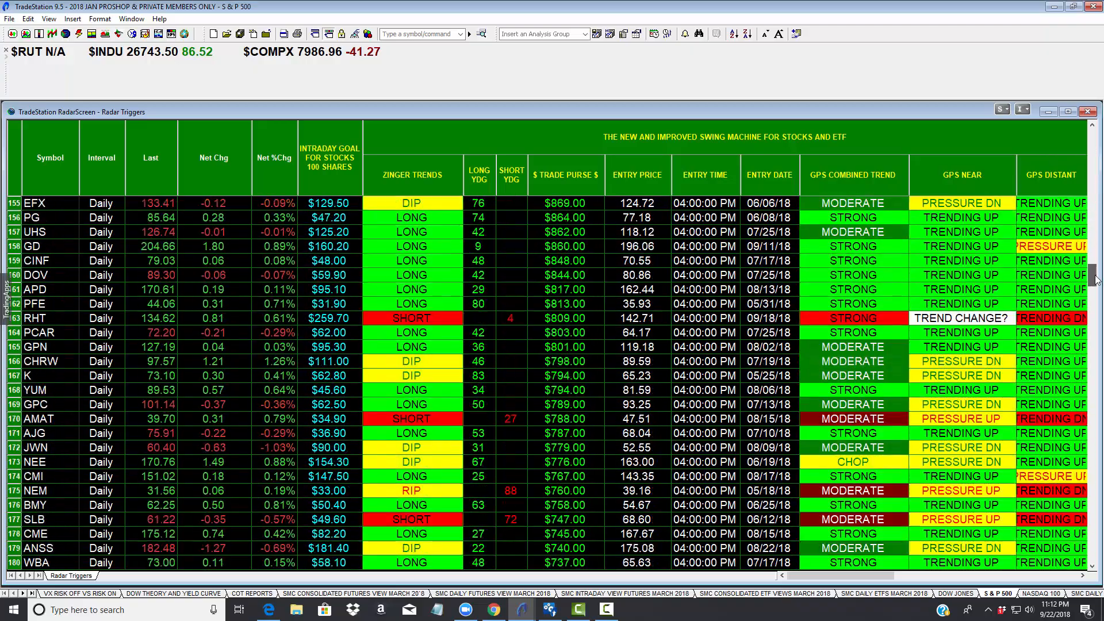
scroll("down", 3)
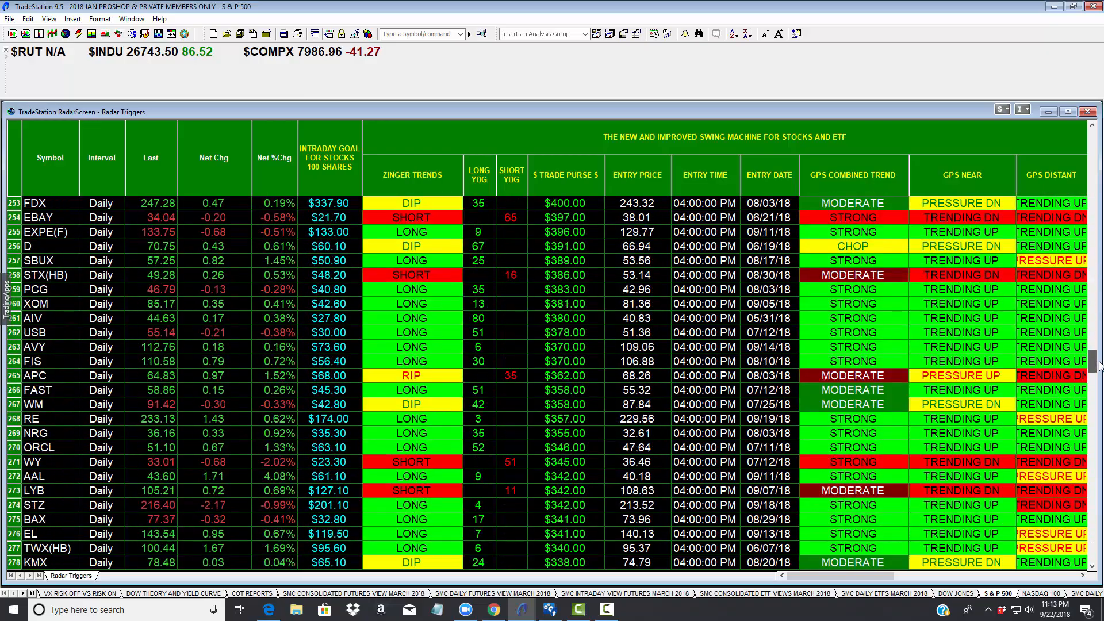
scroll("down", 3)
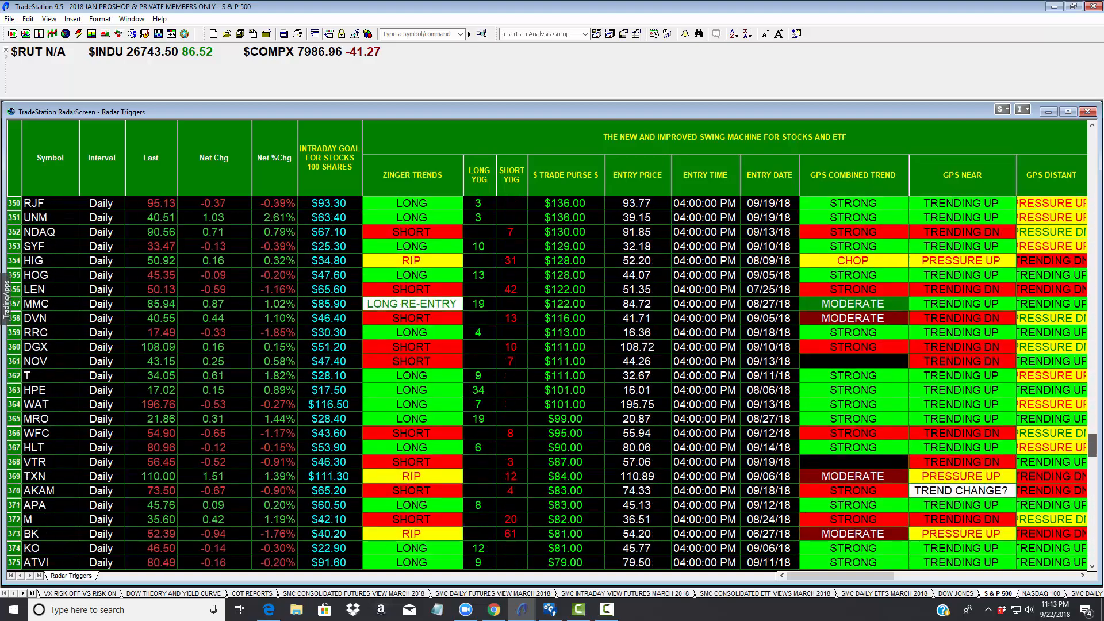
scroll("down", 3)
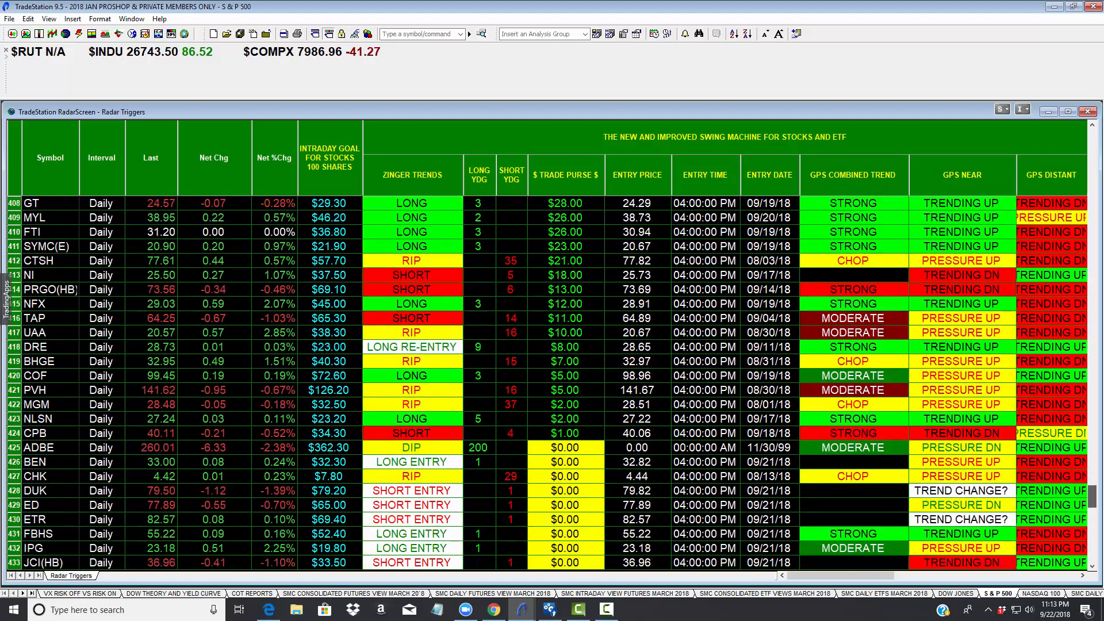
scroll("down", 3)
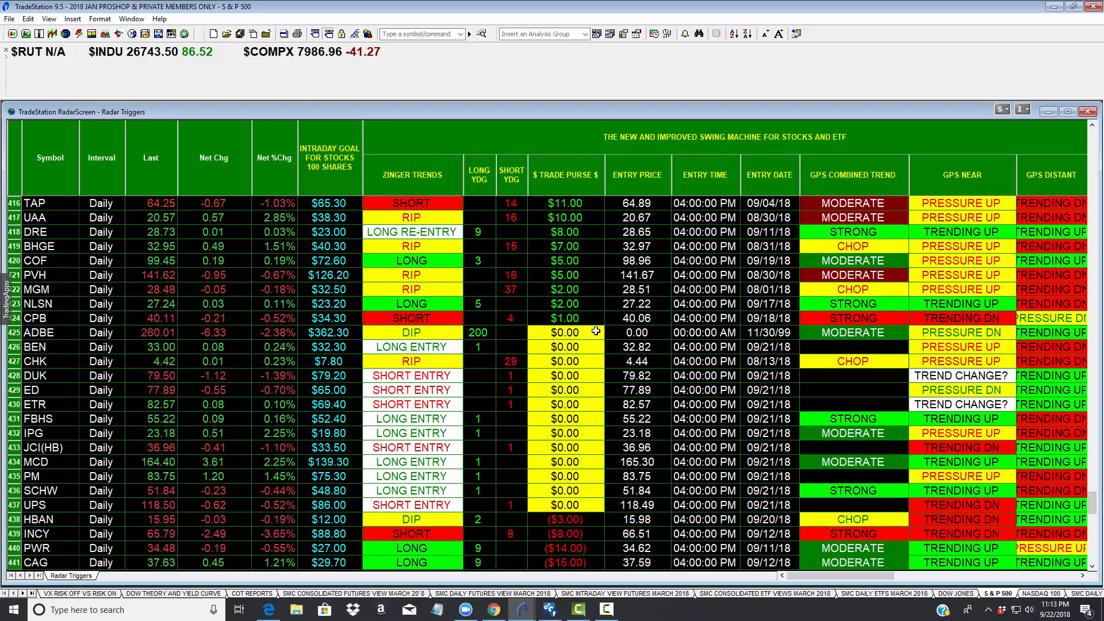
mouse_move(498, 506)
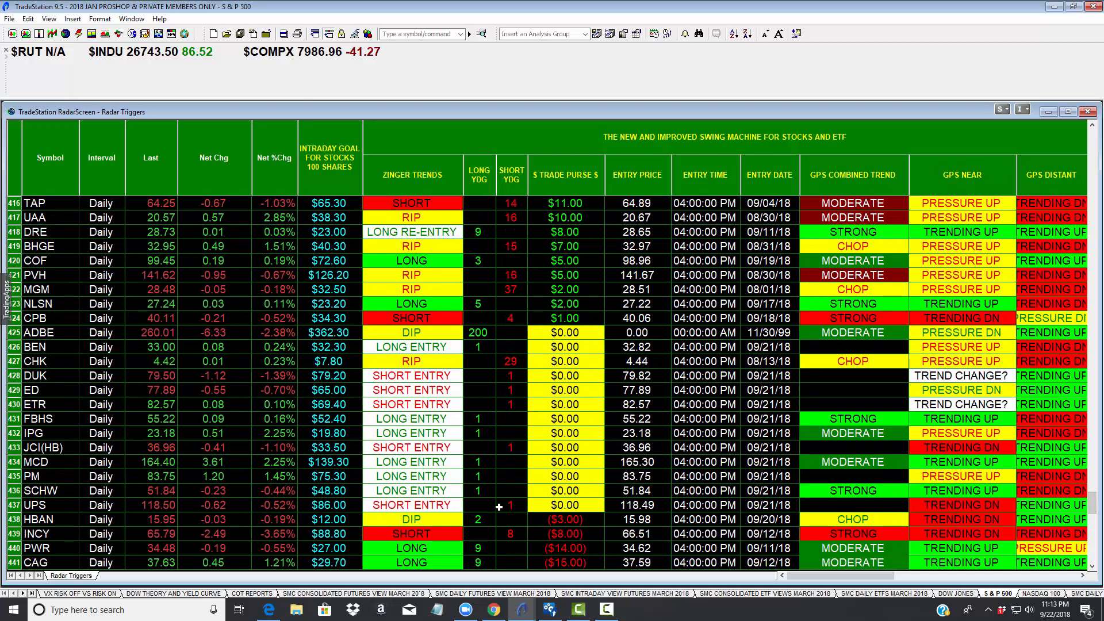
mouse_move(62, 507)
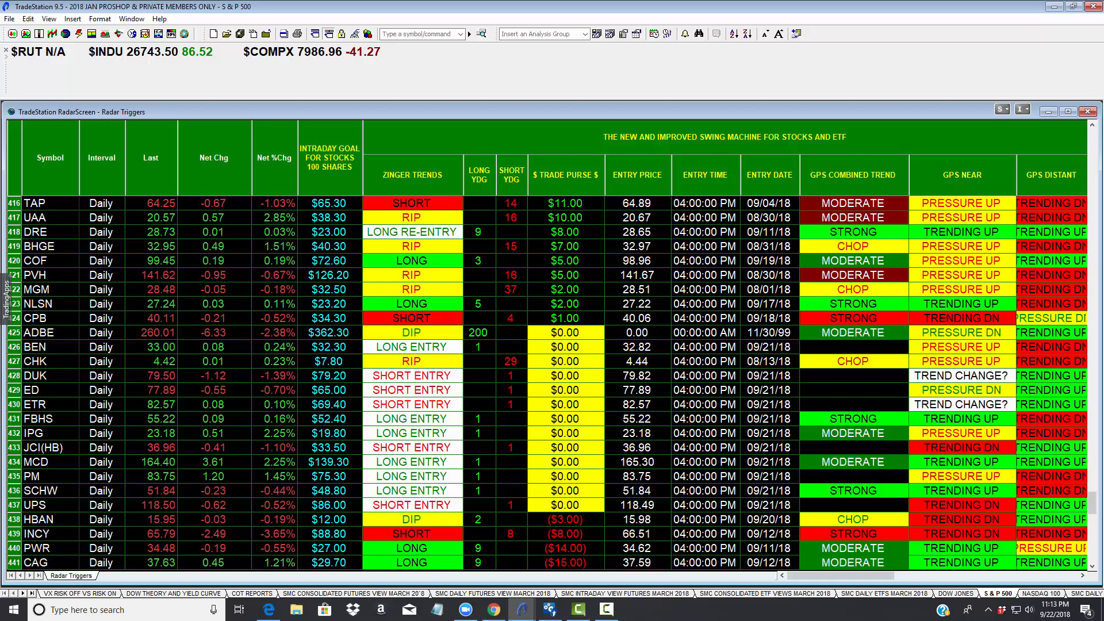
mouse_move(1092, 503)
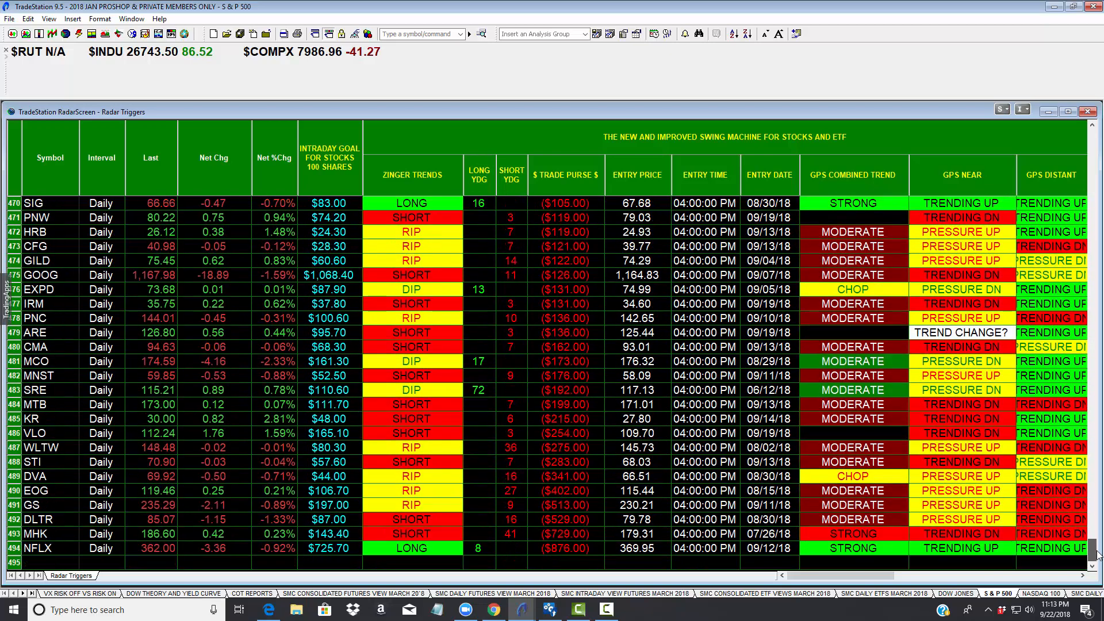
mouse_move(542, 550)
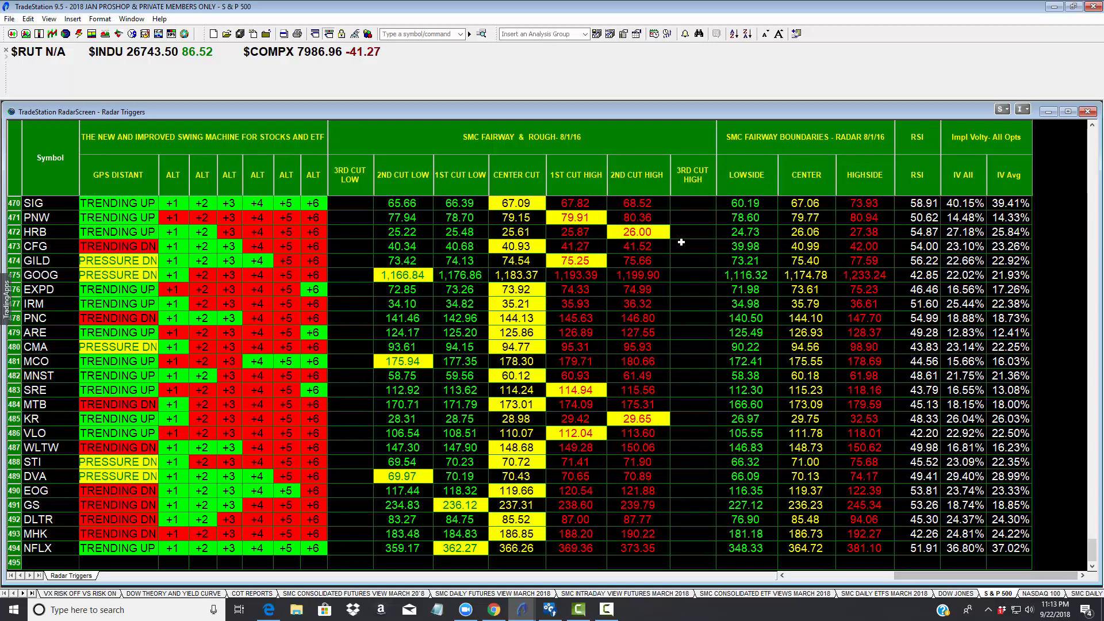
mouse_move(588, 338)
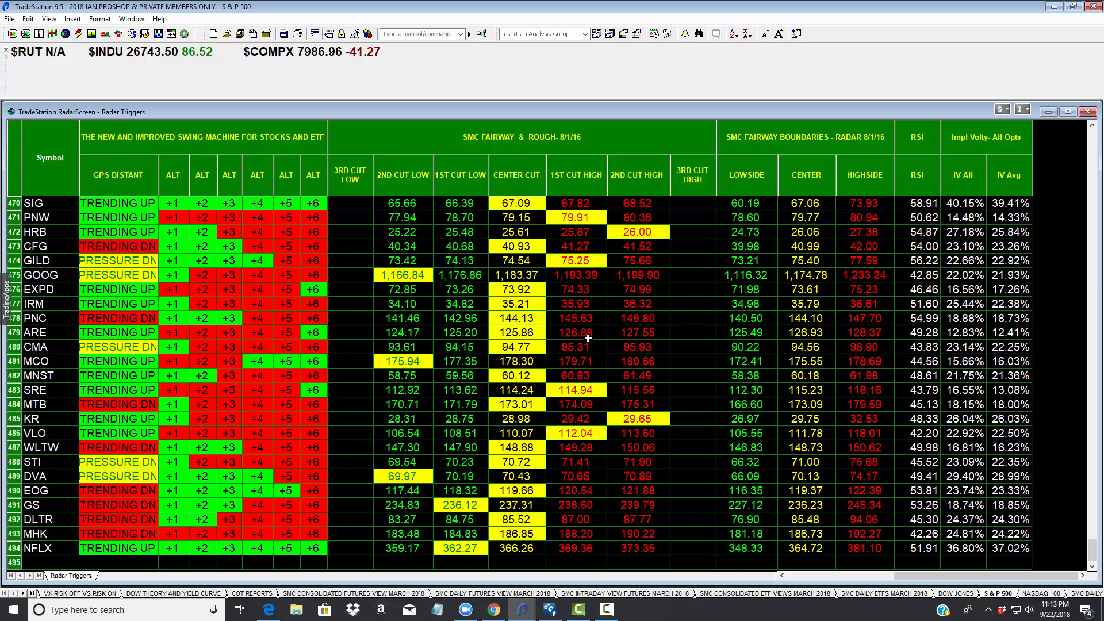
mouse_move(830, 240)
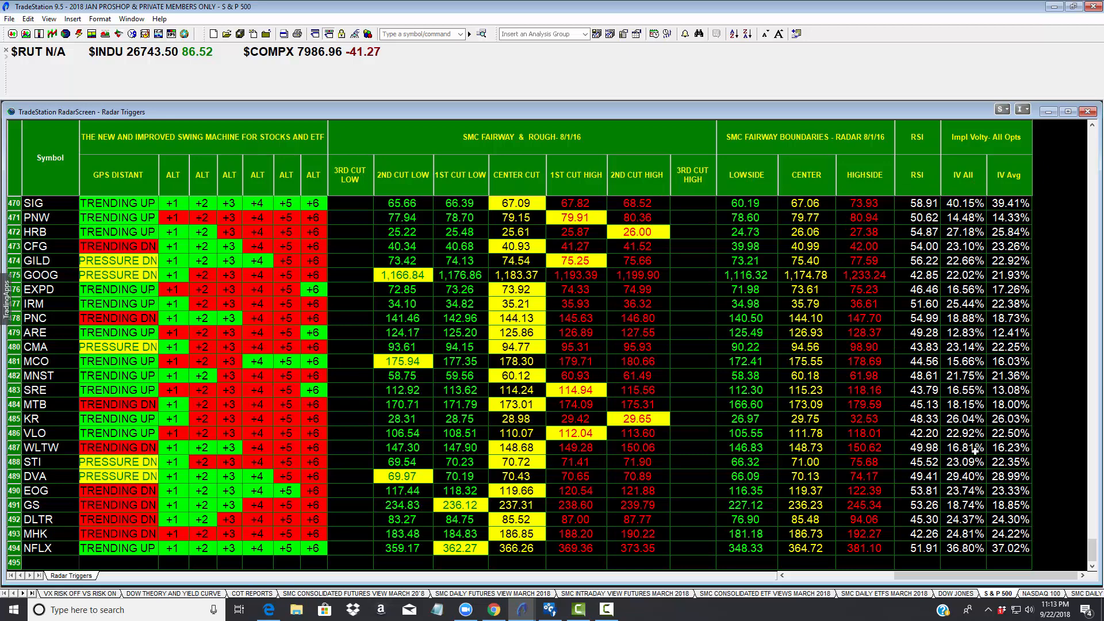
mouse_move(33, 600)
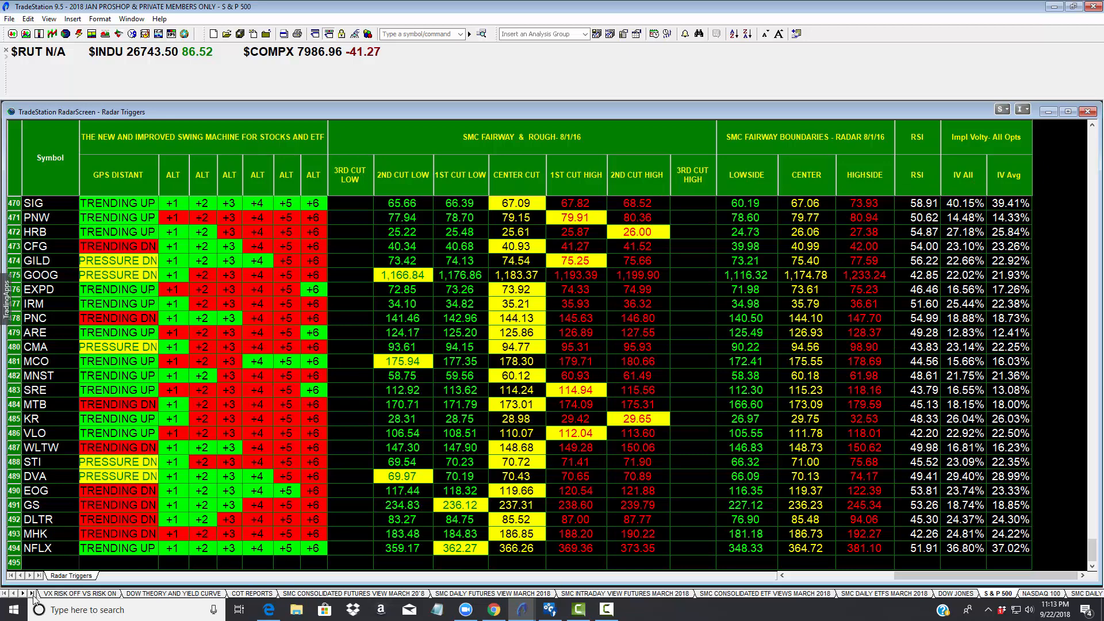
Open SMC Volatilit Score ranked by highest score, then switch to the SMC Expansion - Contraction workspace
left_click(31, 592)
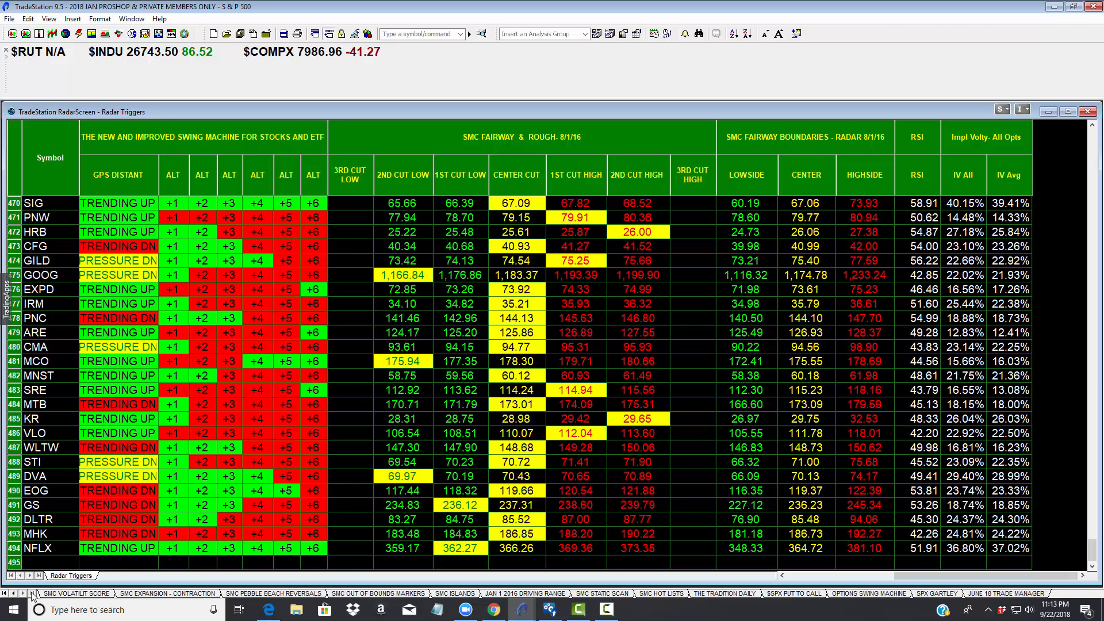
left_click(8, 593)
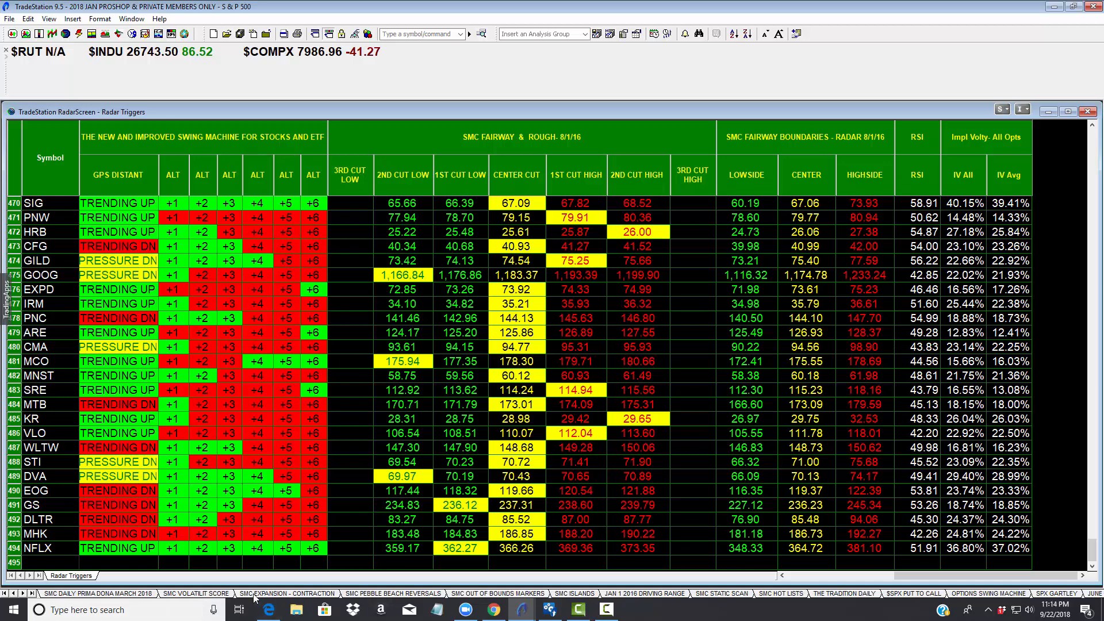
left_click(196, 593)
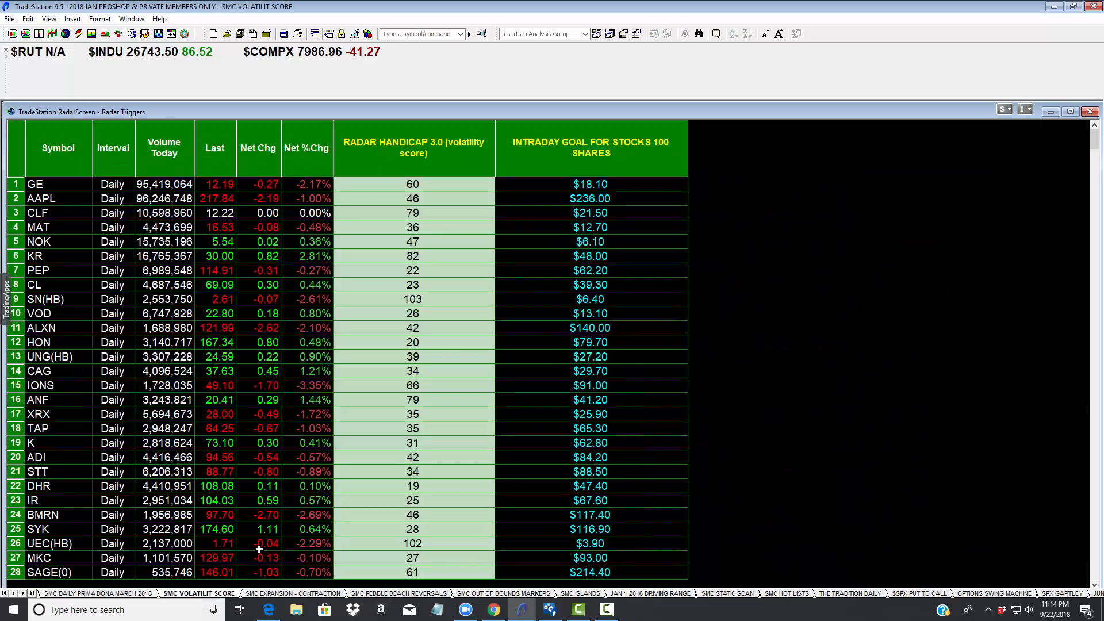
left_click(414, 148)
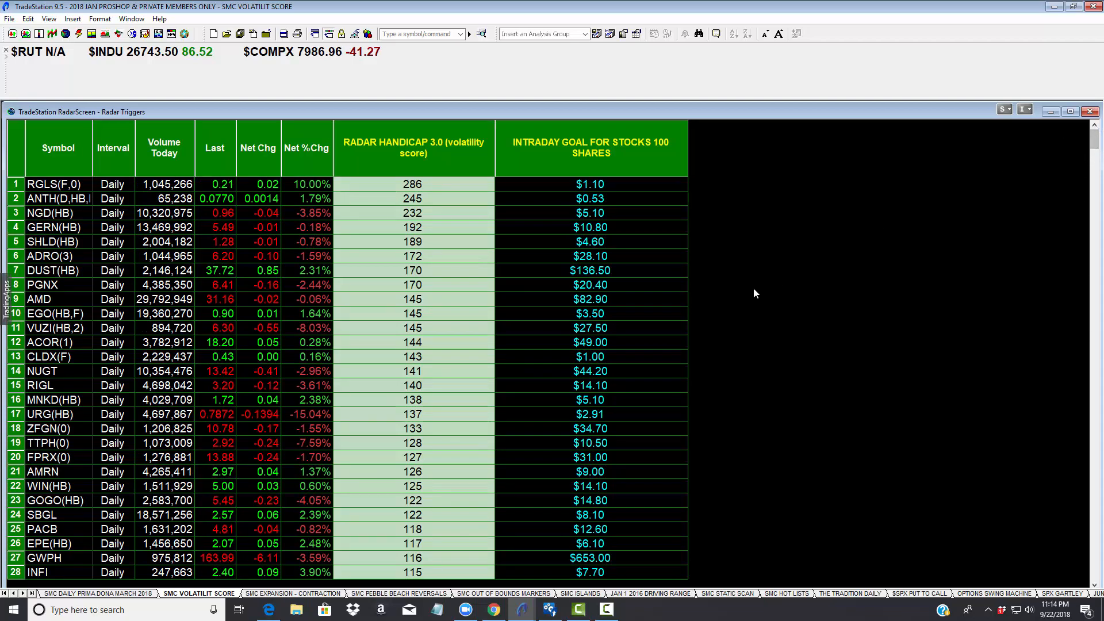
mouse_move(854, 429)
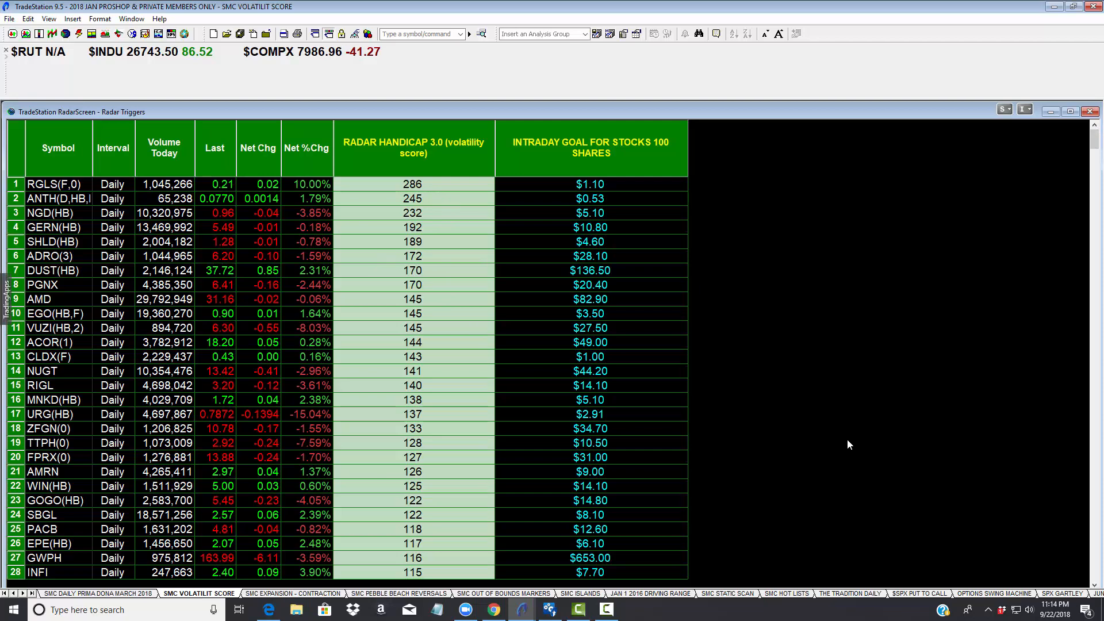
mouse_move(867, 468)
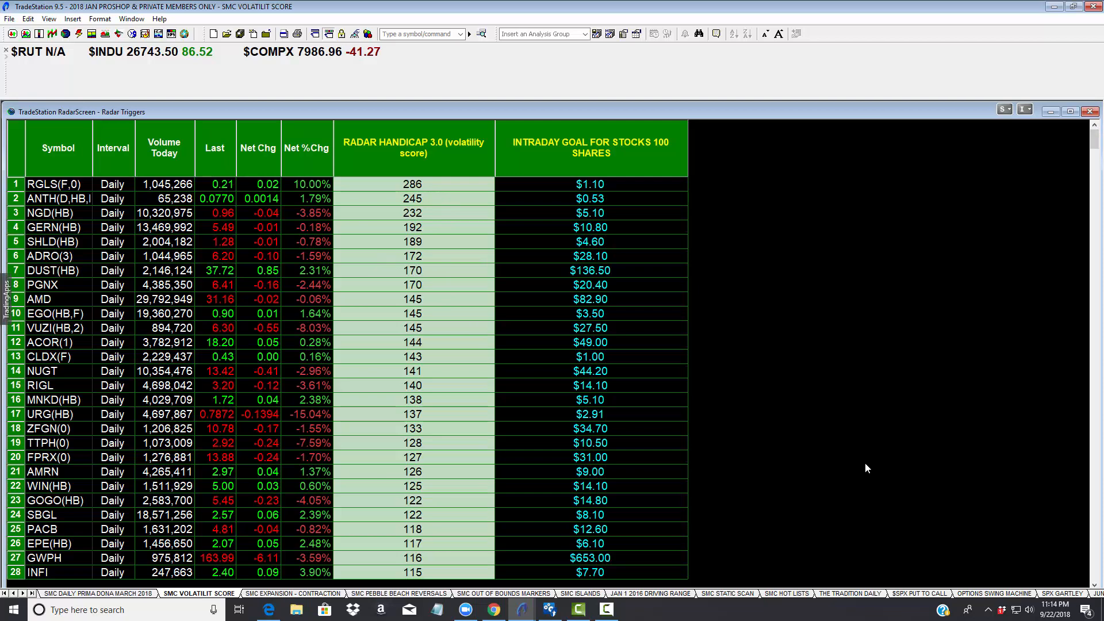
mouse_move(874, 473)
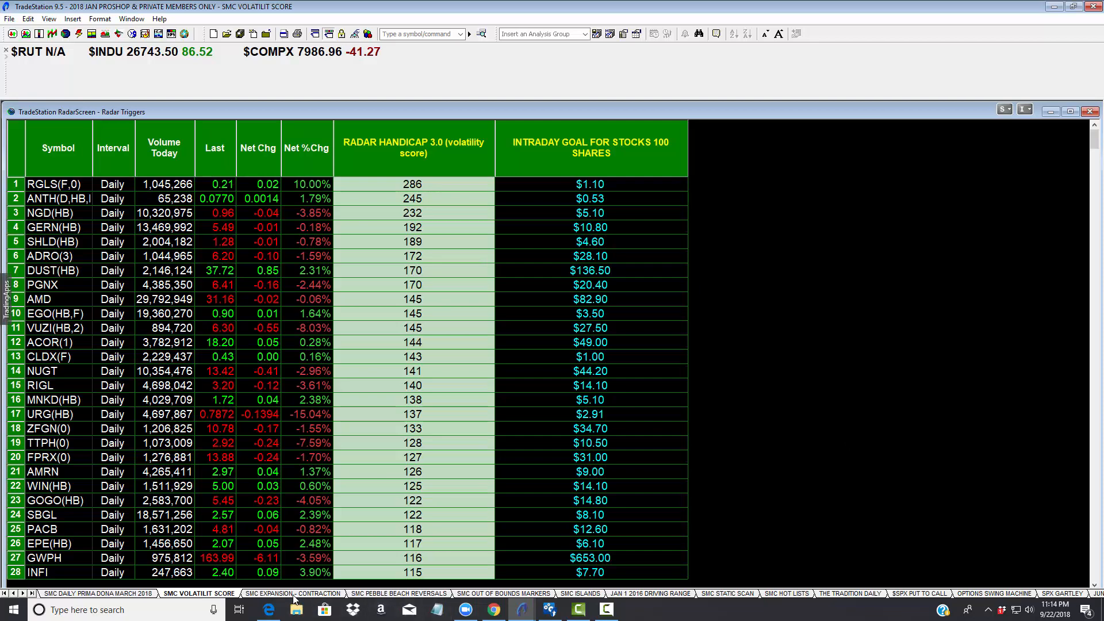
left_click(292, 593)
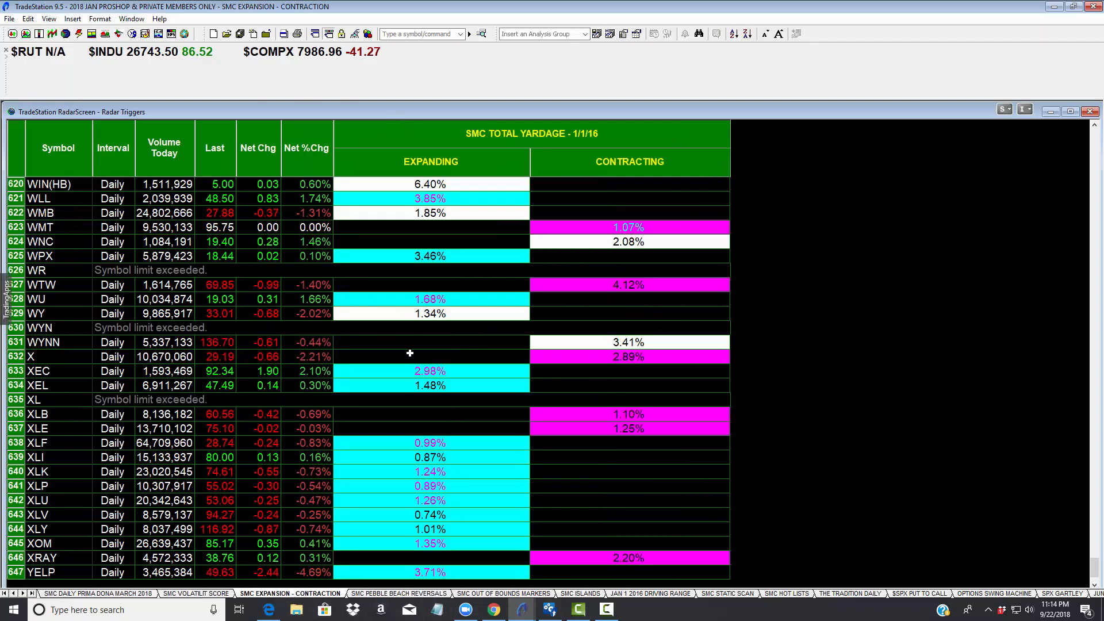
mouse_move(518, 421)
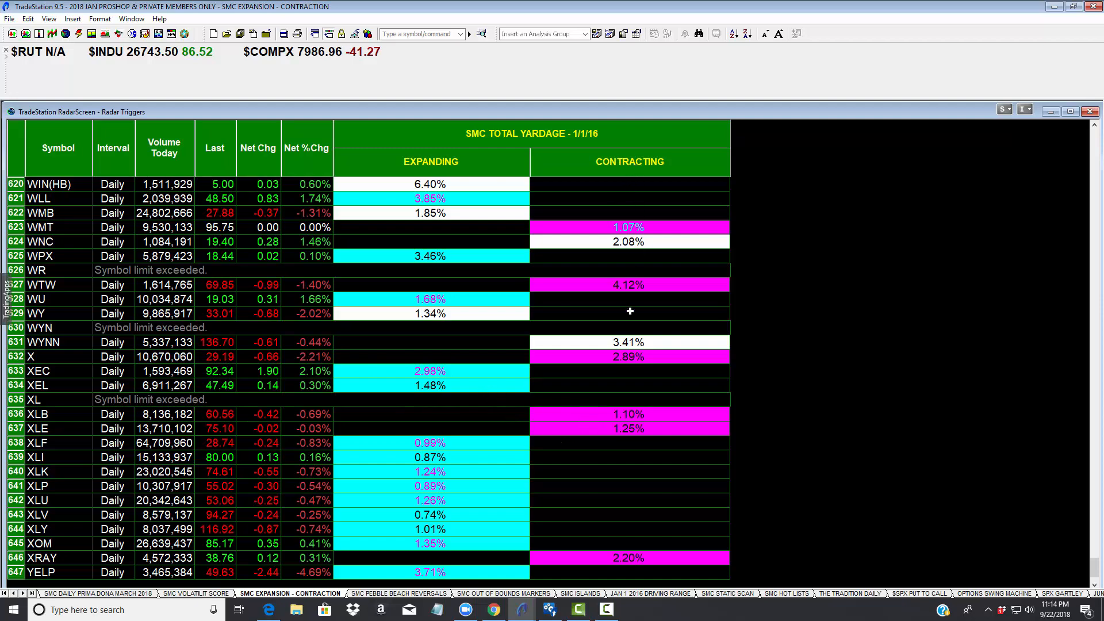
mouse_move(585, 440)
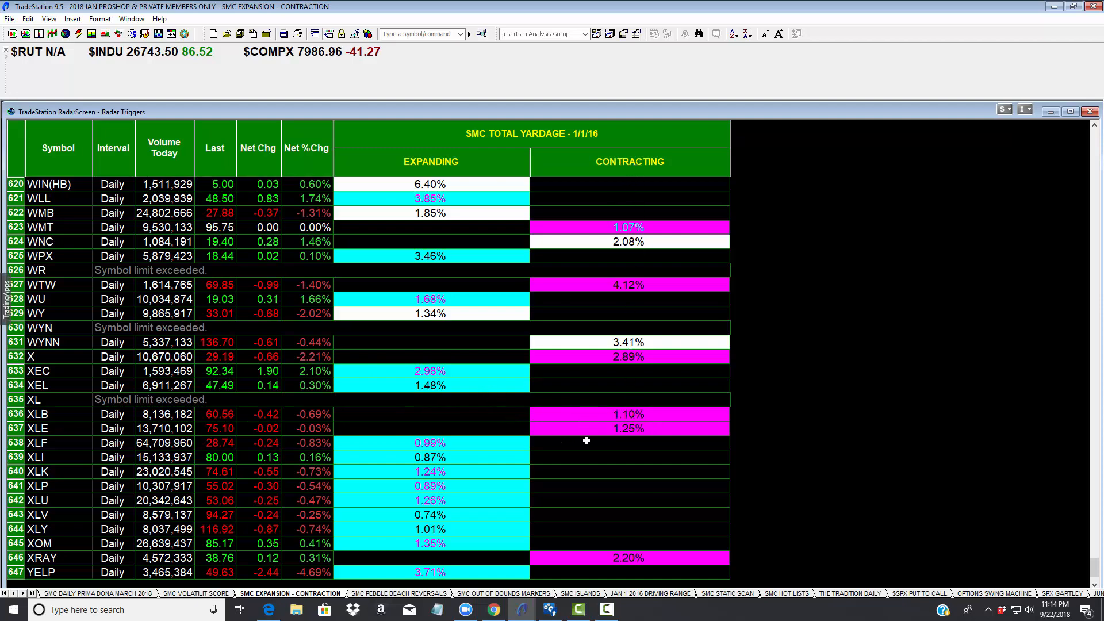
mouse_move(444, 434)
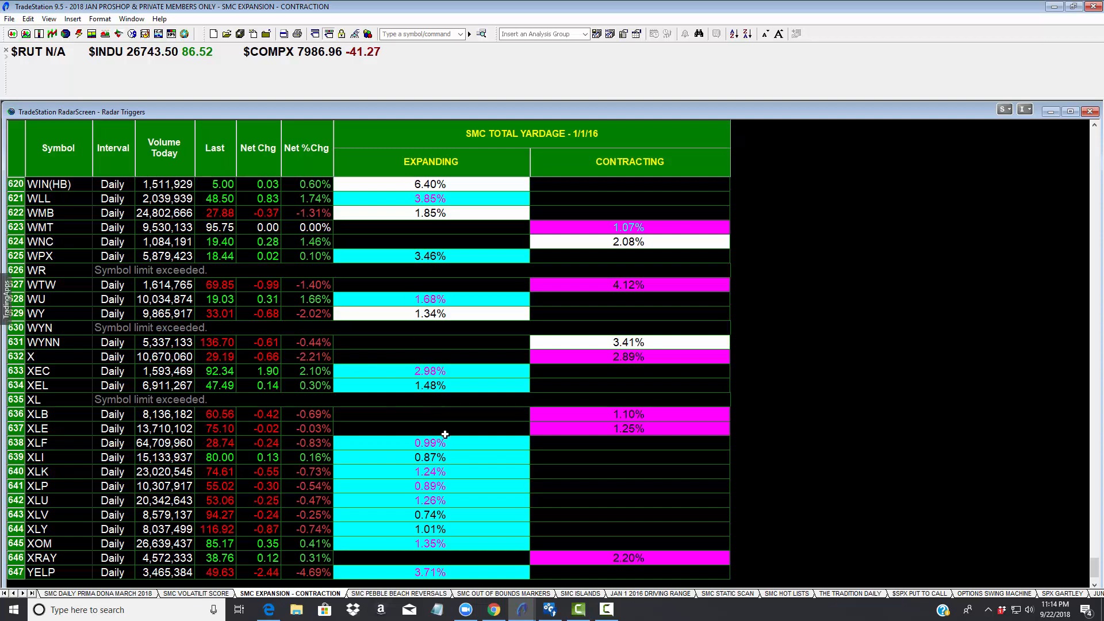
mouse_move(387, 603)
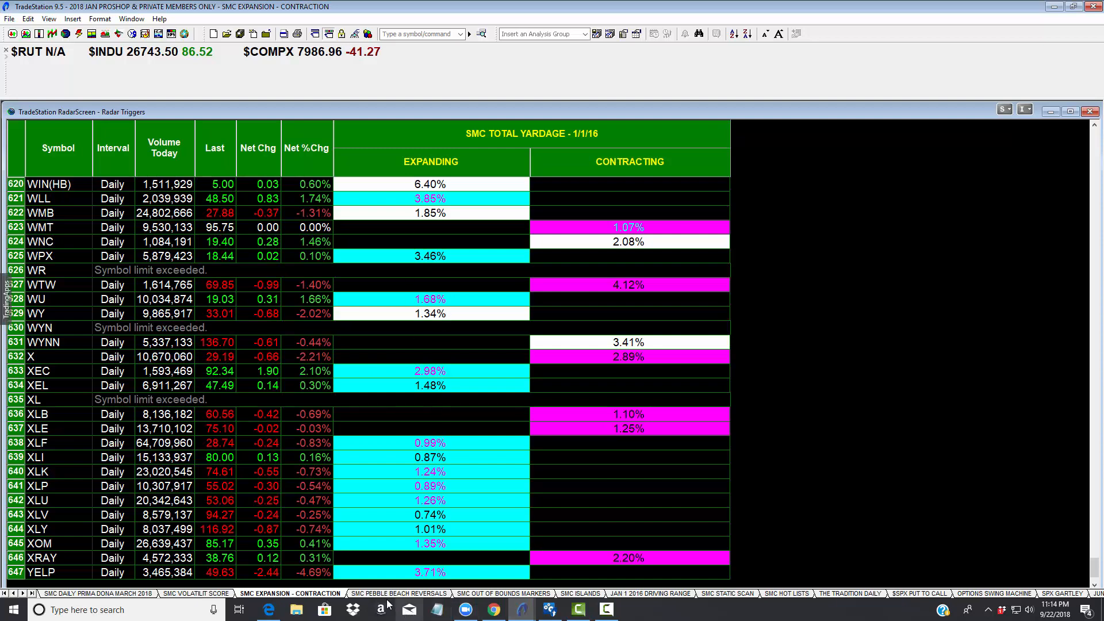
Switch to the SMC Pebble Beach Reversals workspace
left_click(399, 593)
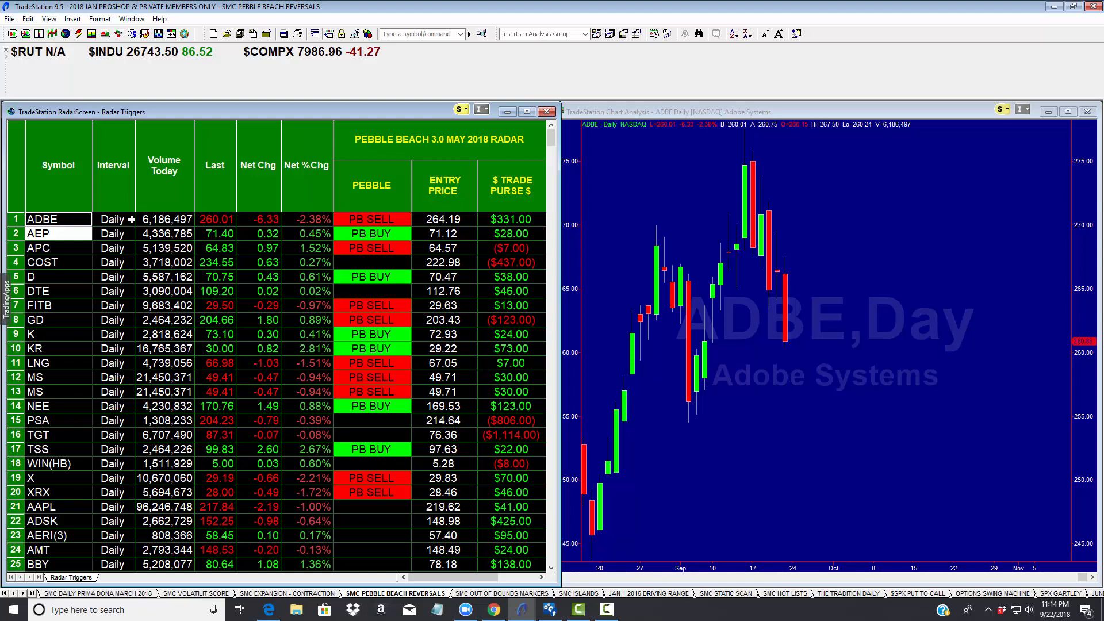
mouse_move(766, 202)
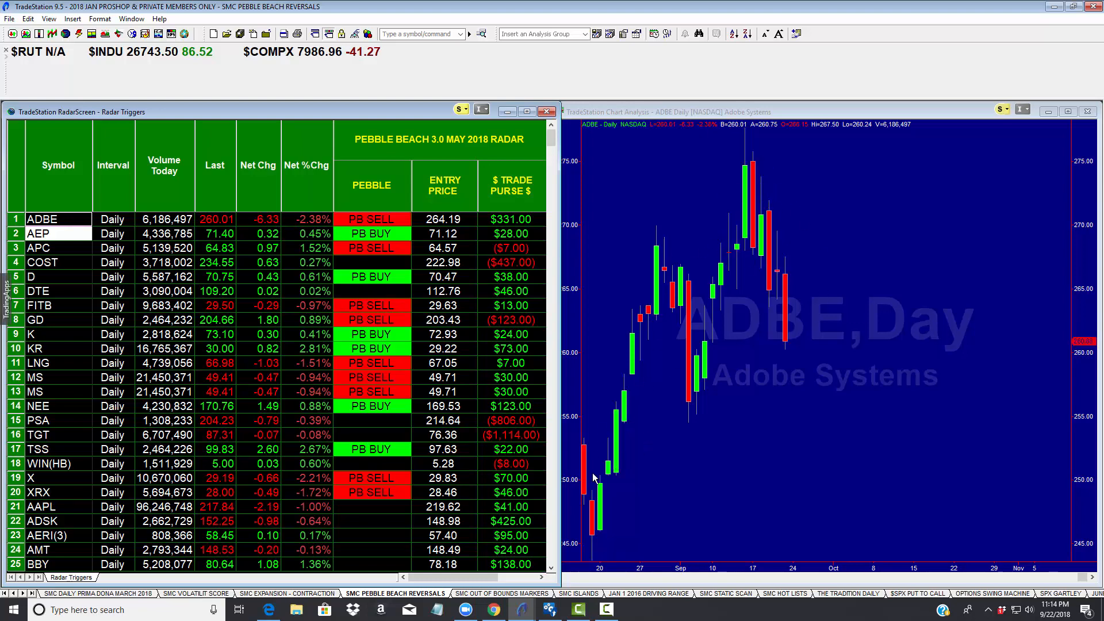
mouse_move(757, 403)
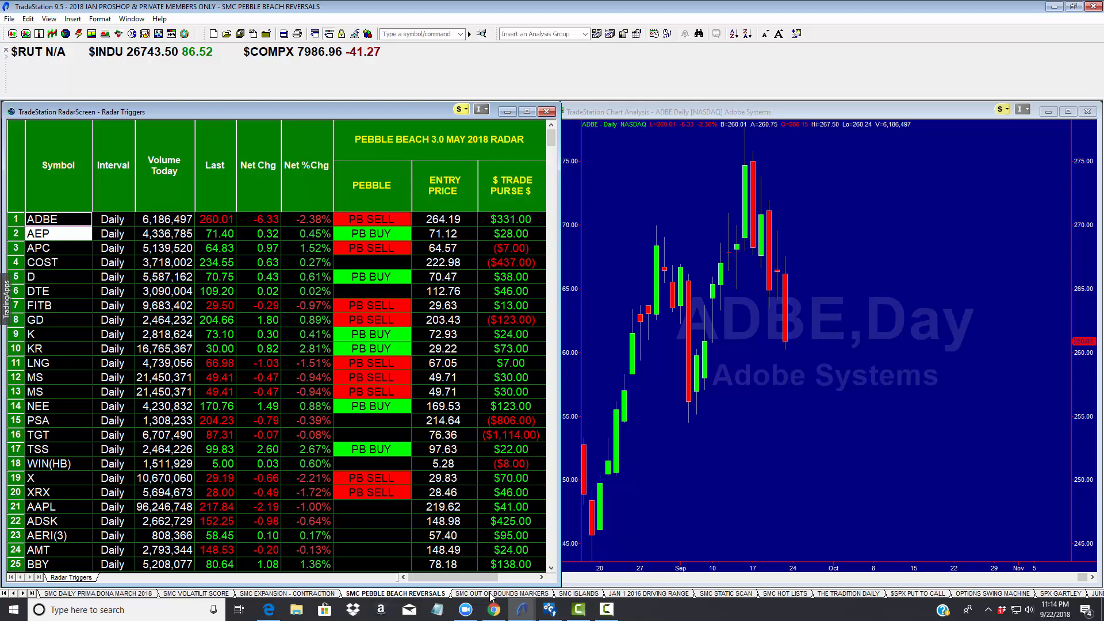
mouse_move(441, 415)
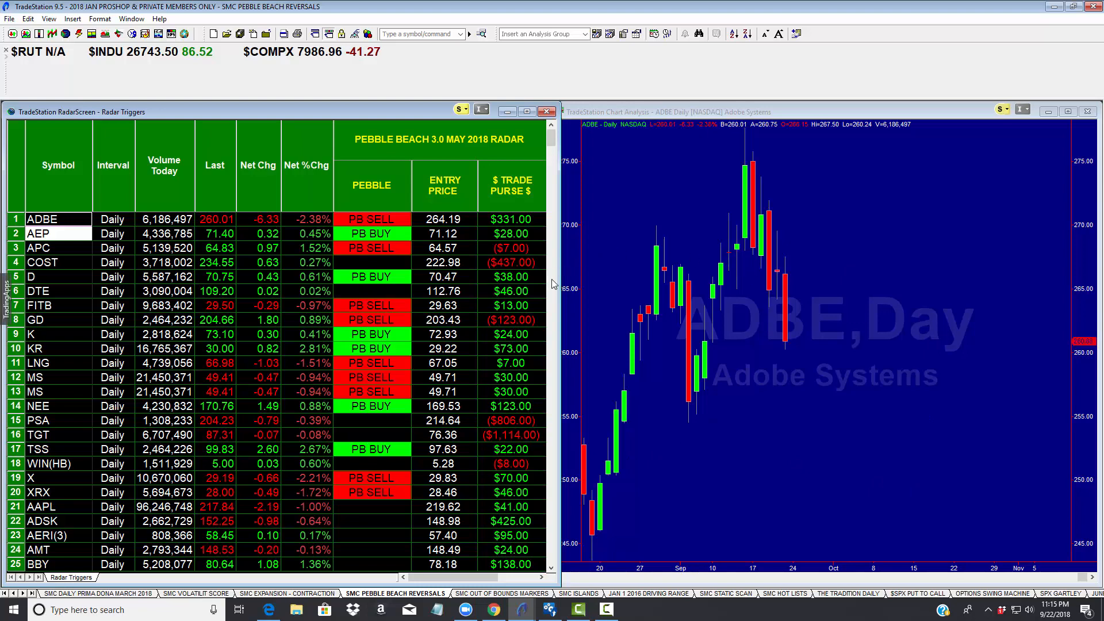
mouse_move(607, 421)
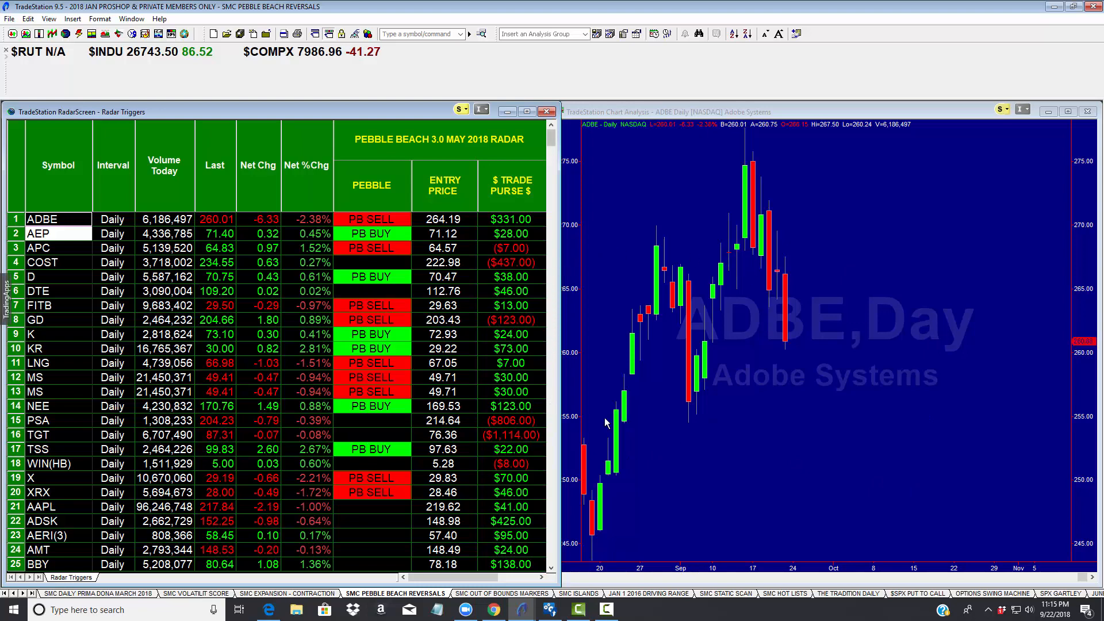
mouse_move(304, 205)
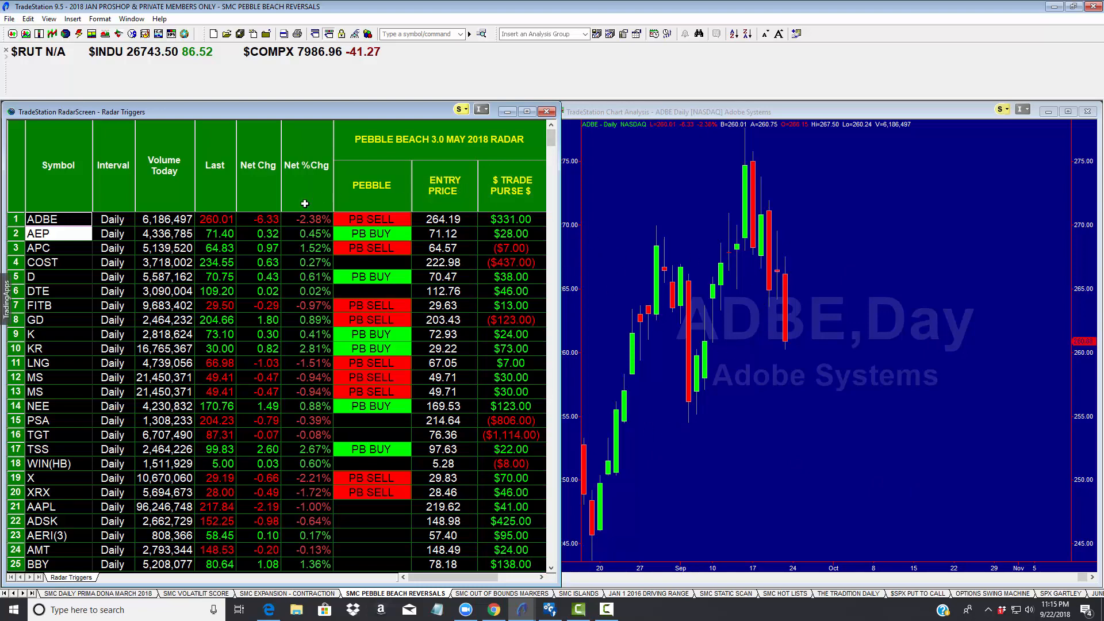
mouse_move(366, 346)
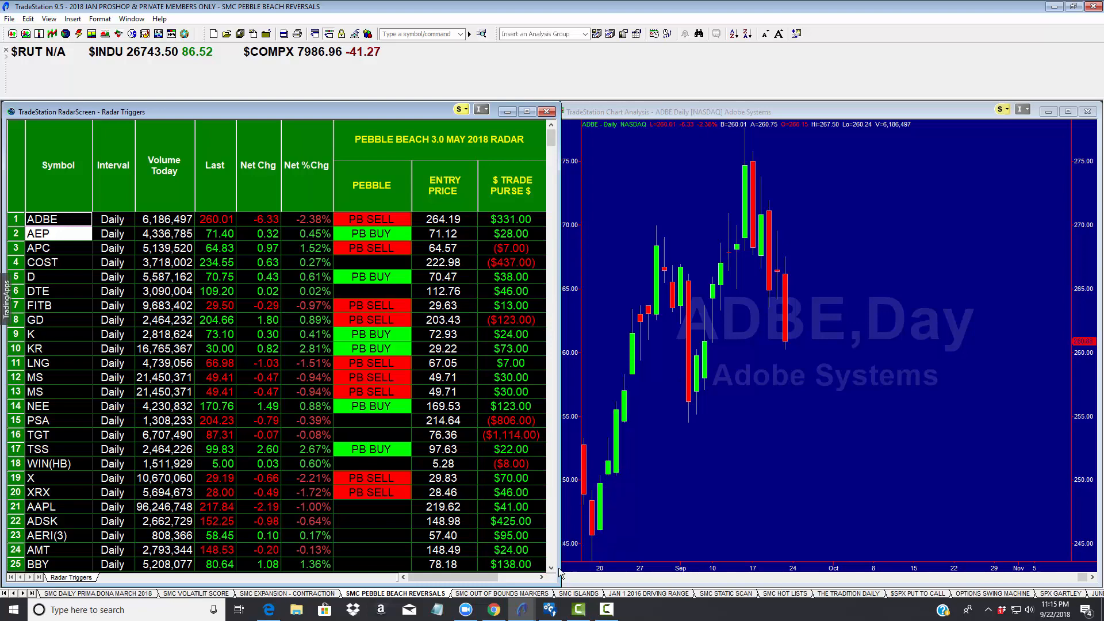
Switch to the SMC Out of Bounds Markers workspace
left_click(499, 593)
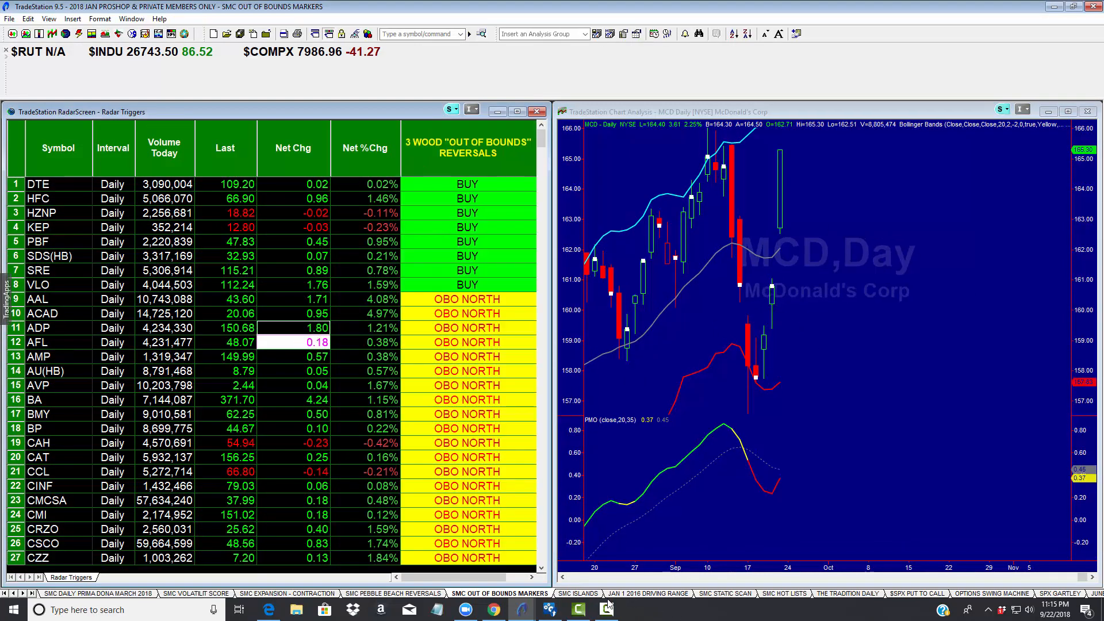
Switch through the JAN 1 2016 DRIVING RANGE workspace to the OPTIONS SWING MACHINE workspace
left_click(576, 593)
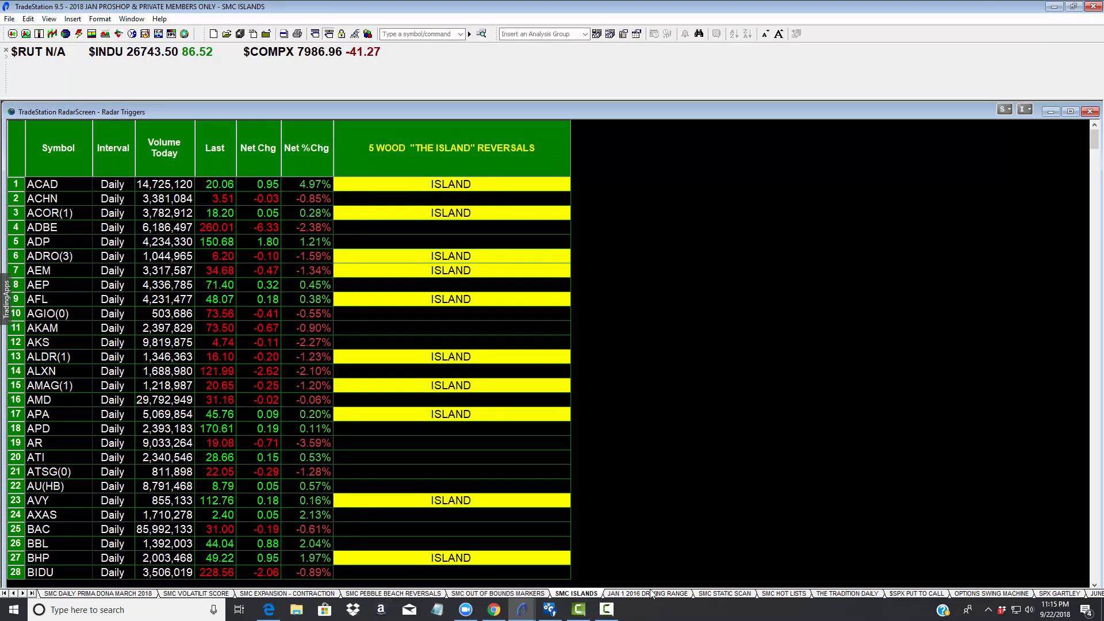
left_click(643, 593)
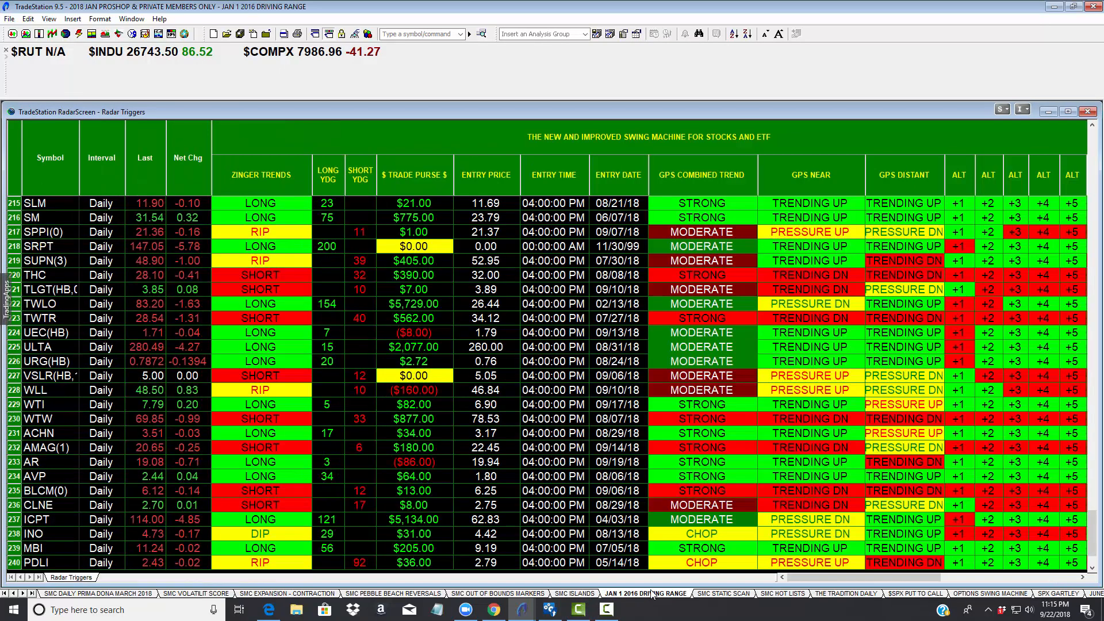
mouse_move(810, 585)
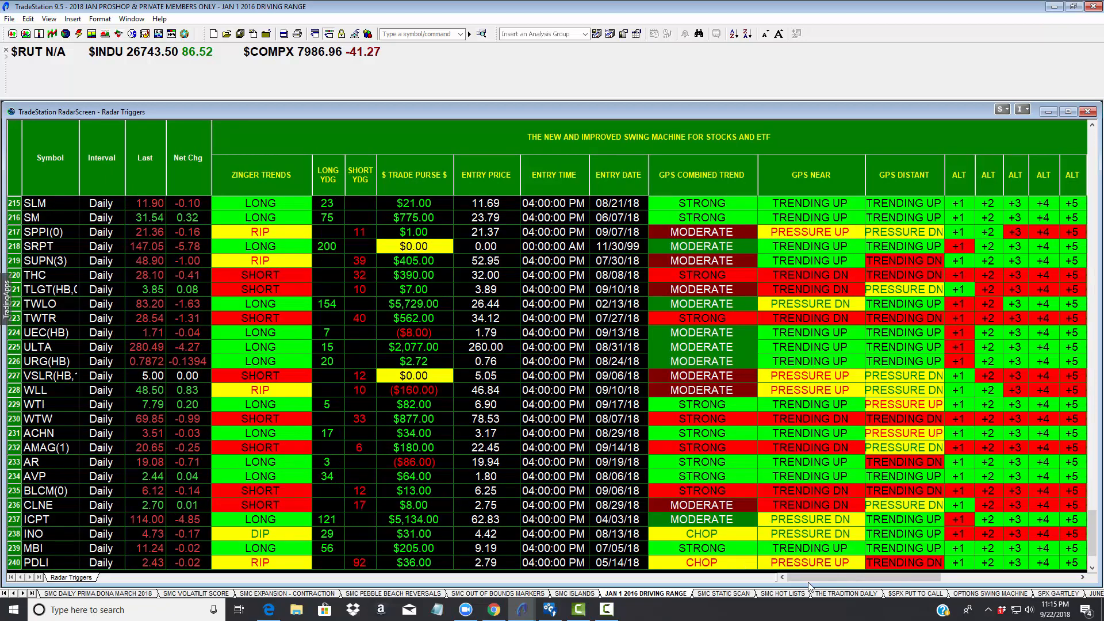
mouse_move(697, 598)
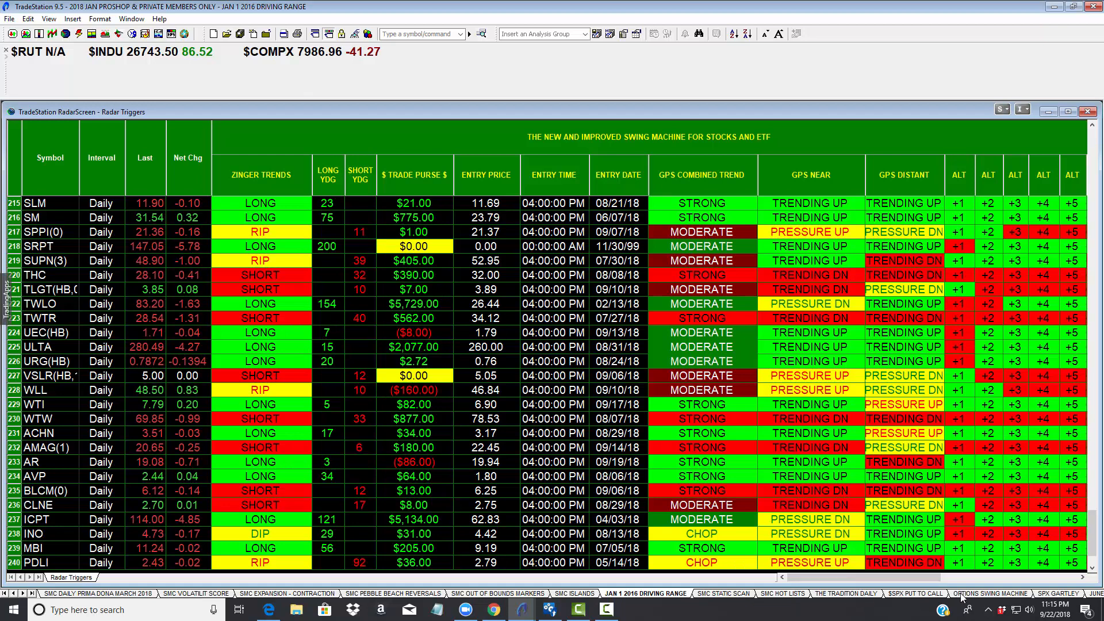
left_click(989, 593)
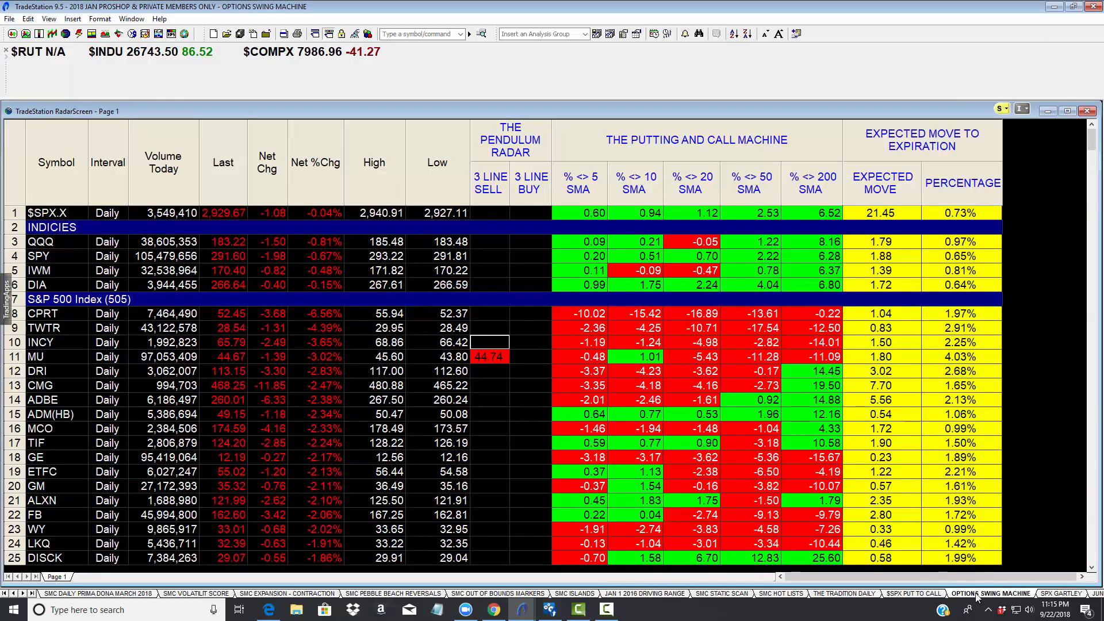
mouse_move(847, 351)
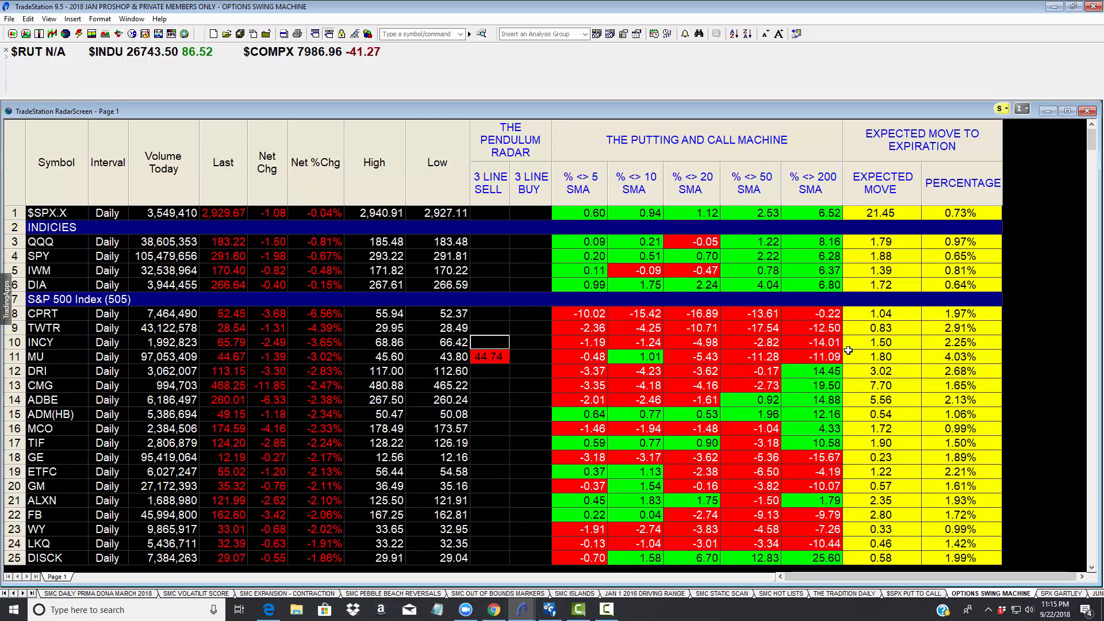
mouse_move(622, 187)
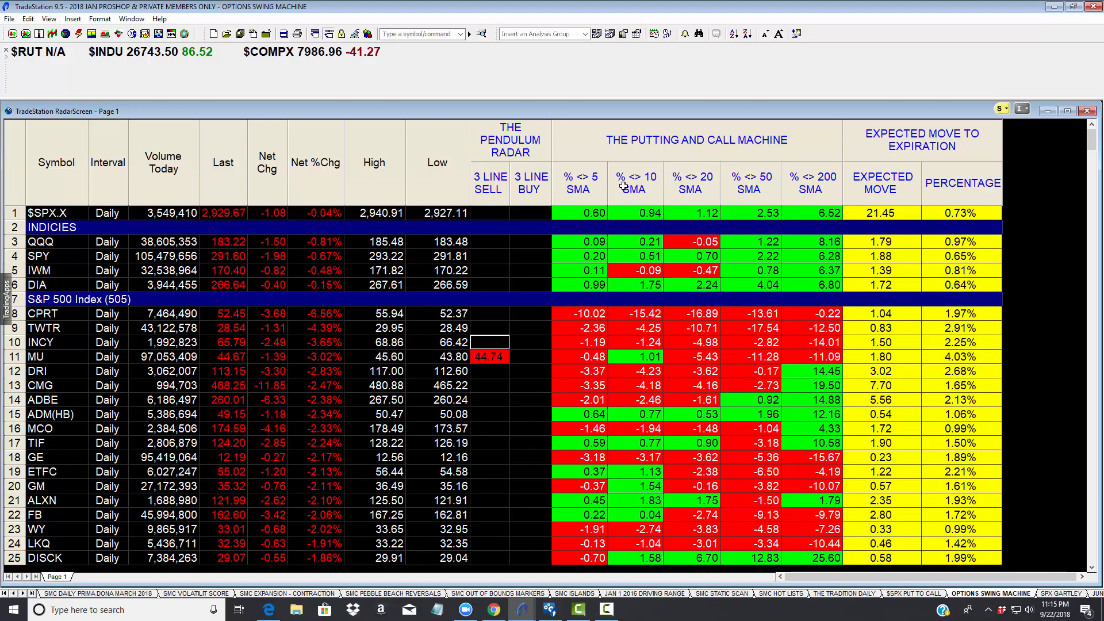
mouse_move(596, 185)
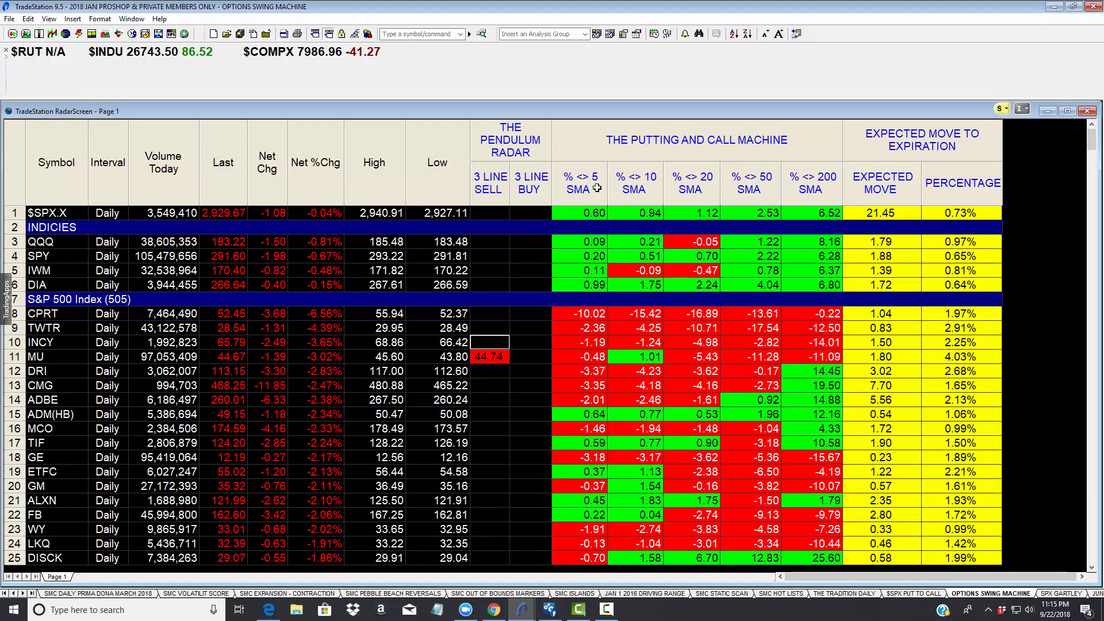
mouse_move(723, 198)
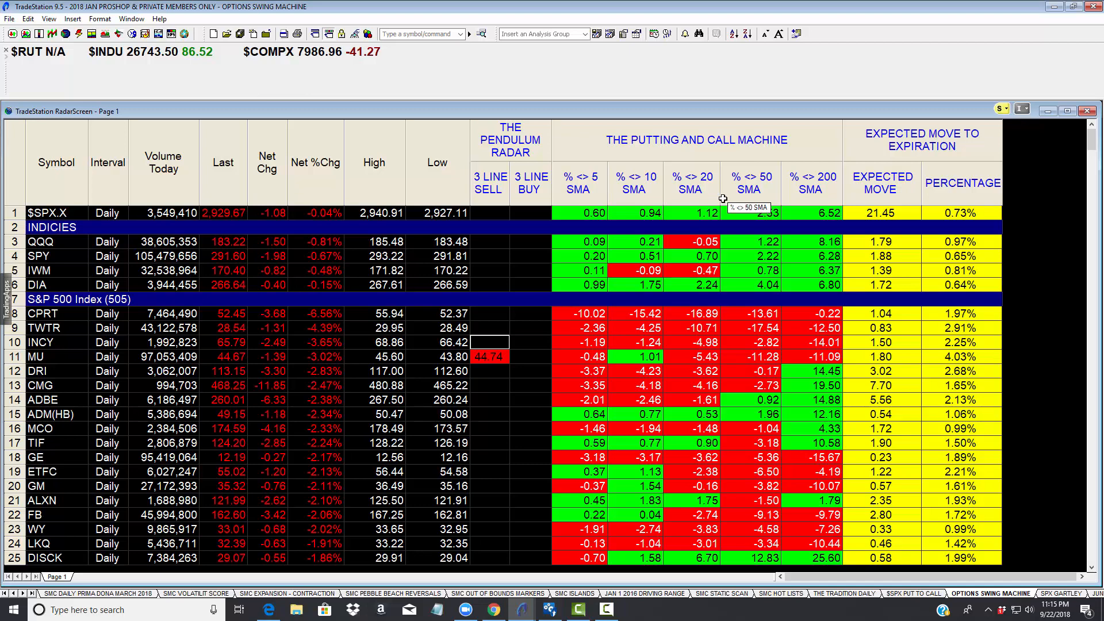
mouse_move(795, 209)
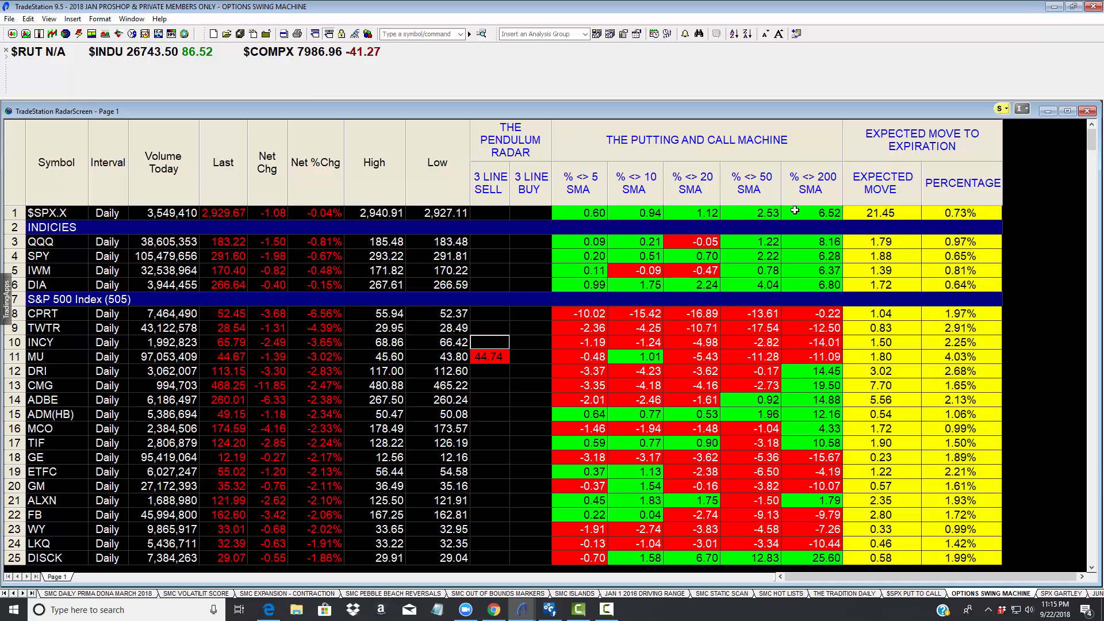
mouse_move(579, 186)
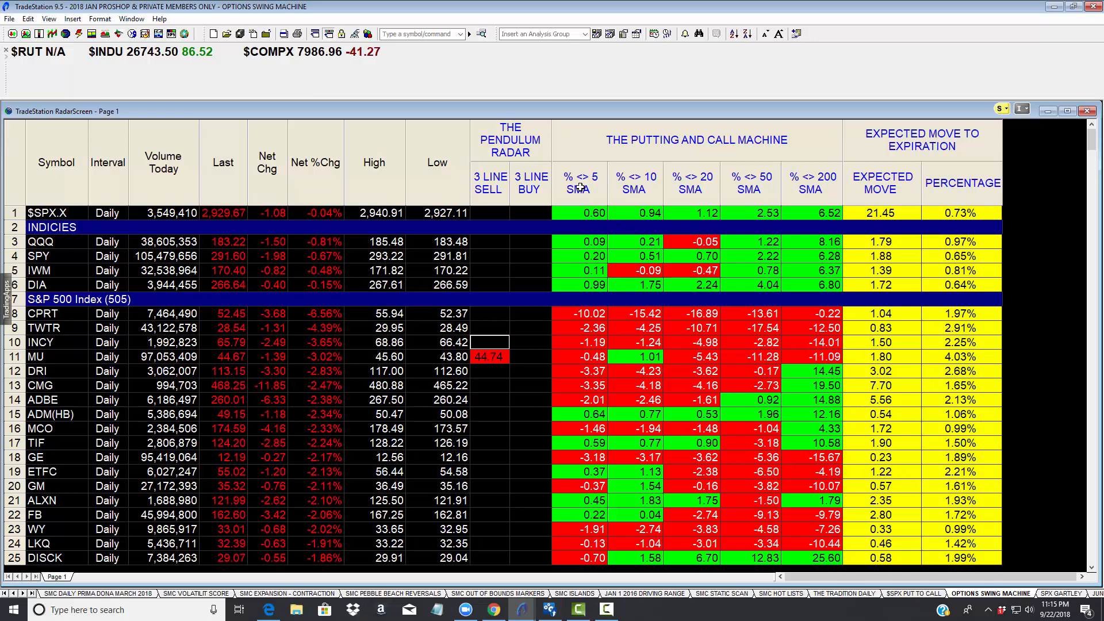
Sort the radar screen by % <> 5 SMA descending, review it, then move to the SPX GARTLEY workspace
left_click(578, 183)
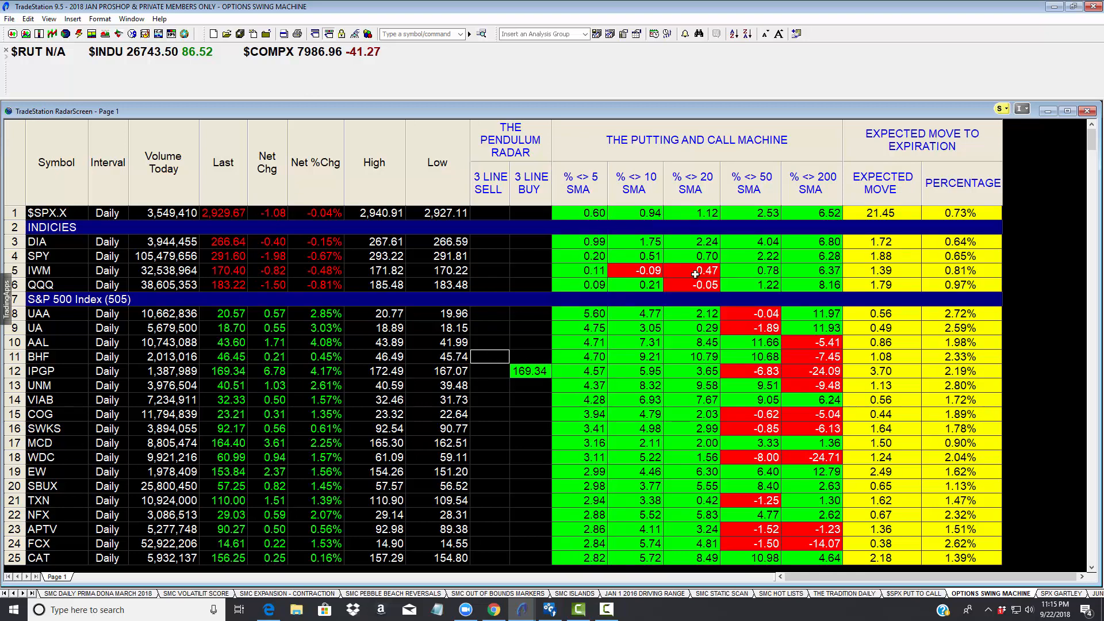
mouse_move(810, 317)
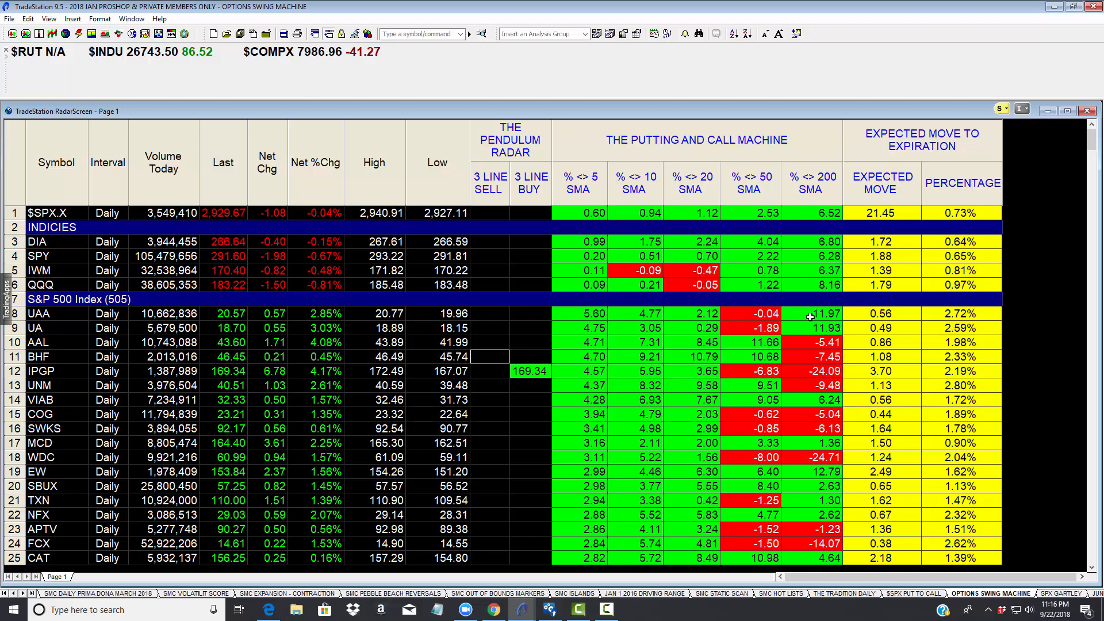
mouse_move(736, 305)
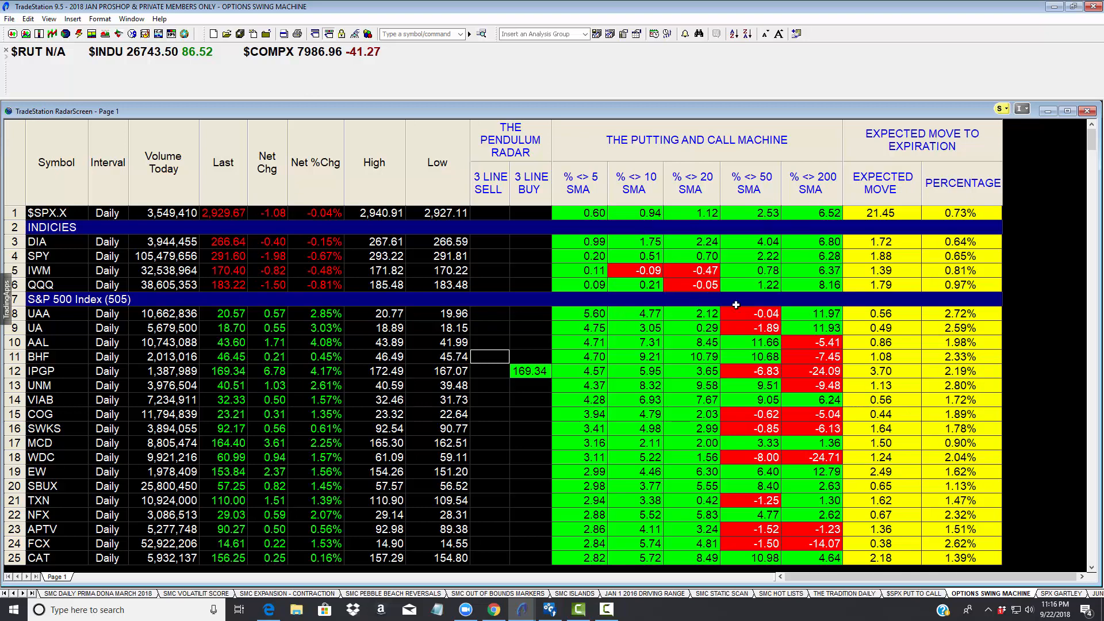
scroll("down", 3)
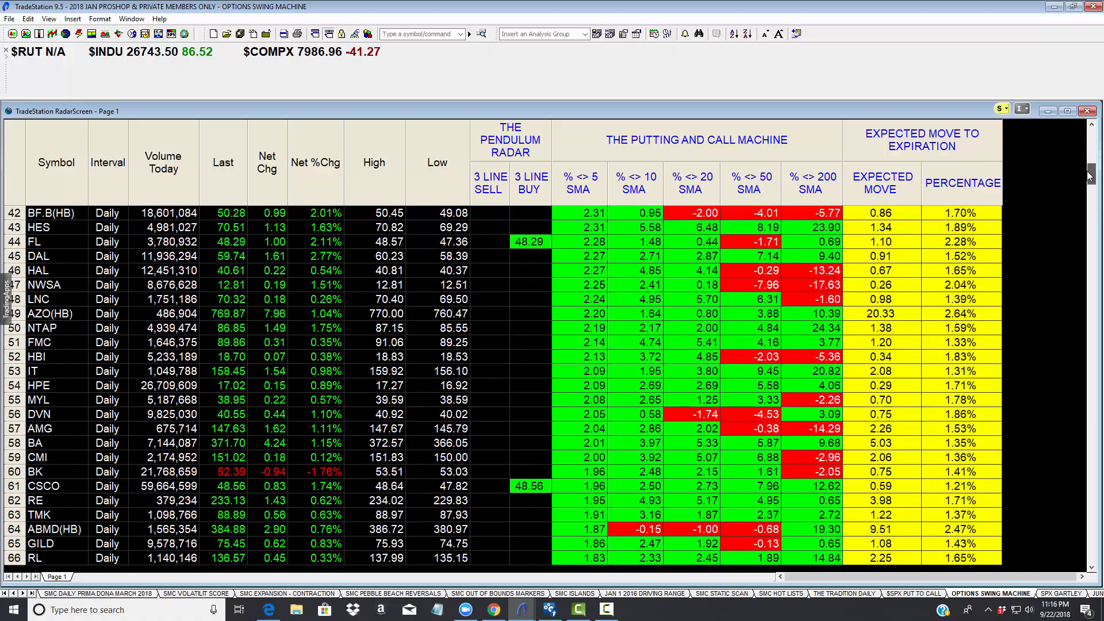
scroll("down", 3)
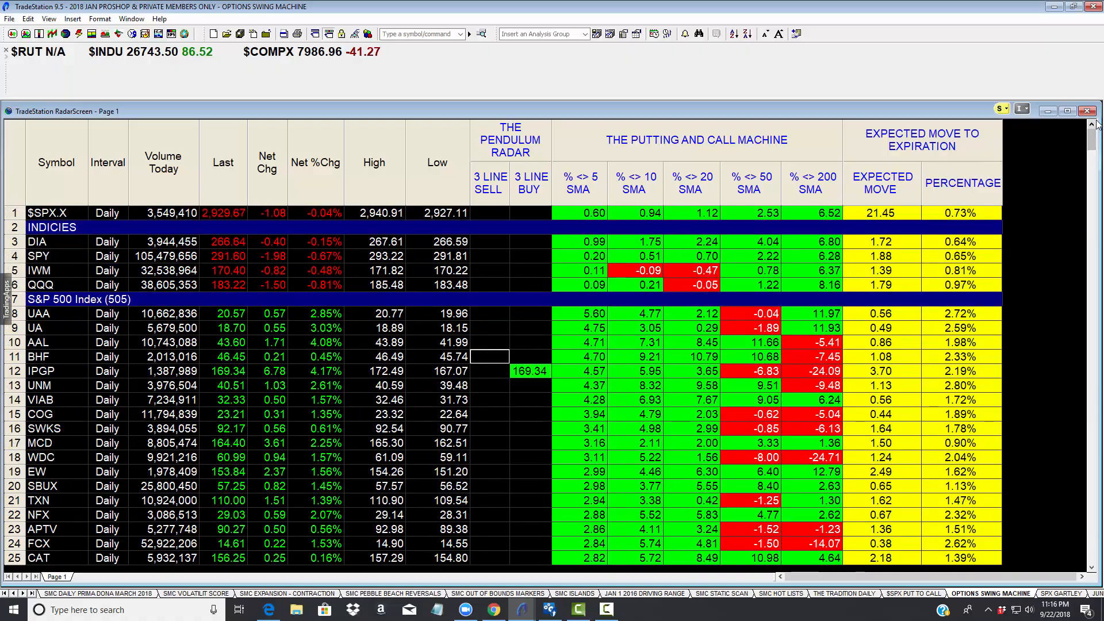
mouse_move(904, 238)
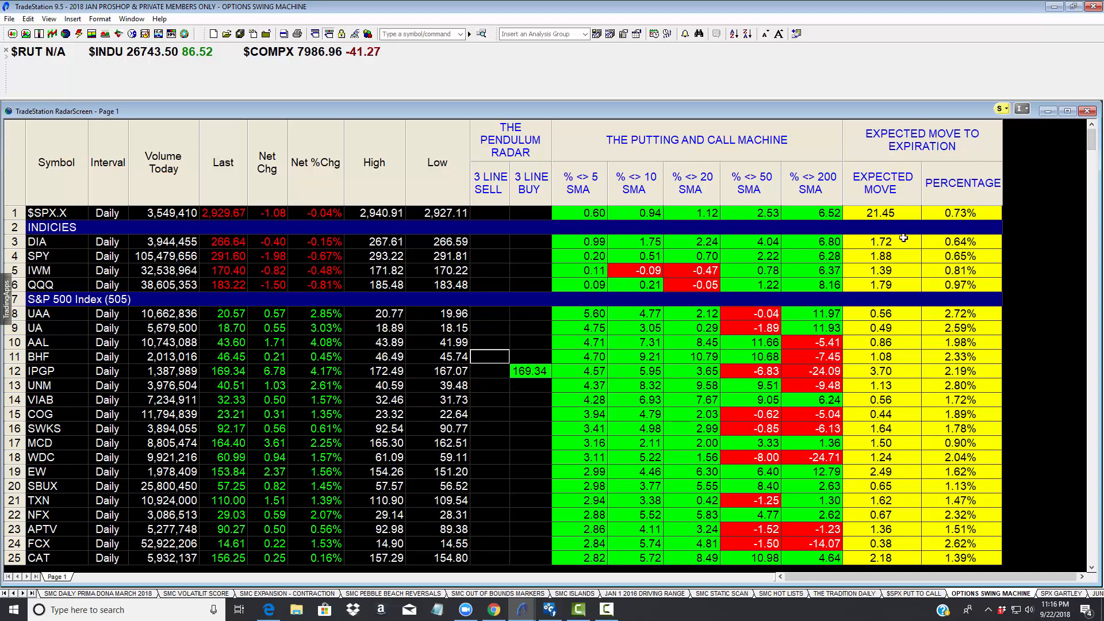
mouse_move(939, 155)
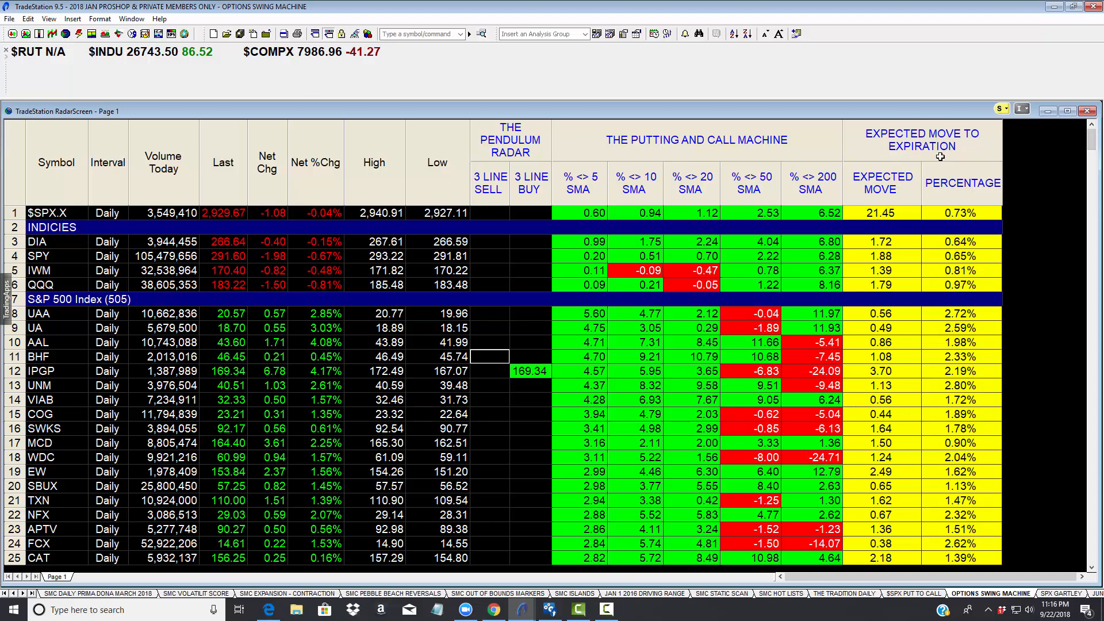
mouse_move(921, 360)
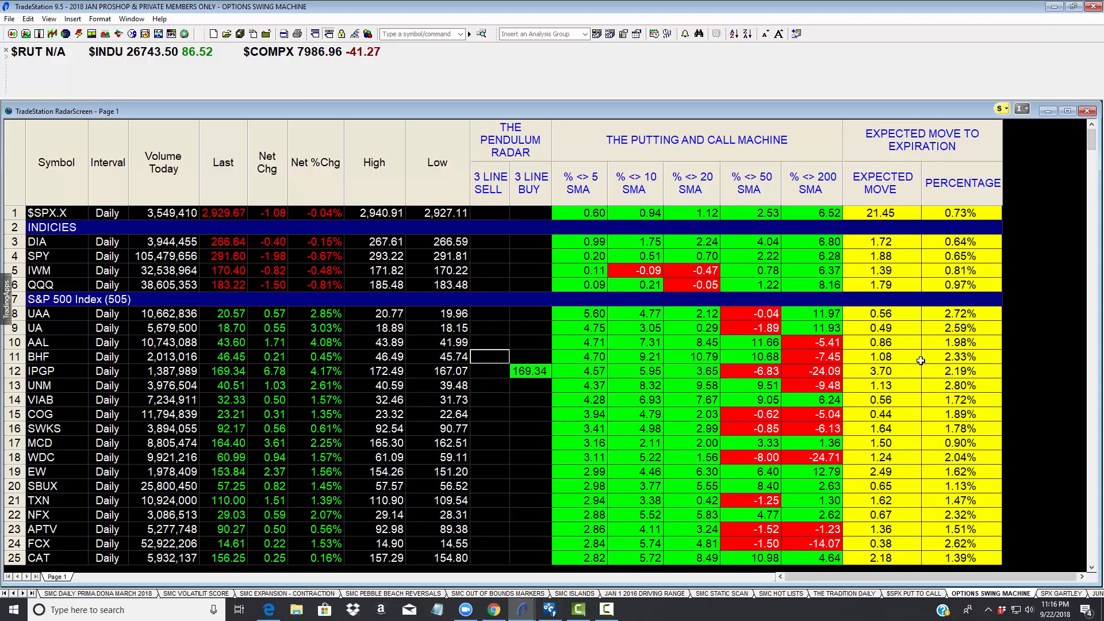
mouse_move(940, 266)
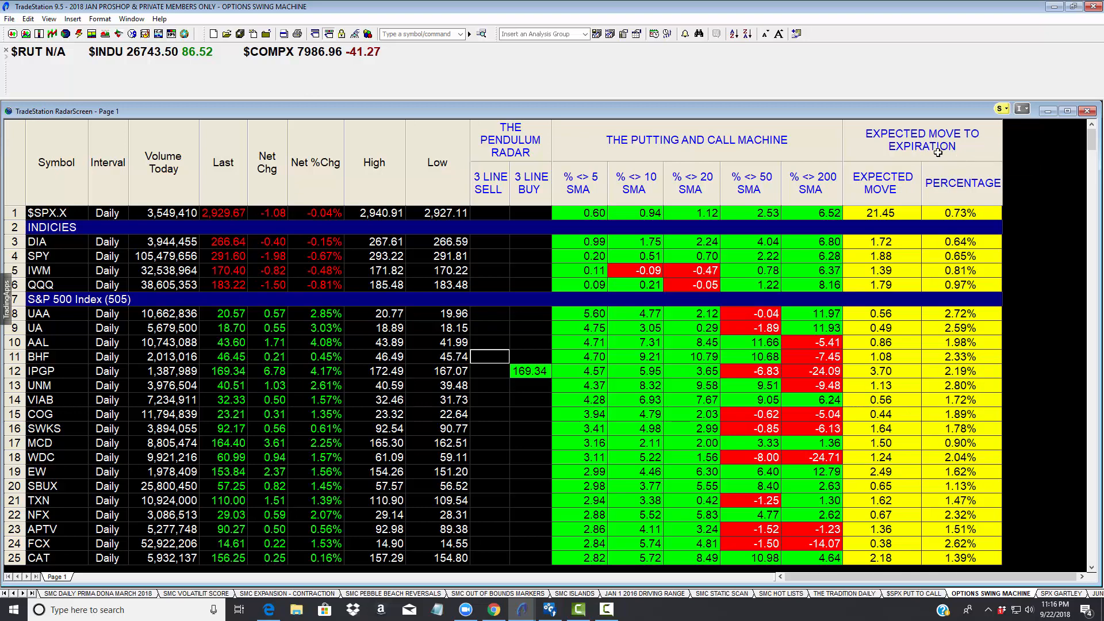
mouse_move(885, 193)
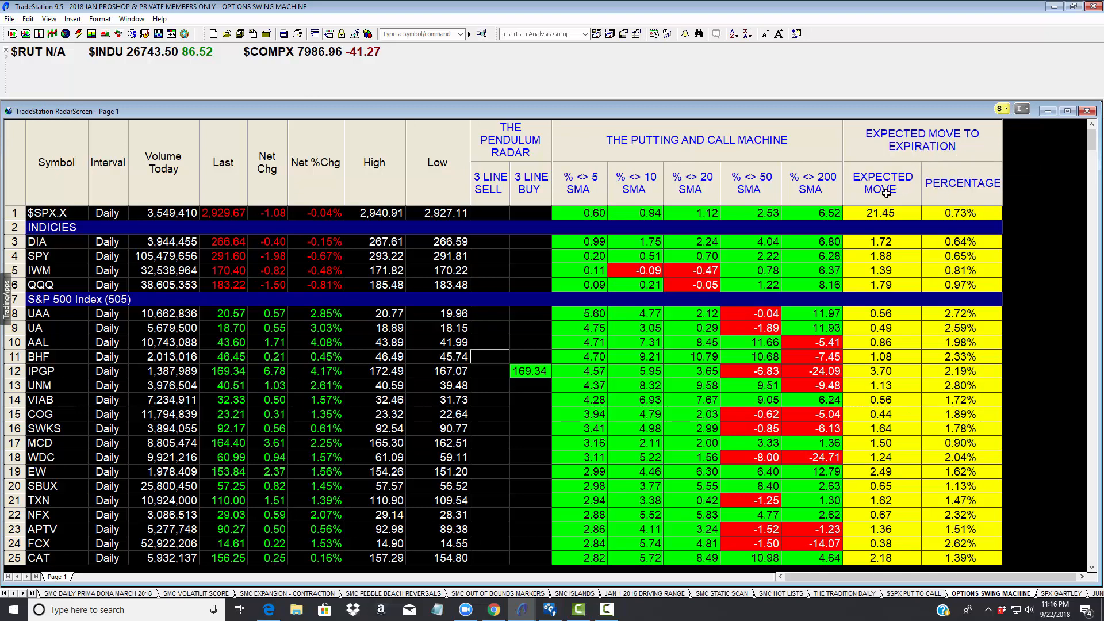
mouse_move(882, 209)
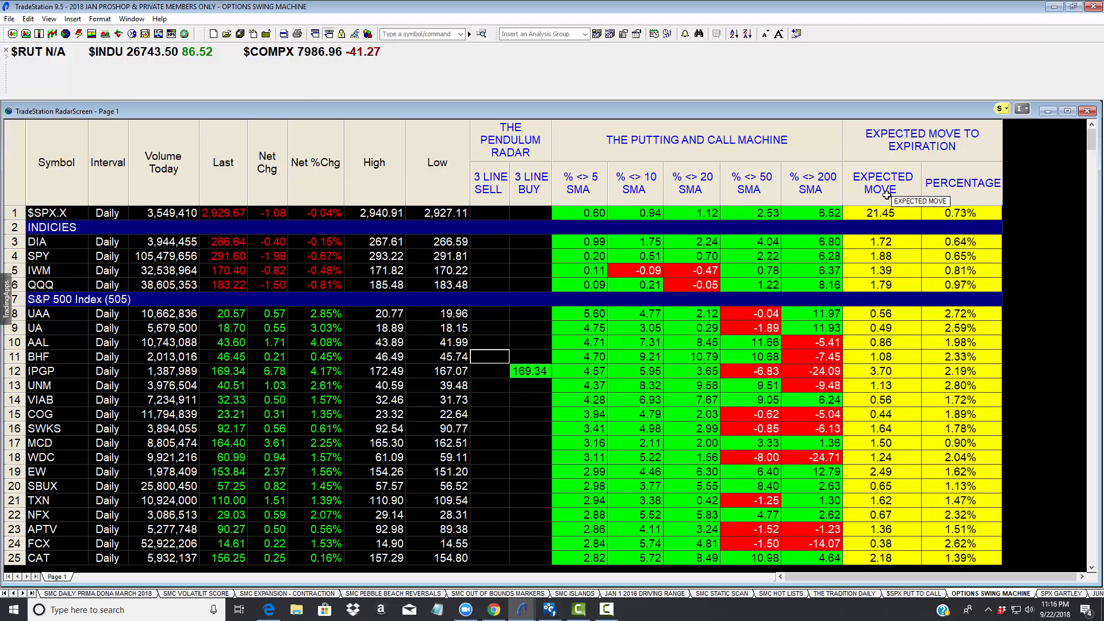
mouse_move(869, 394)
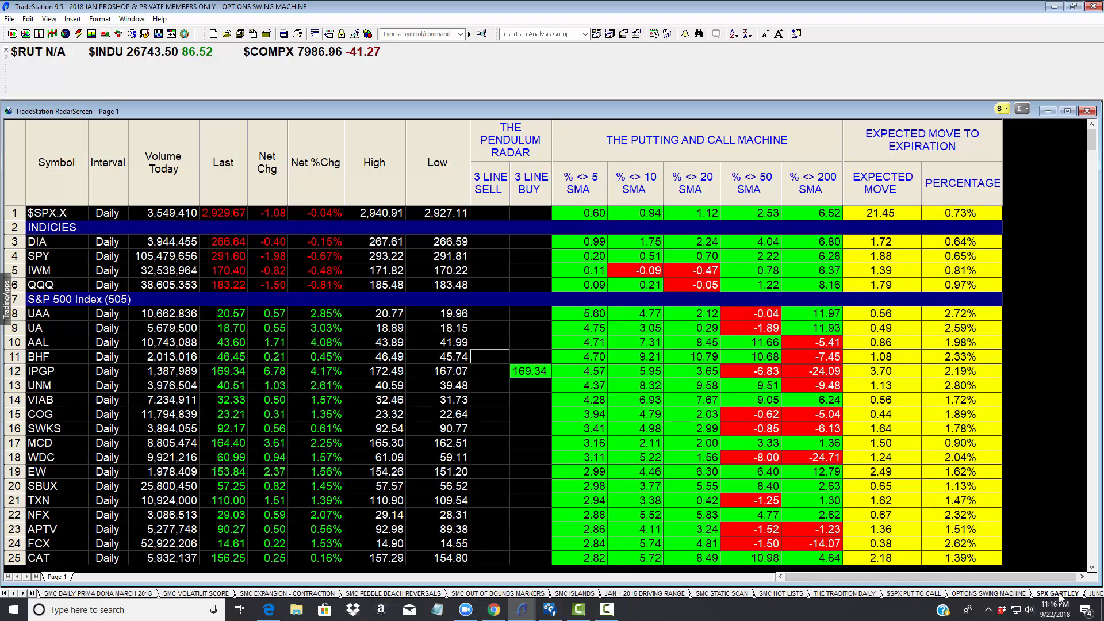
left_click(1056, 593)
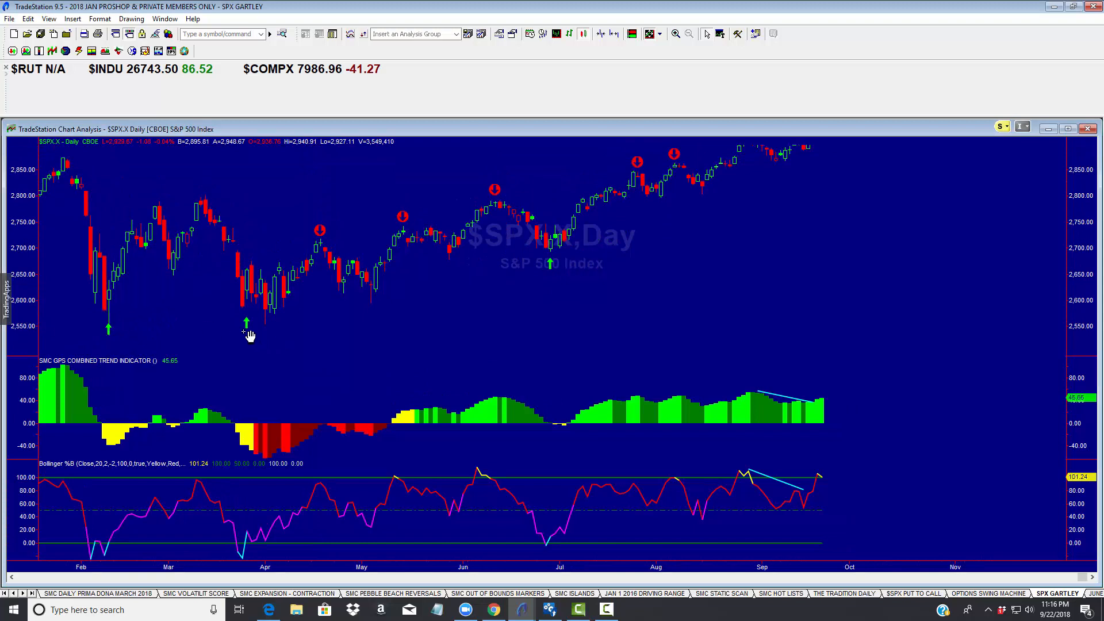
mouse_move(401, 215)
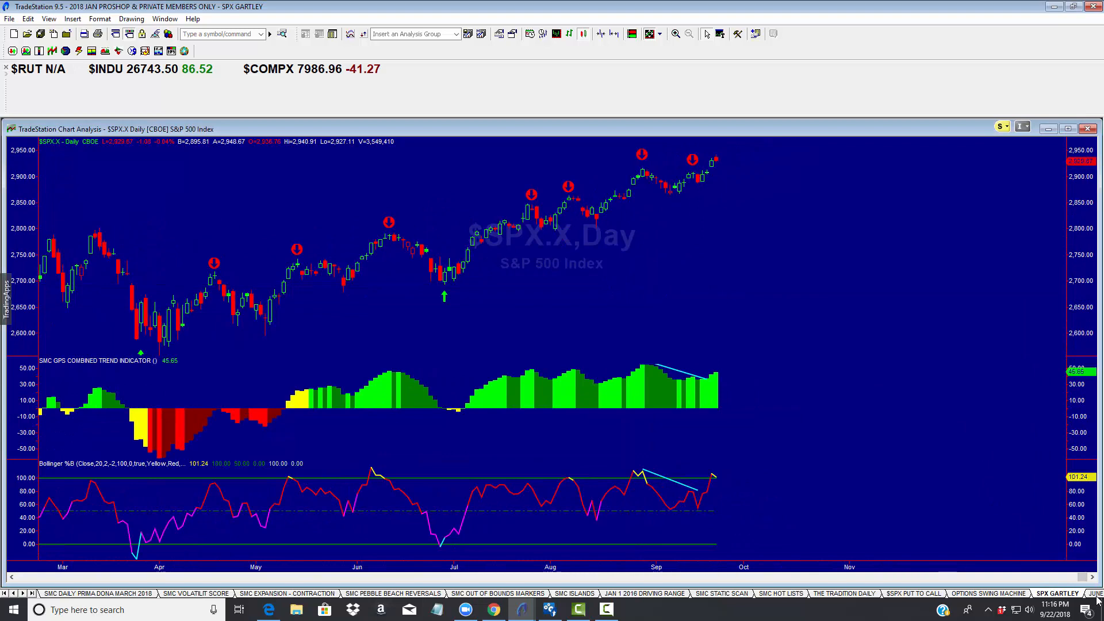
Switch to the JUNE 18 TRADE MANAGER workspace showing strategy positions with $5,340 total profit
left_click(1006, 593)
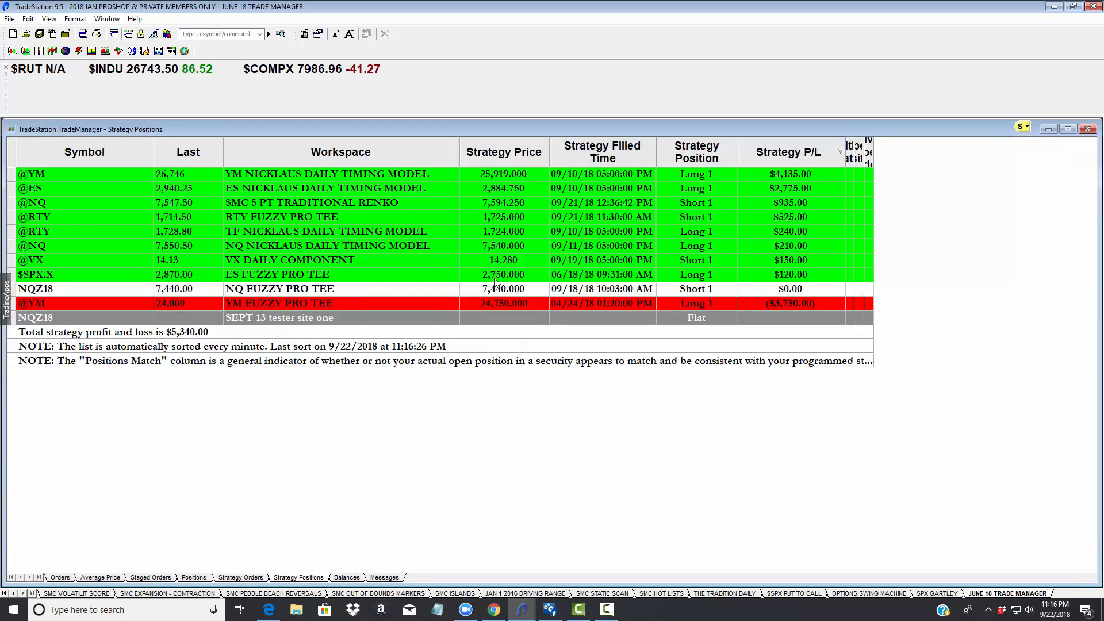
mouse_move(501, 352)
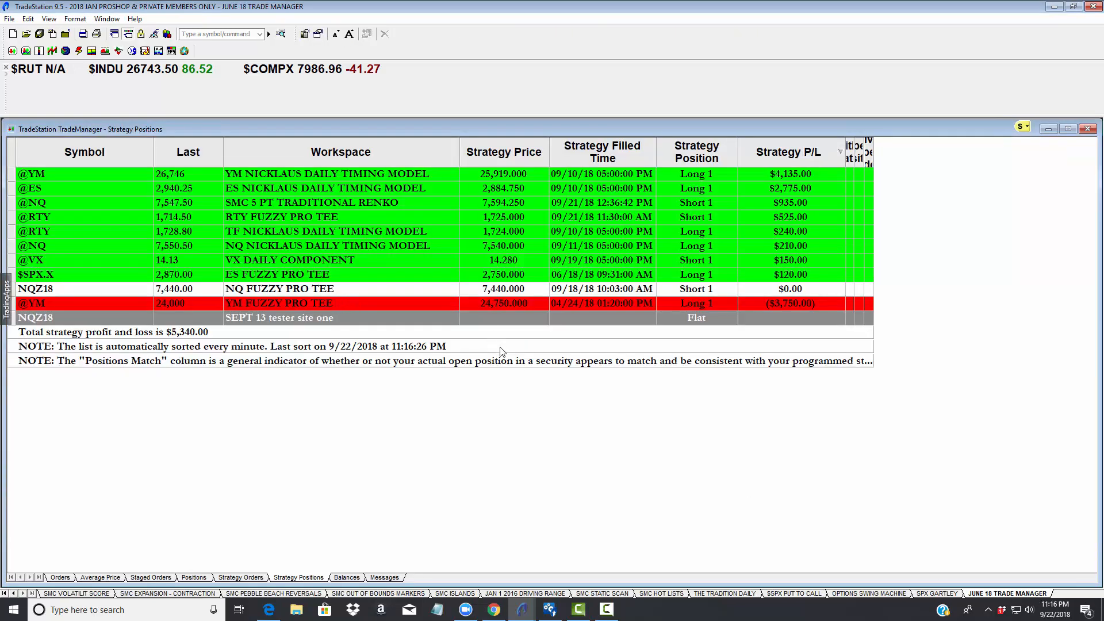